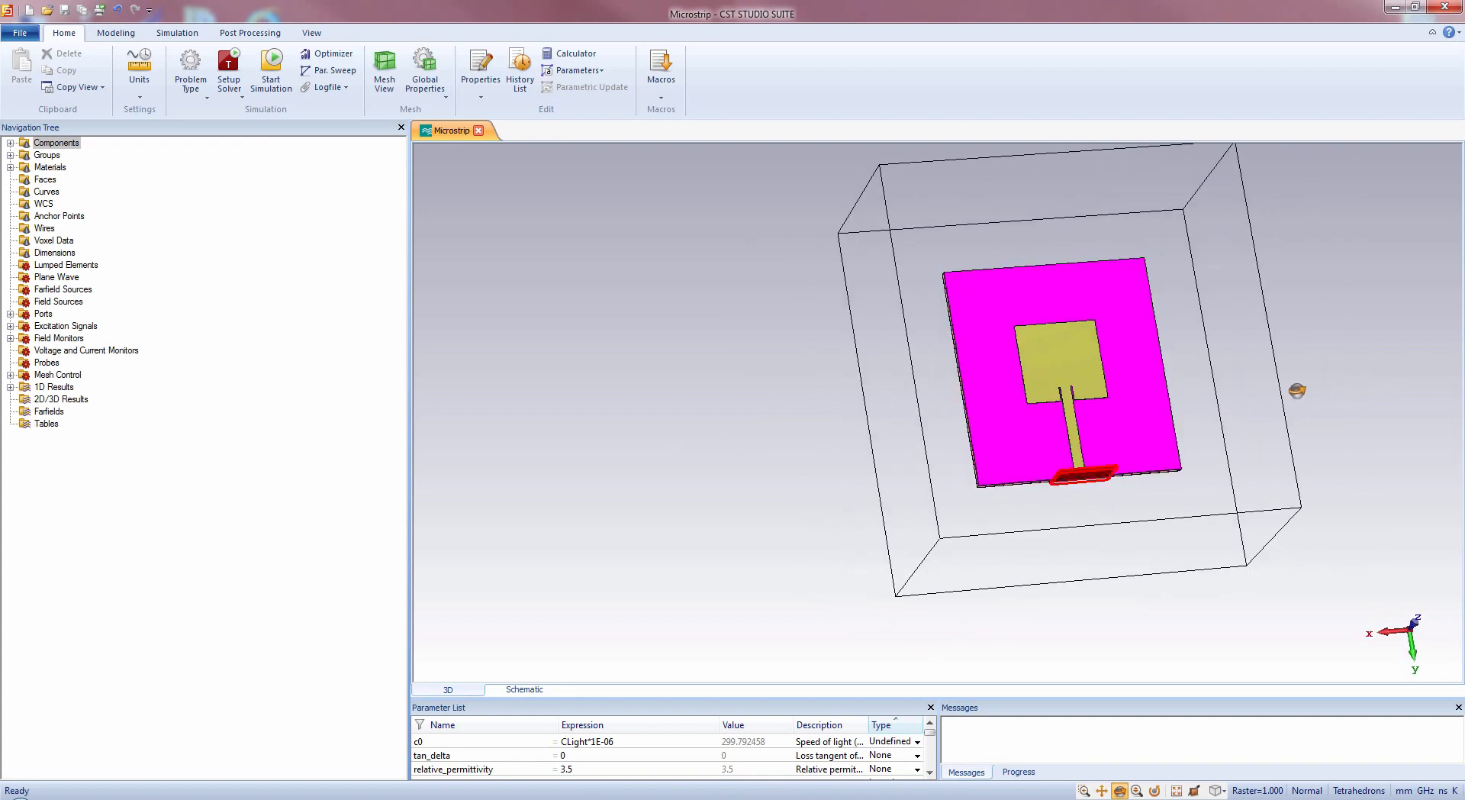
pyautogui.moveTo(731, 370)
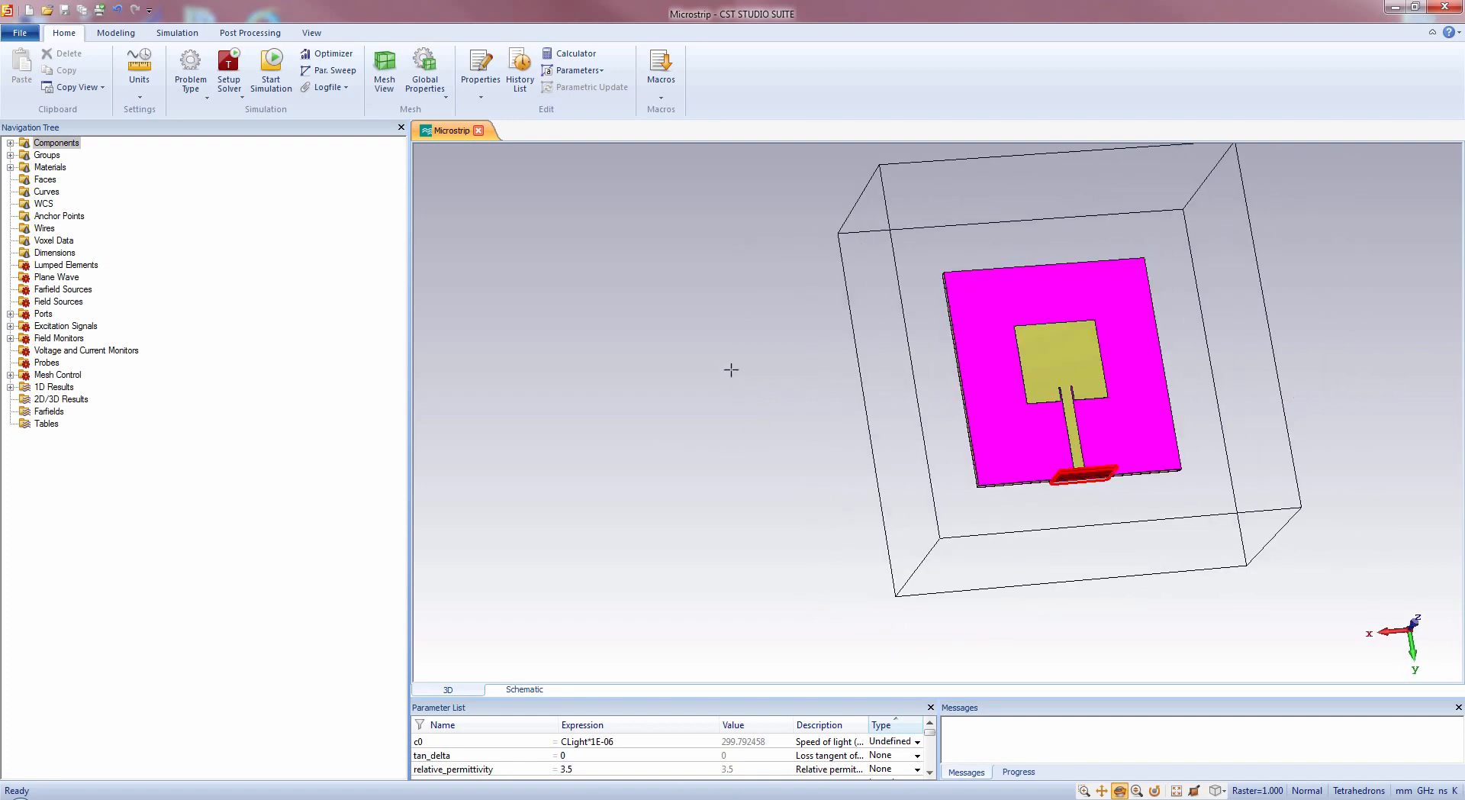
# - In the CST microstrip patch model, head toward the 2D Gerber single-layer export option
pyautogui.click(150, 42)
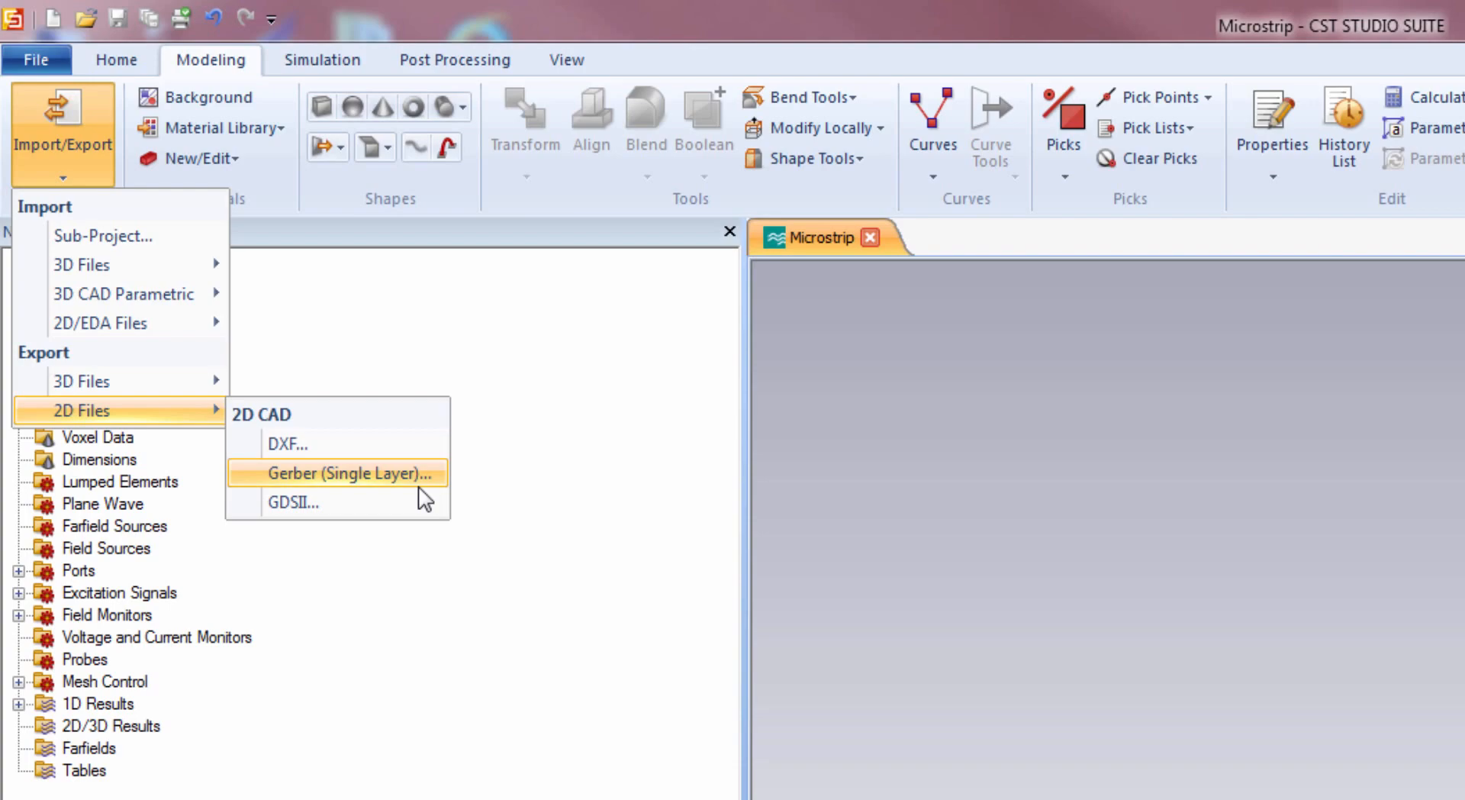
# - Export the highlighted antenna shapes as Gerber (Single Layer) and confirm
pyautogui.click(342, 472)
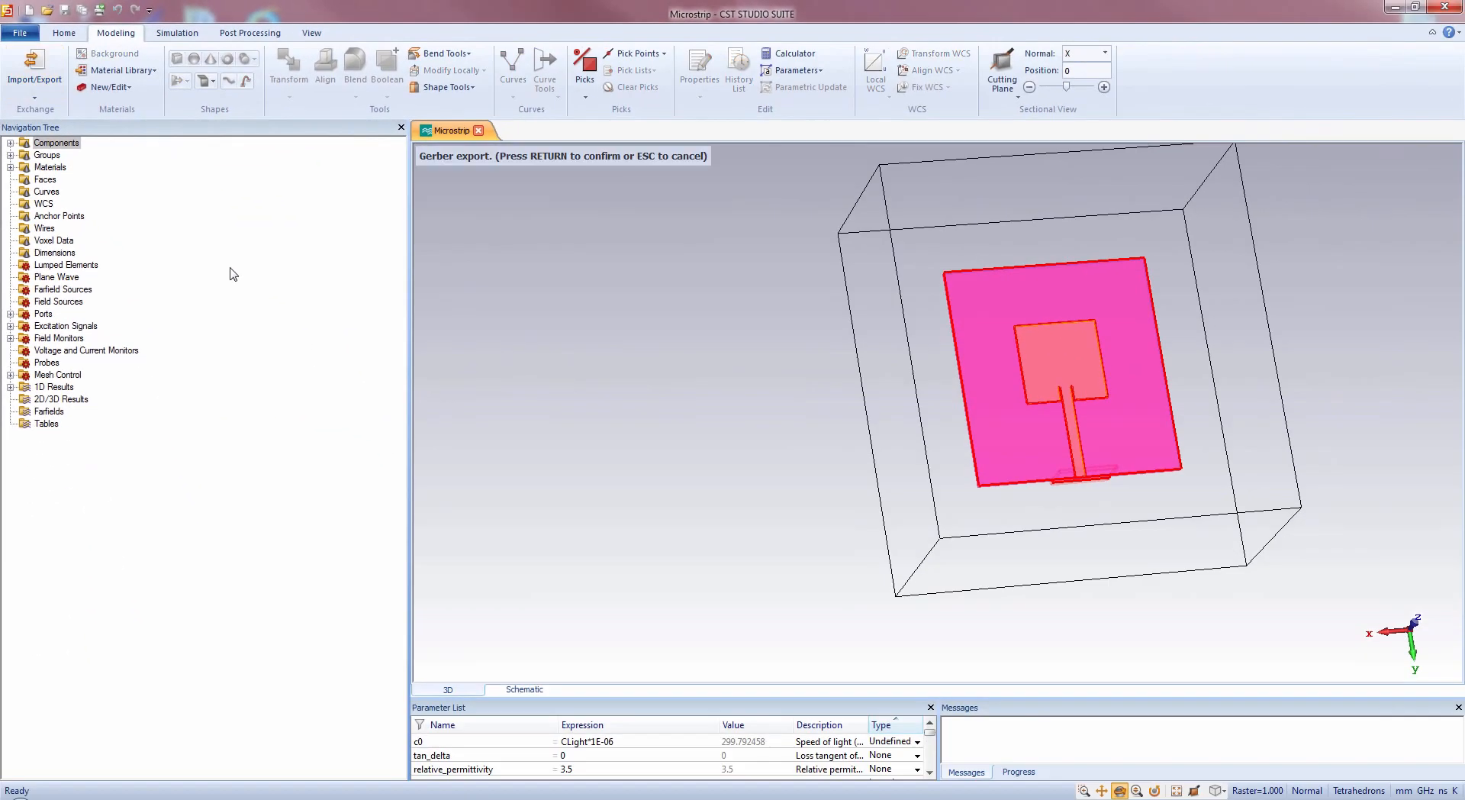
pyautogui.moveTo(552, 218)
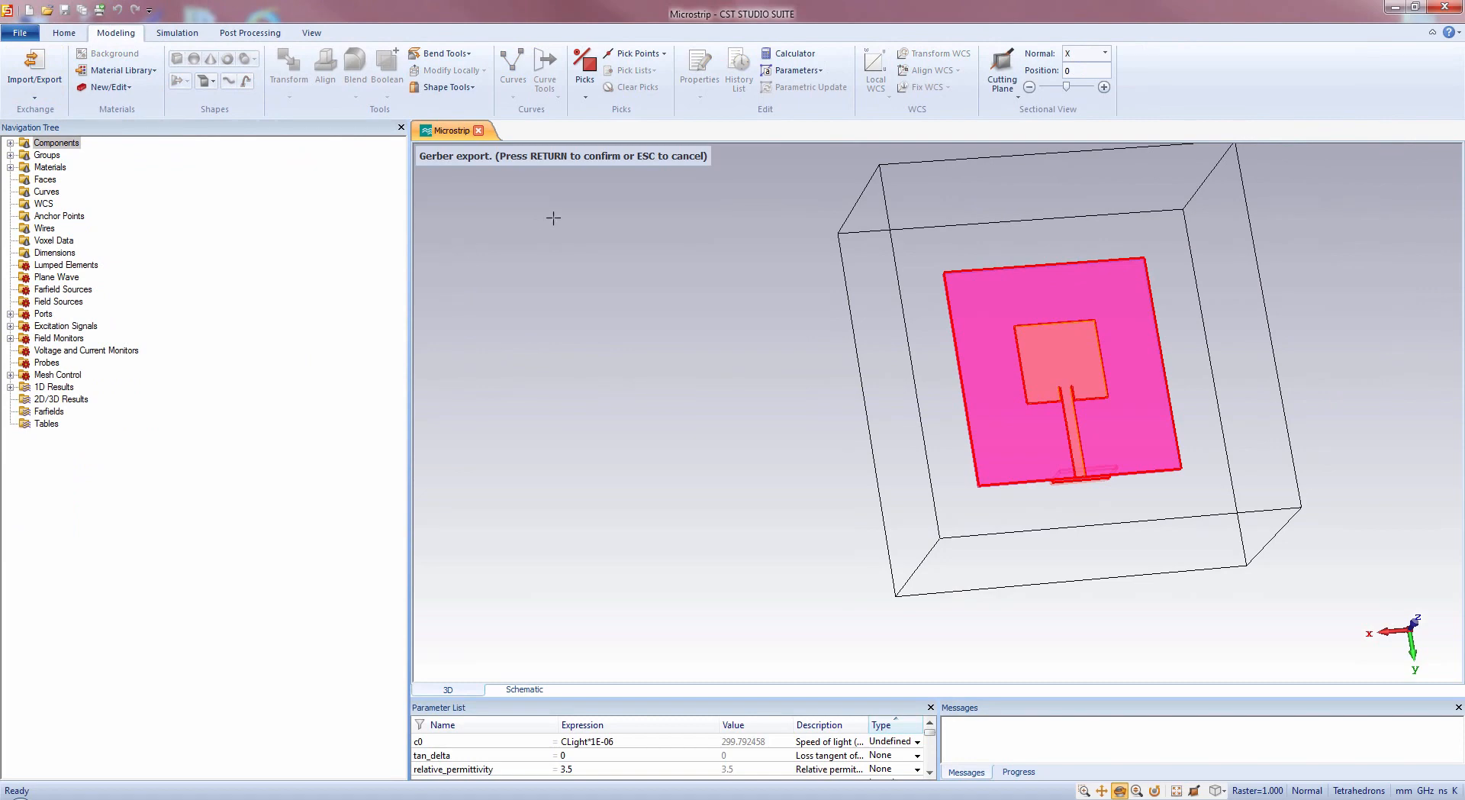
pyautogui.moveTo(604, 161)
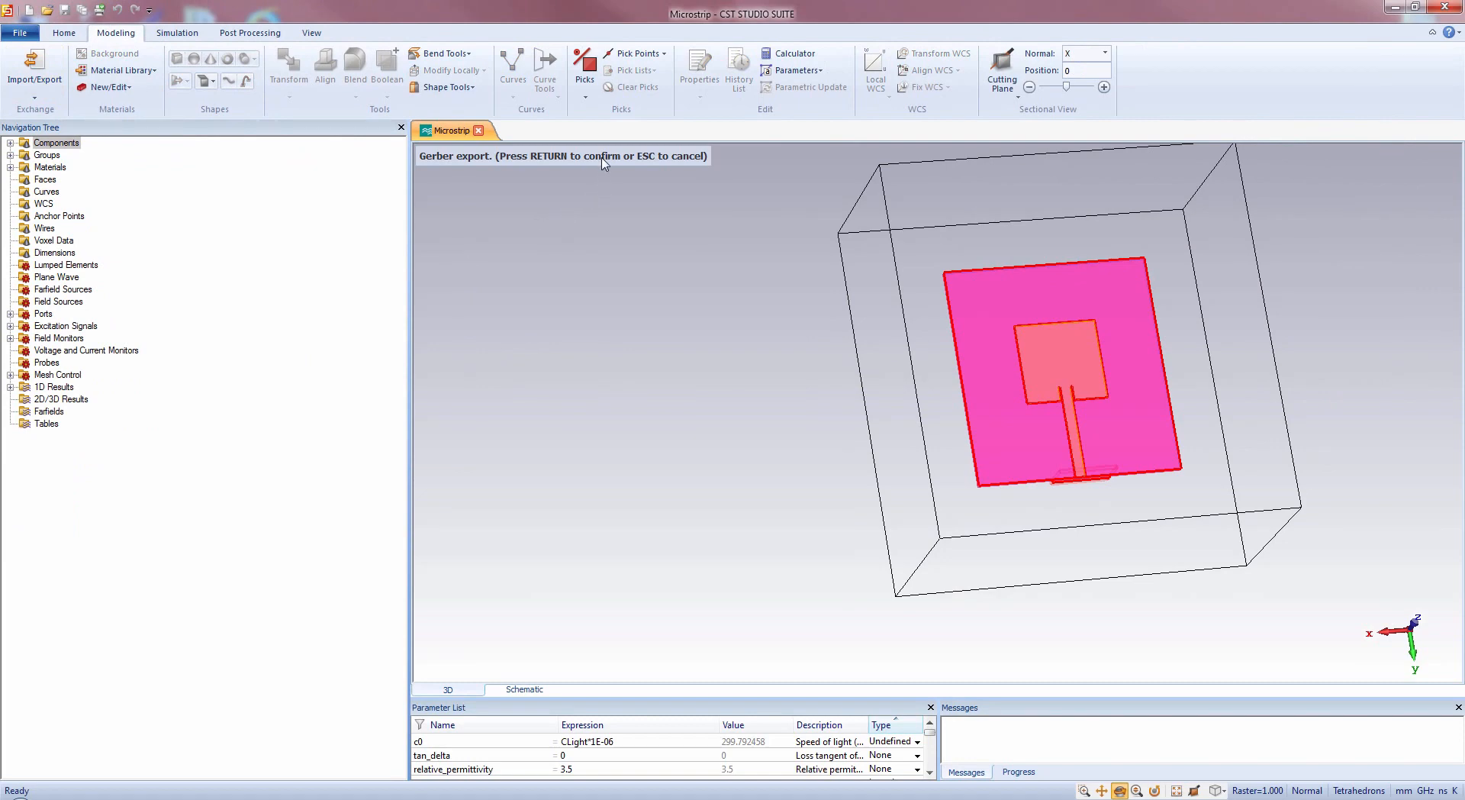
pyautogui.press('Return')
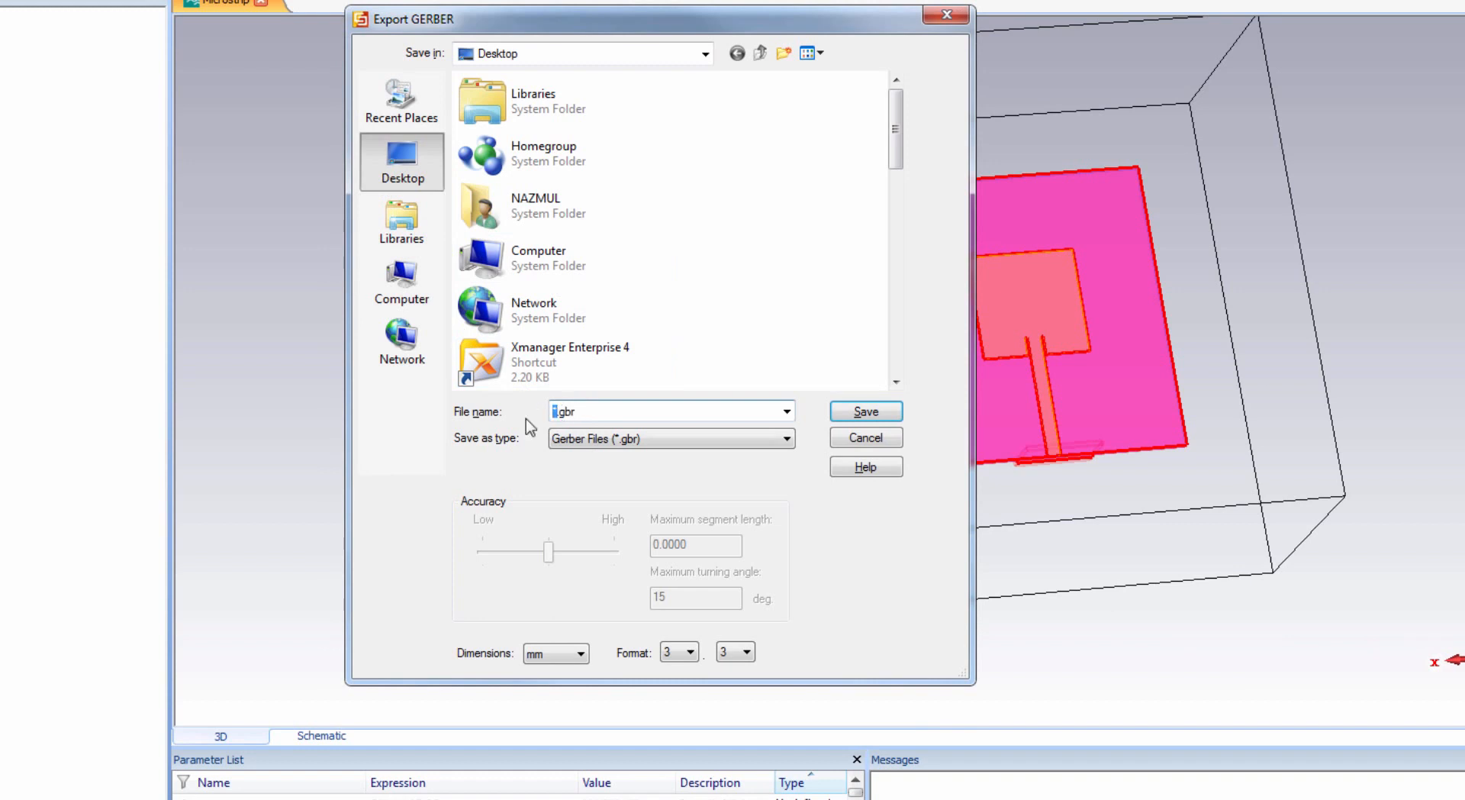
# - Save the exported Gerber to the Desktop as microstrip_NM.gbr
pyautogui.write('mi')
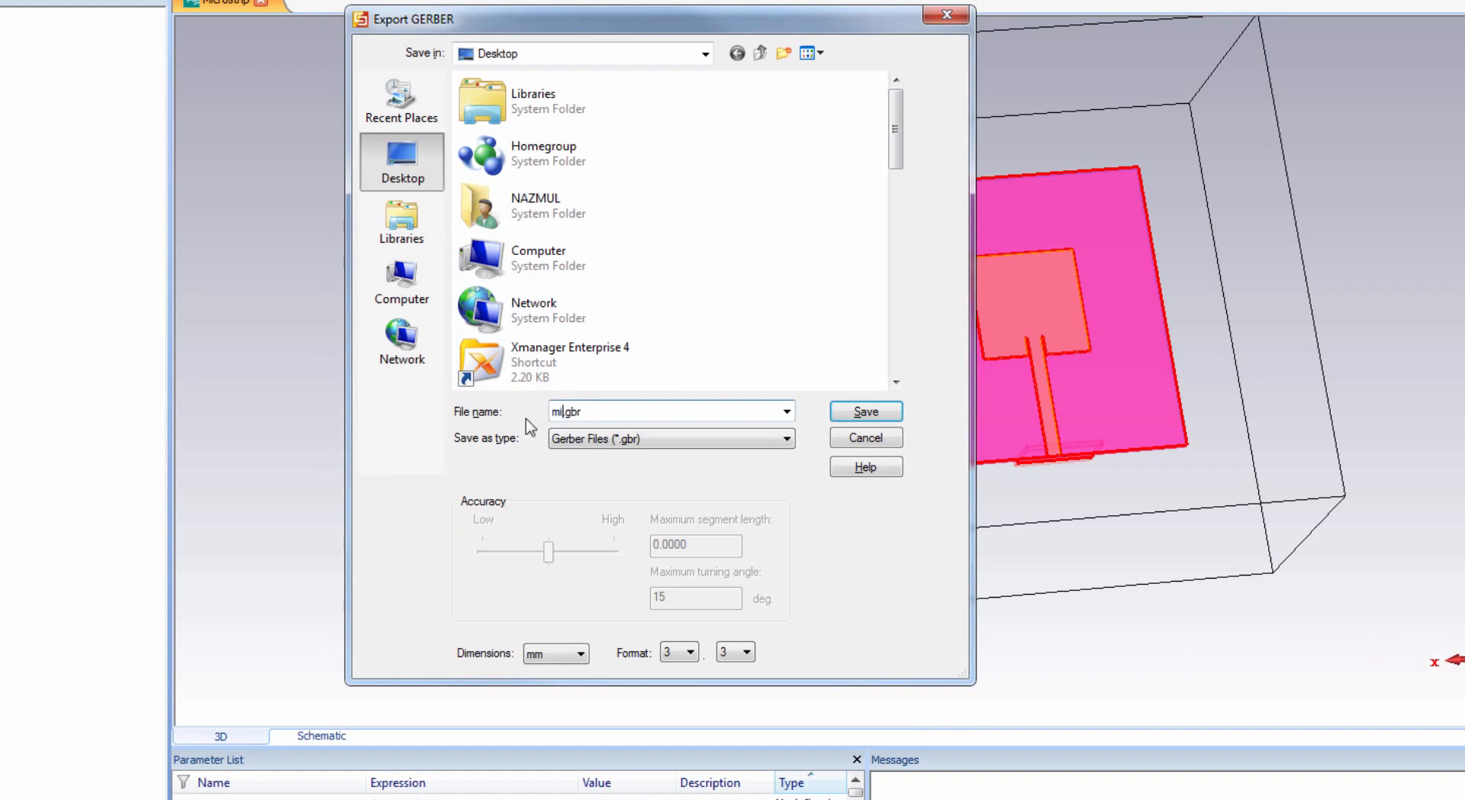
pyautogui.write('microstrip_NM')
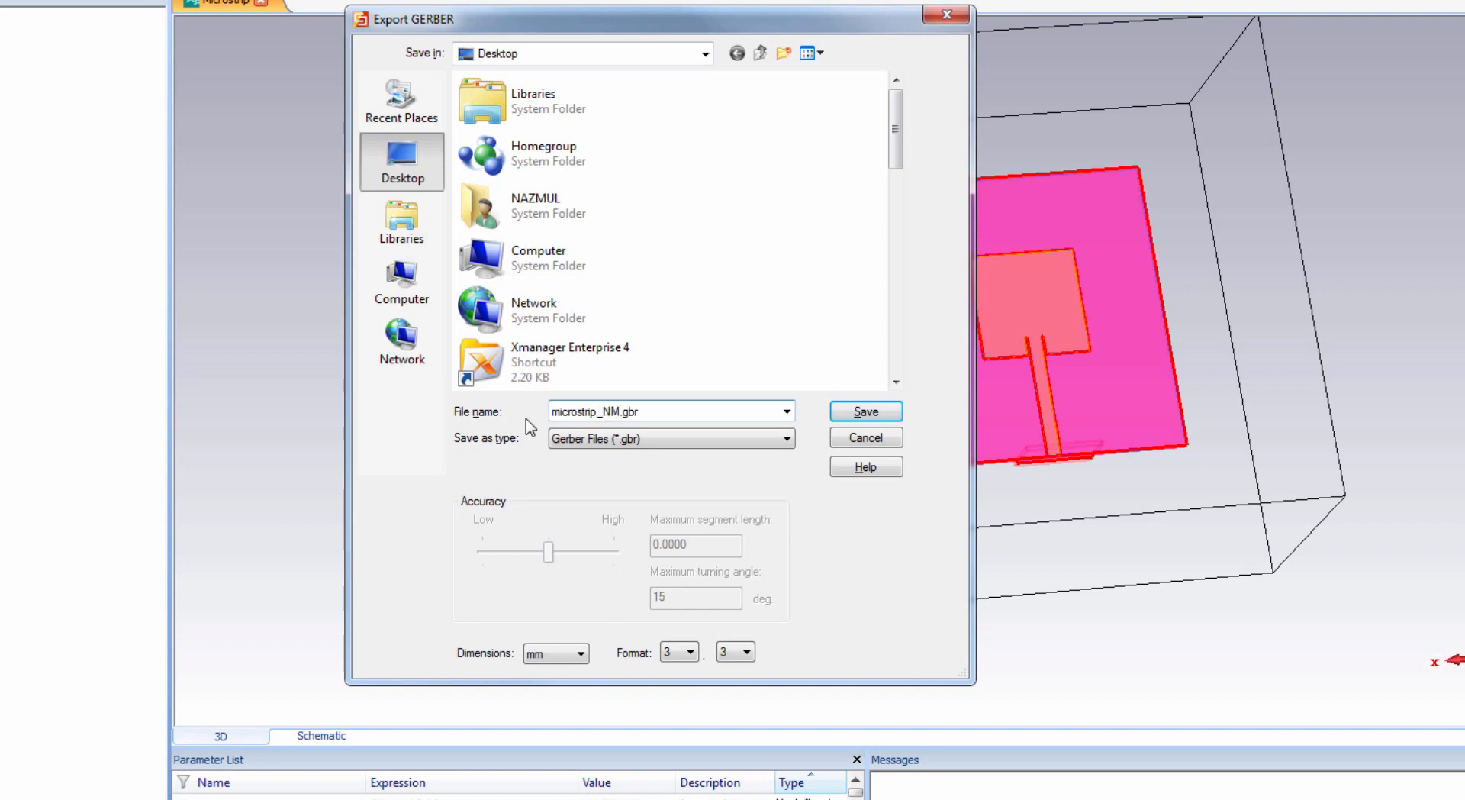
pyautogui.click(863, 411)
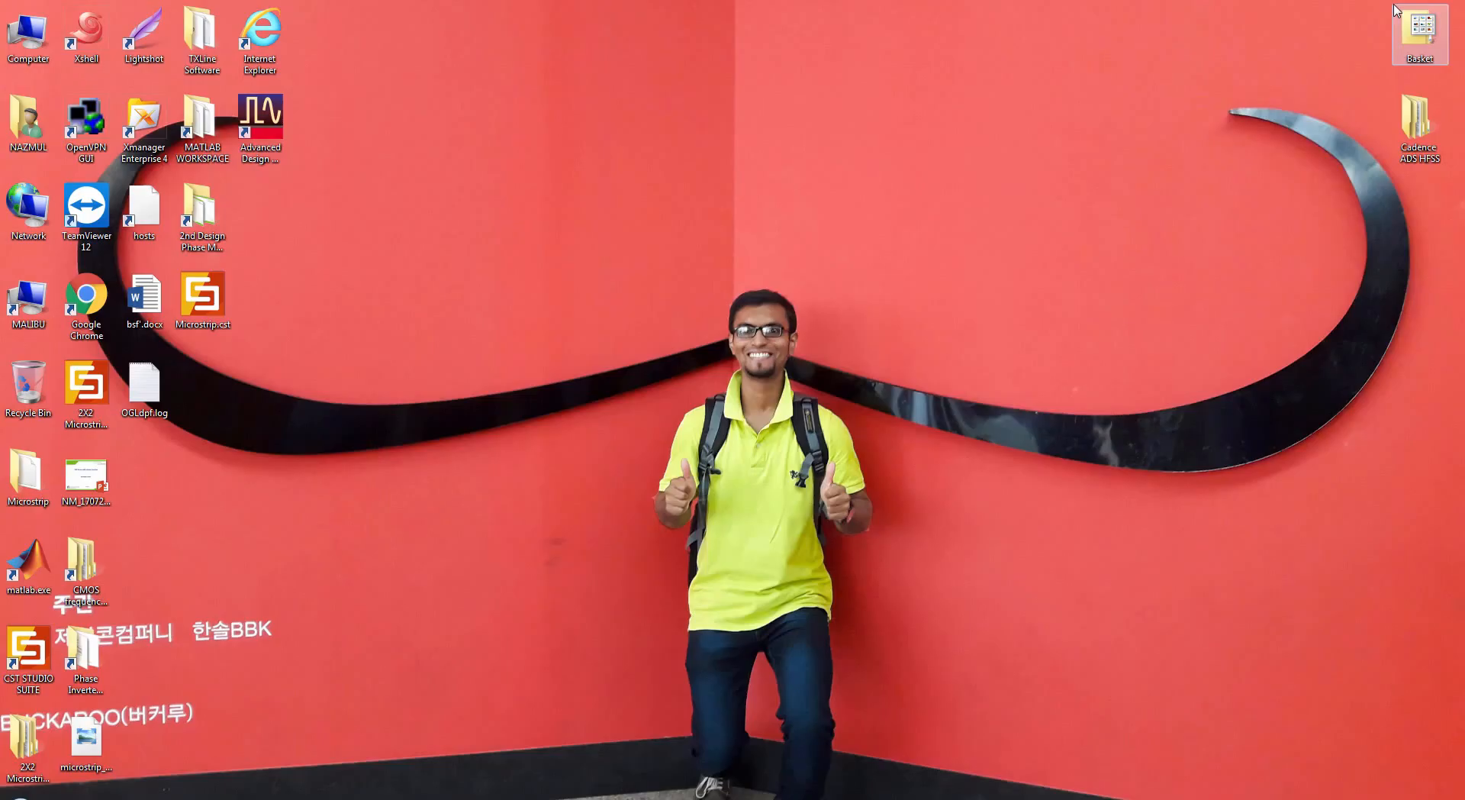
# - Launch Advanced Design System from its desktop shortcut
pyautogui.click(261, 126)
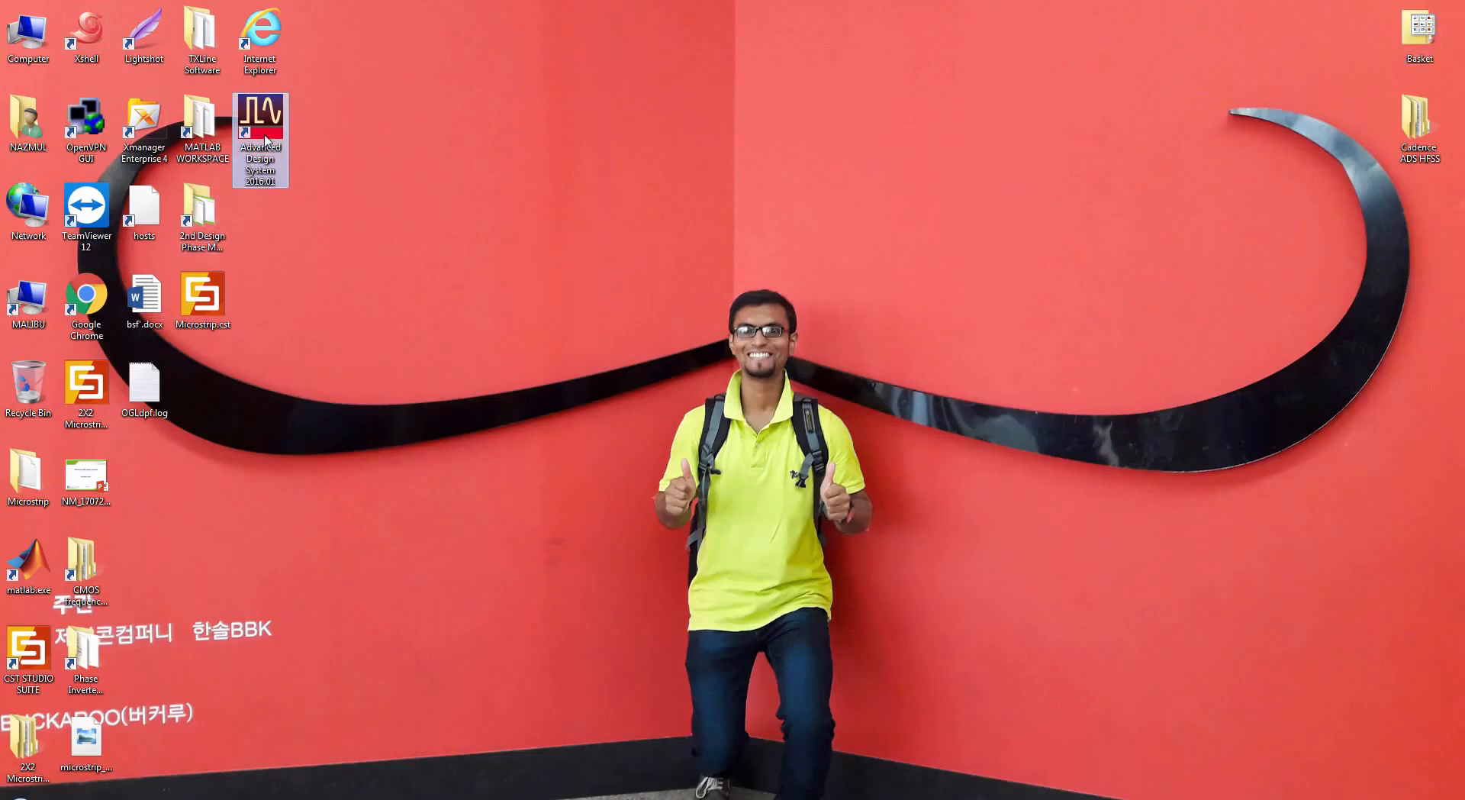
pyautogui.doubleClick(261, 137)
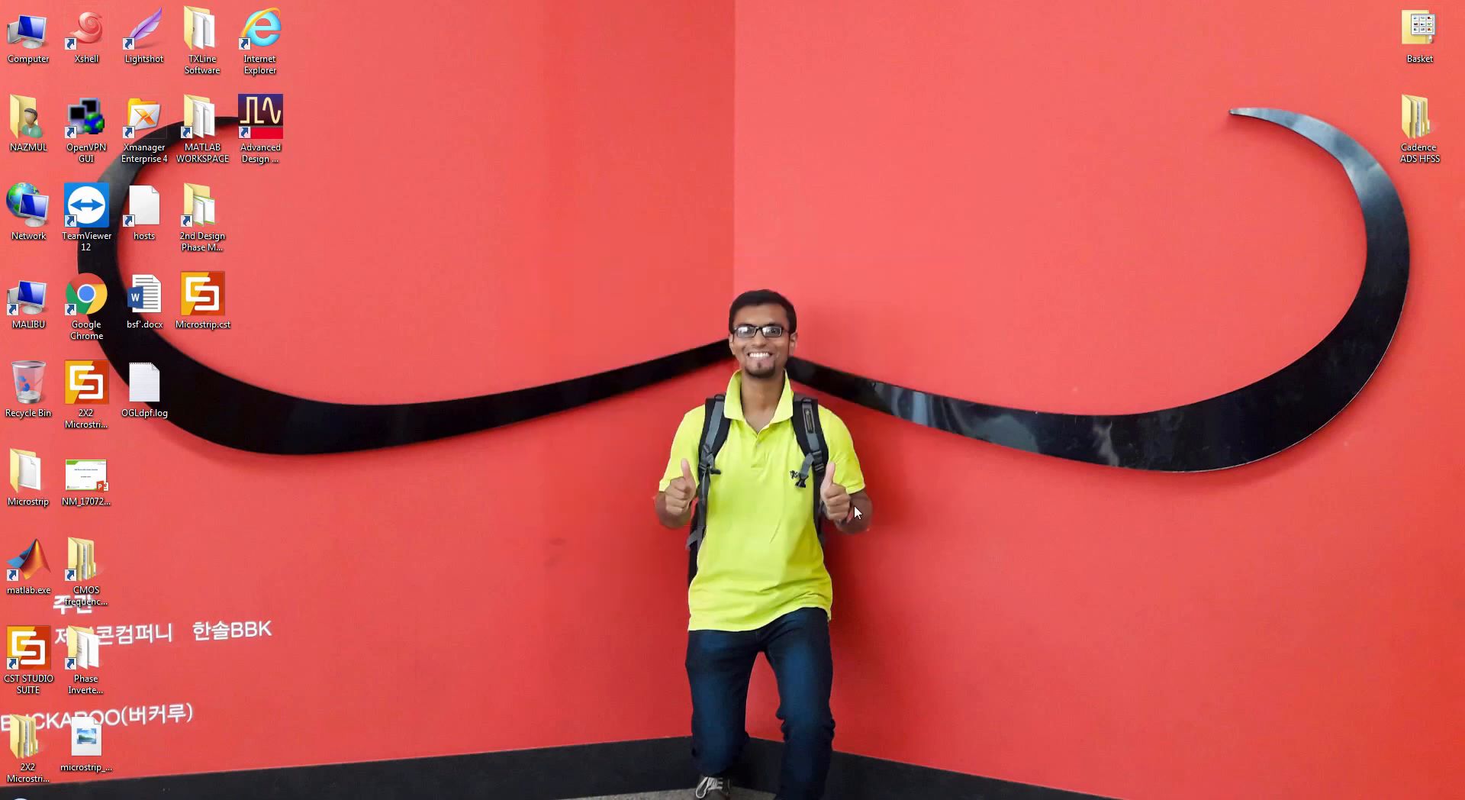
pyautogui.moveTo(484, 524)
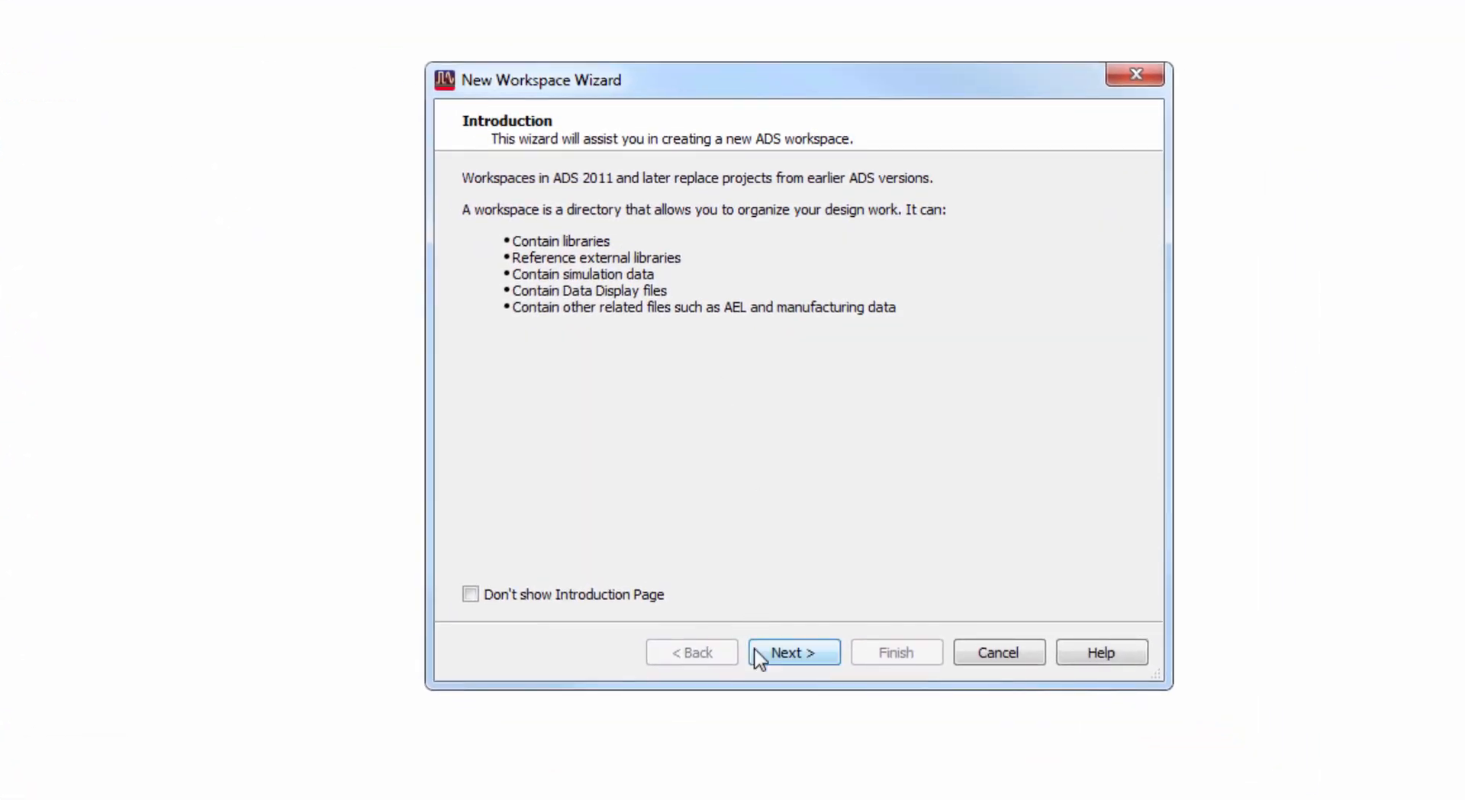
# - Create workspace Microstrip_NM_wrk with library Microstrip_NM_lib and the default ADS libraries
pyautogui.click(794, 651)
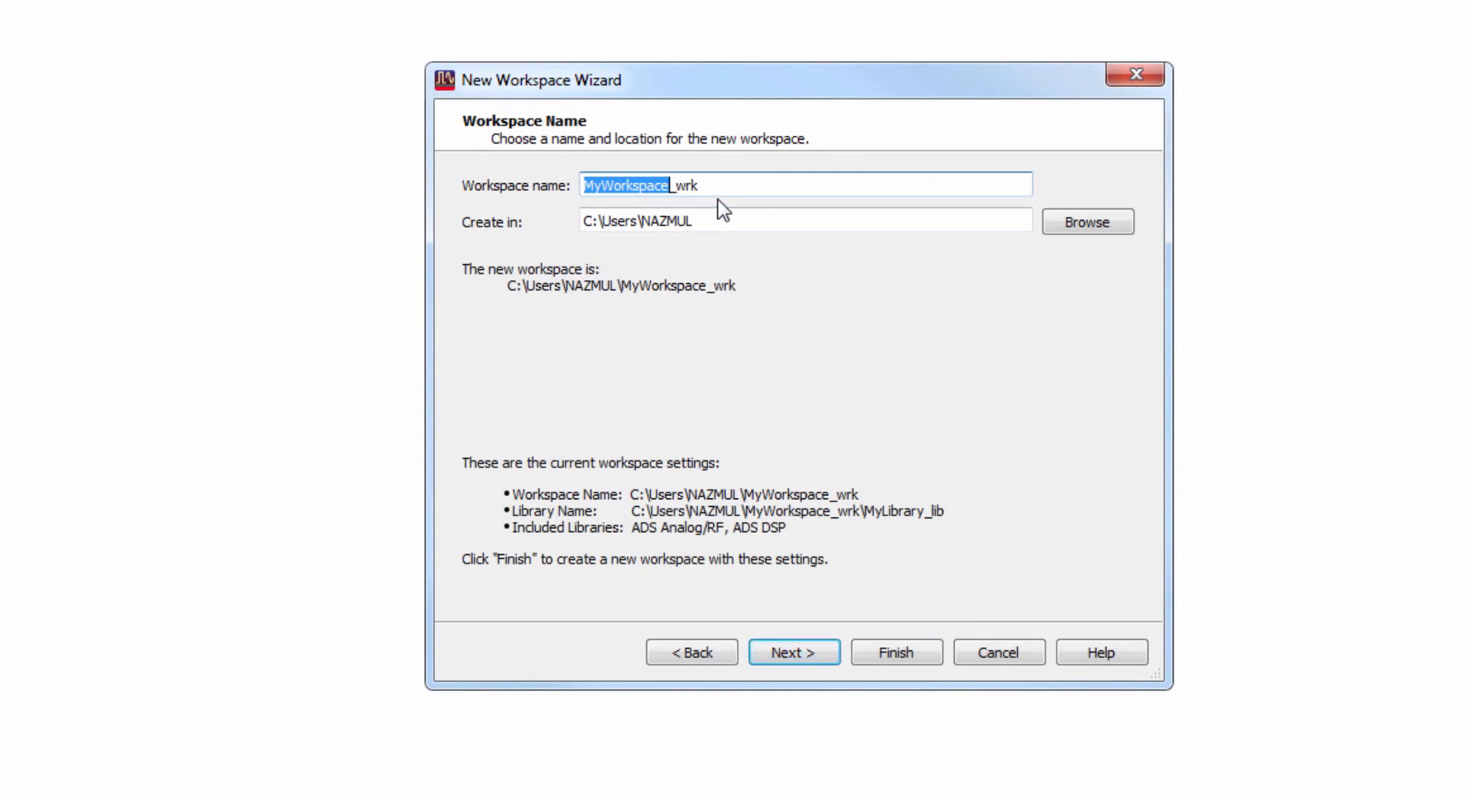
pyautogui.moveTo(705, 185)
pyautogui.write('icrostrip_NM')
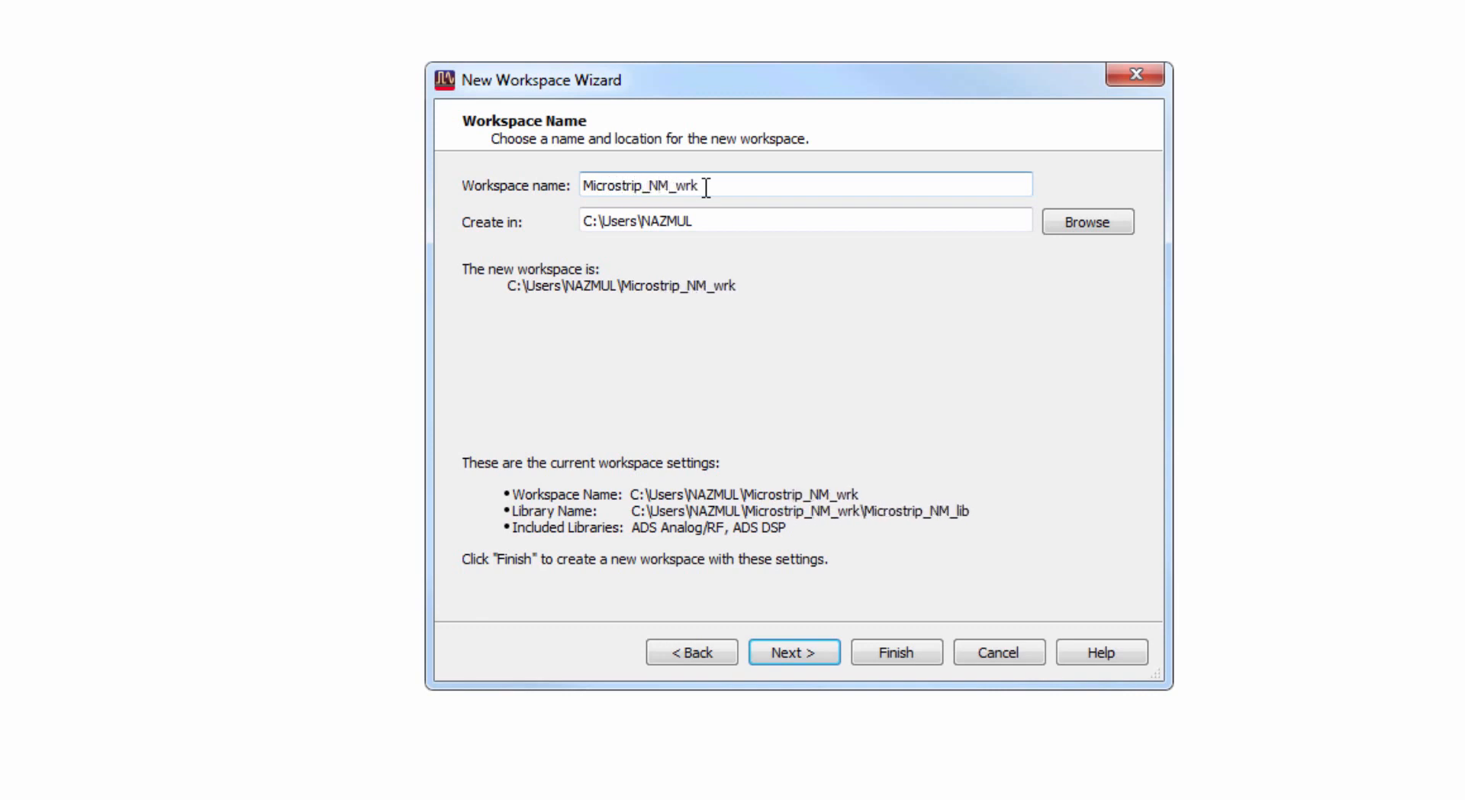
pyautogui.click(793, 651)
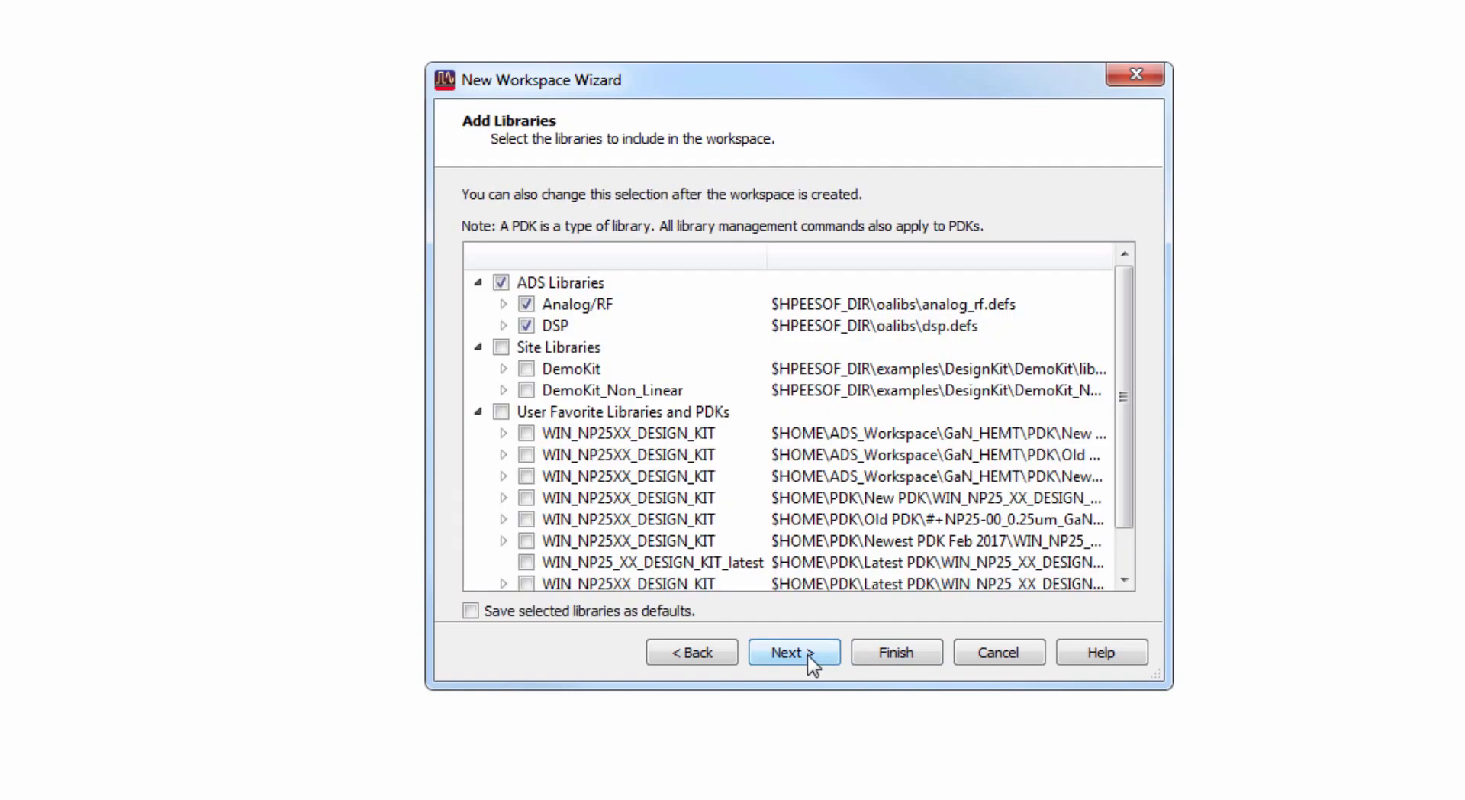
pyautogui.click(793, 651)
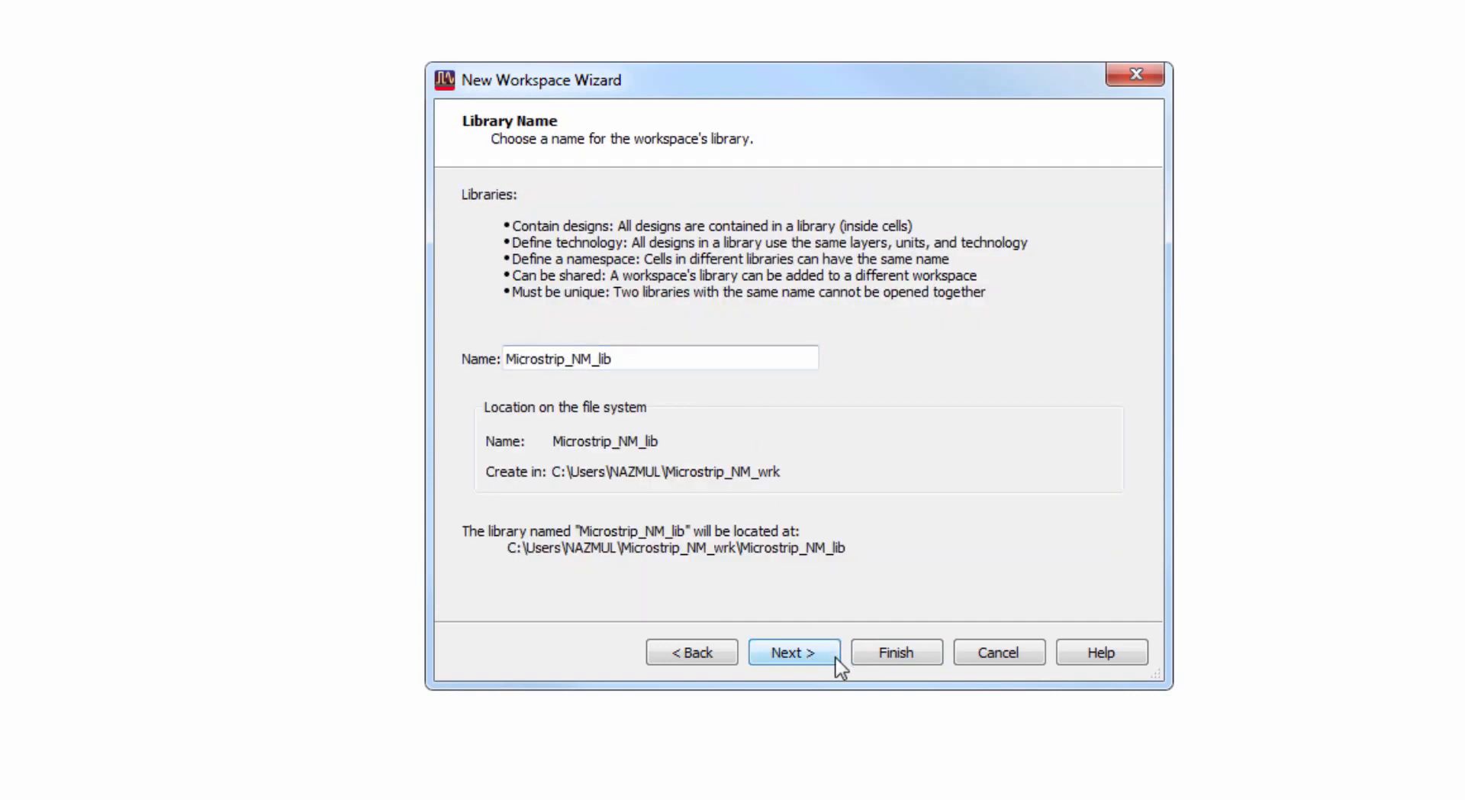
pyautogui.click(792, 653)
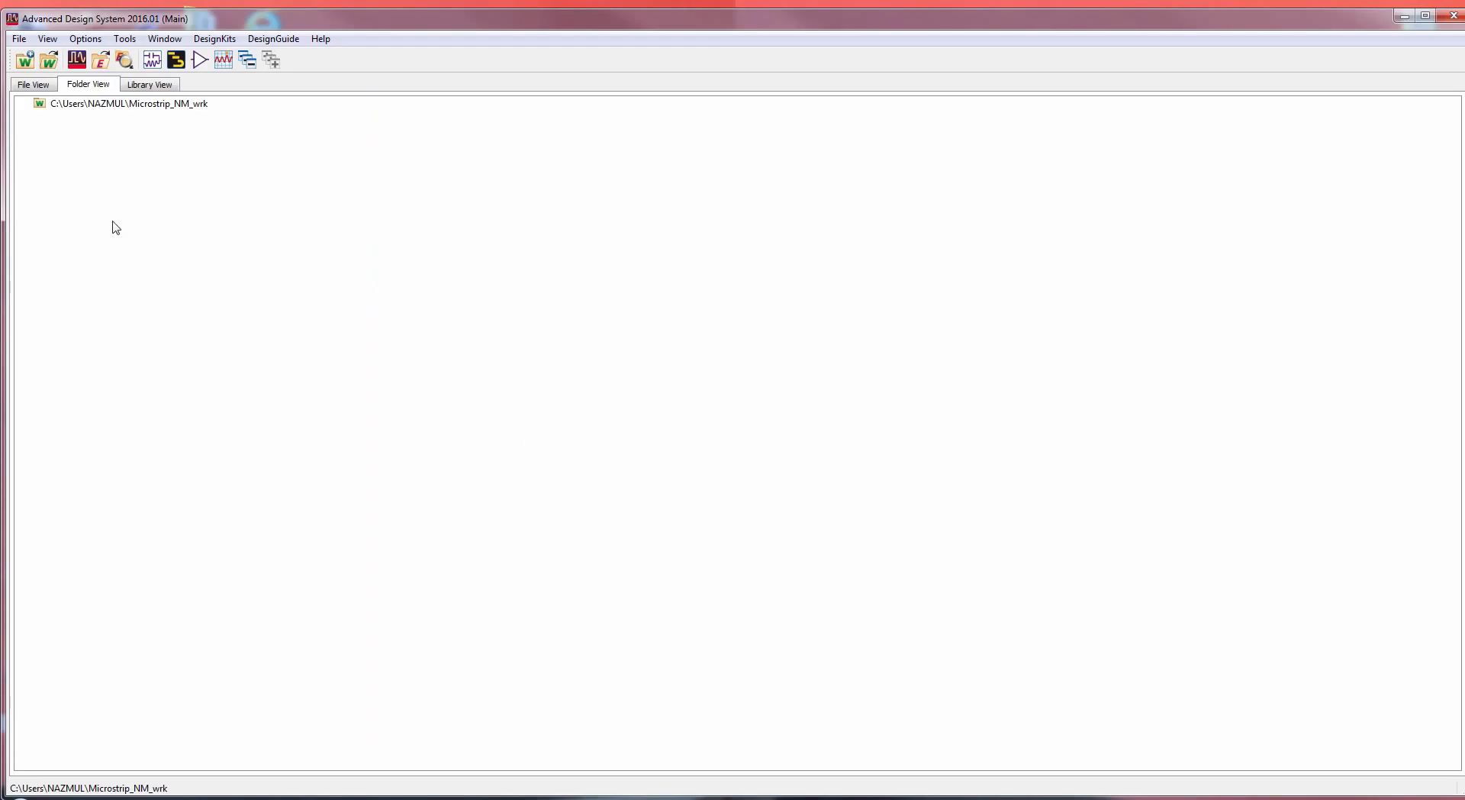
pyautogui.moveTo(109, 158)
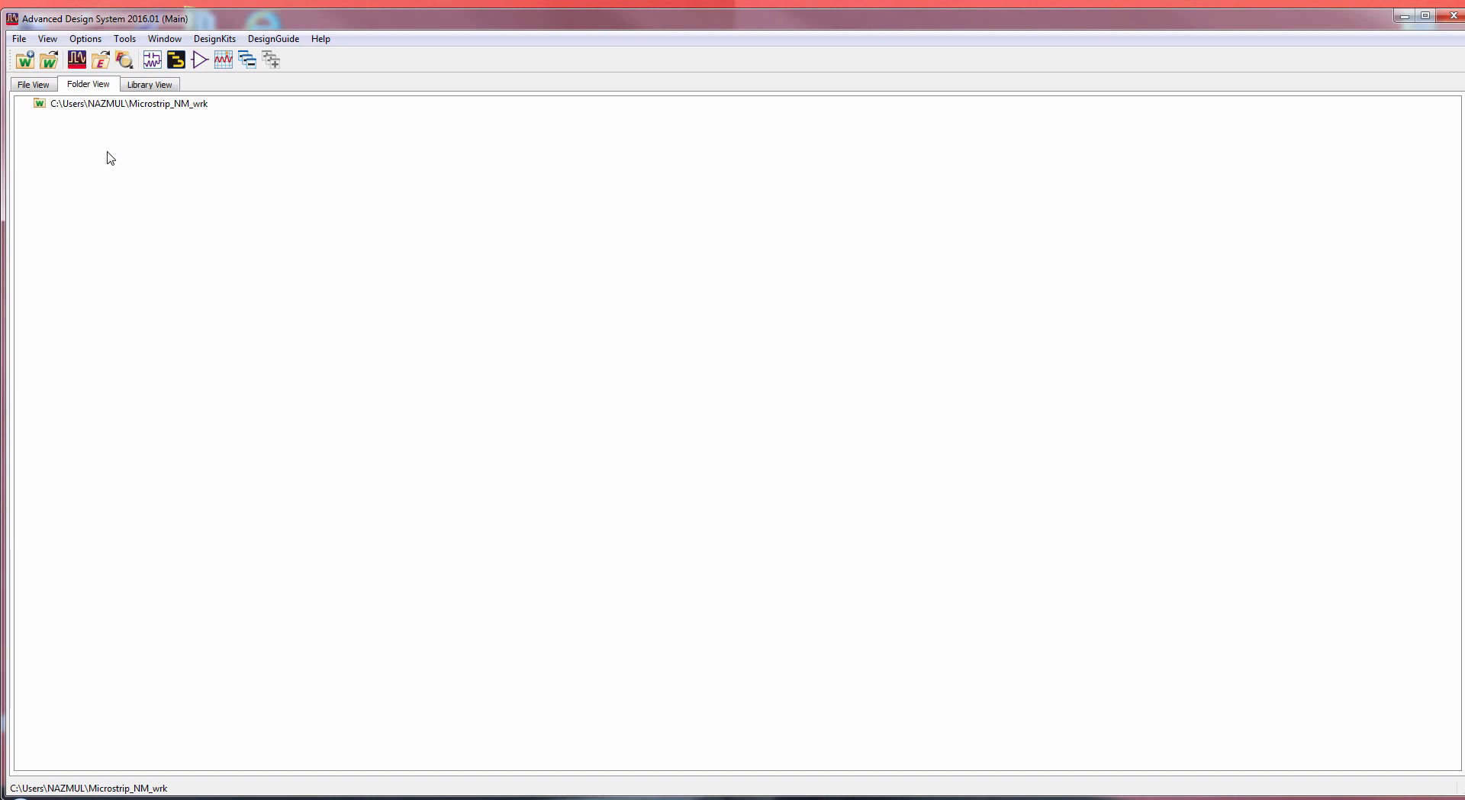
# - Bring up the layout Import dialog from the File menu
pyautogui.click(17, 39)
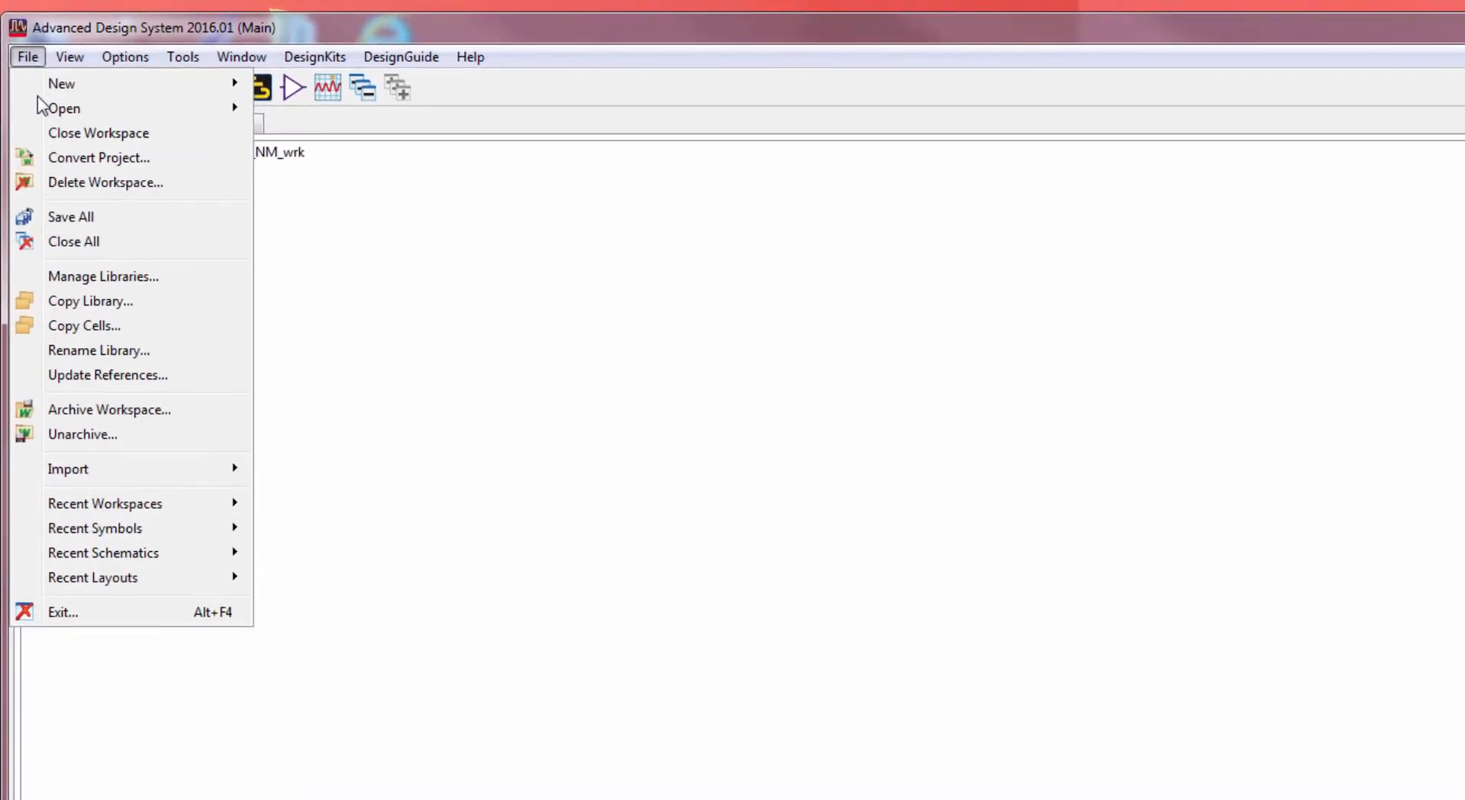
pyautogui.click(68, 468)
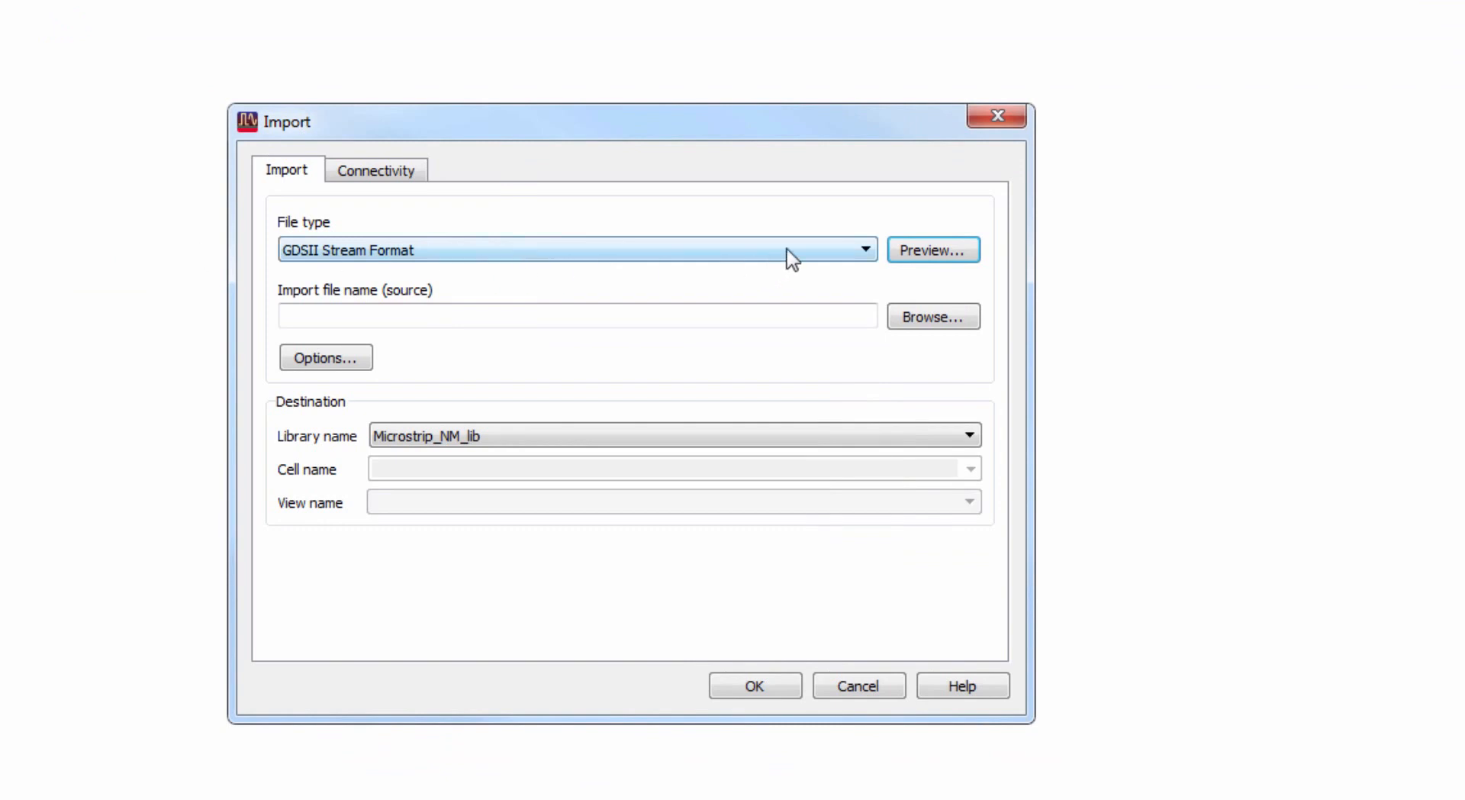
# - Set the import file type to Gerber/Drill
pyautogui.click(862, 249)
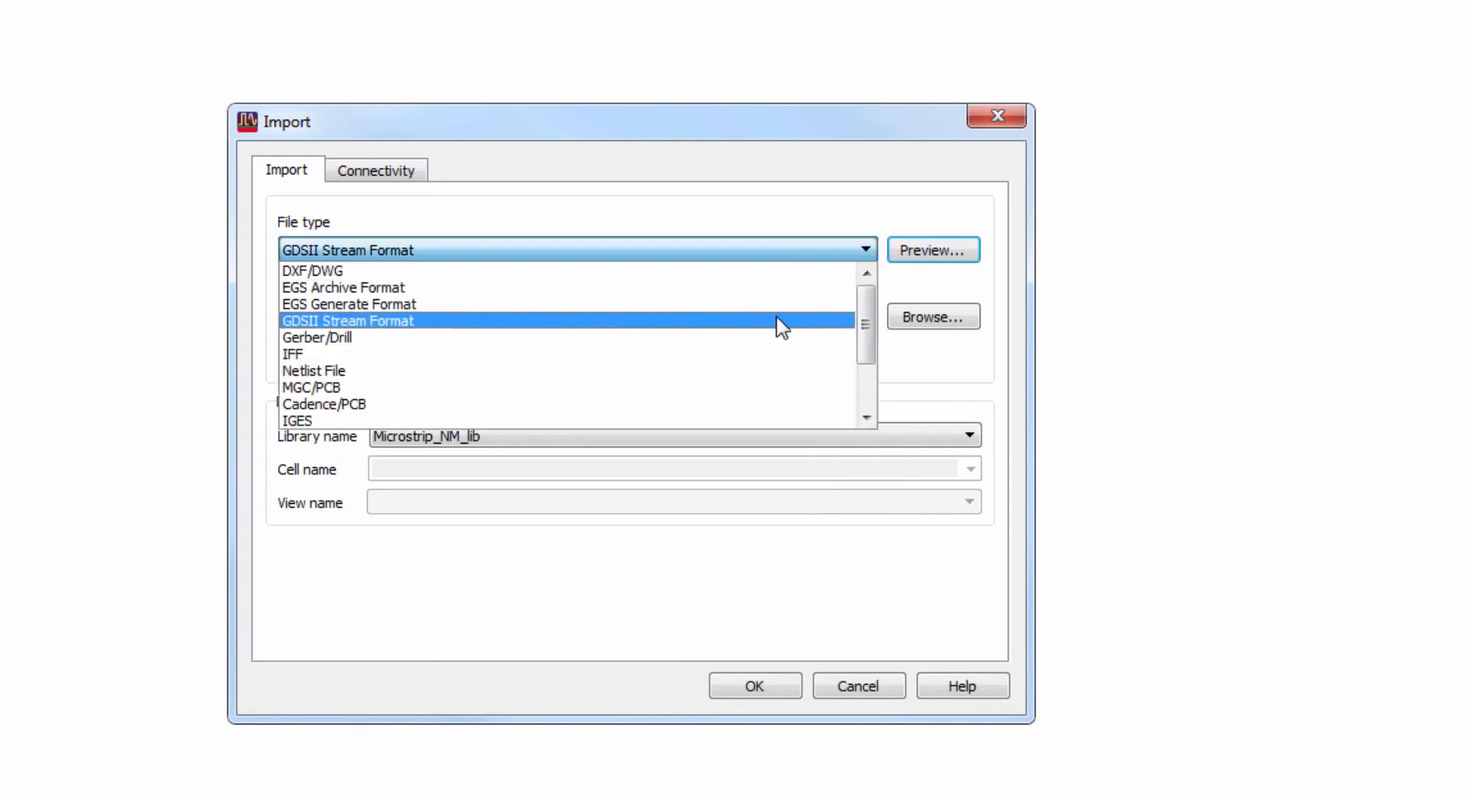
pyautogui.click(317, 337)
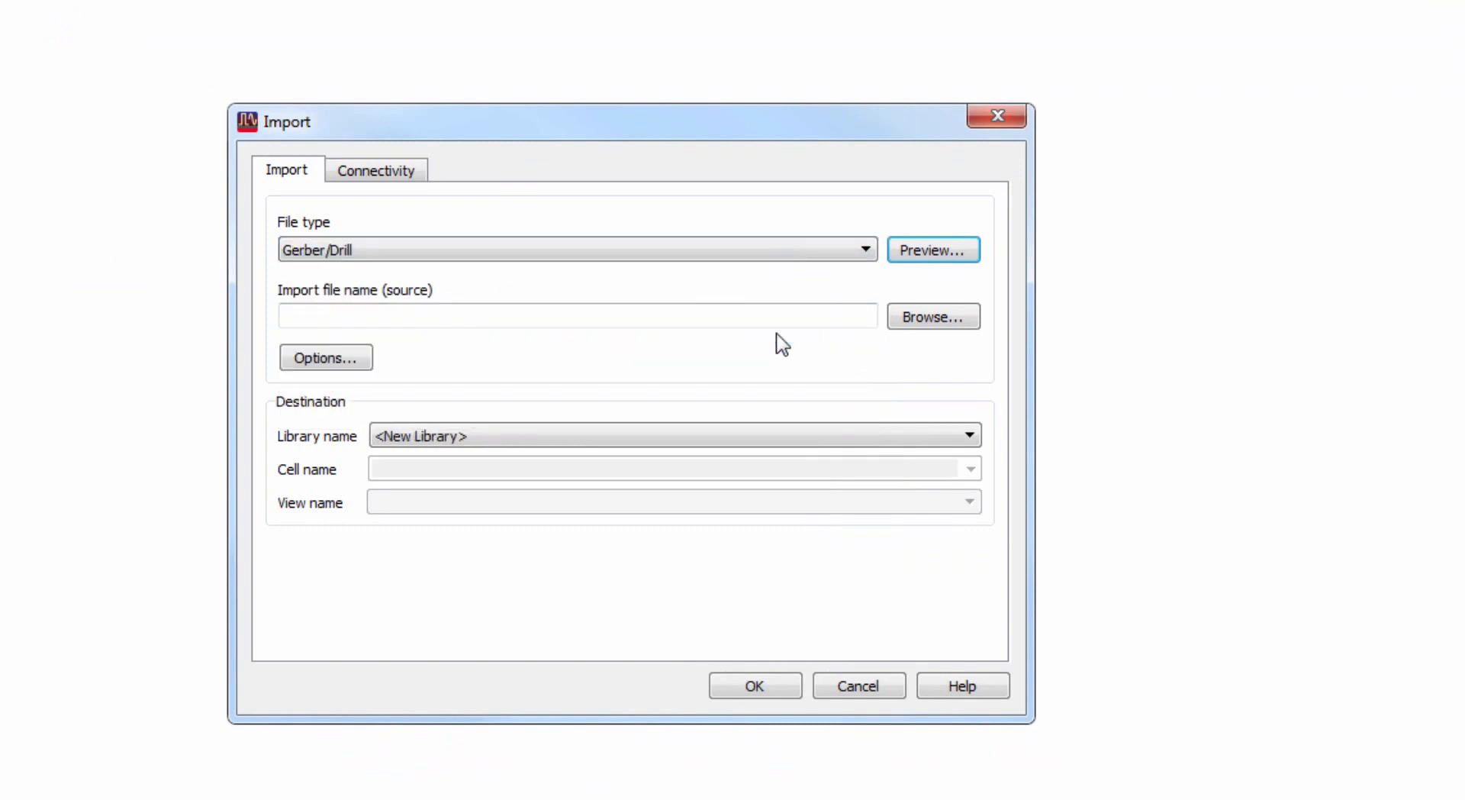
pyautogui.click(576, 316)
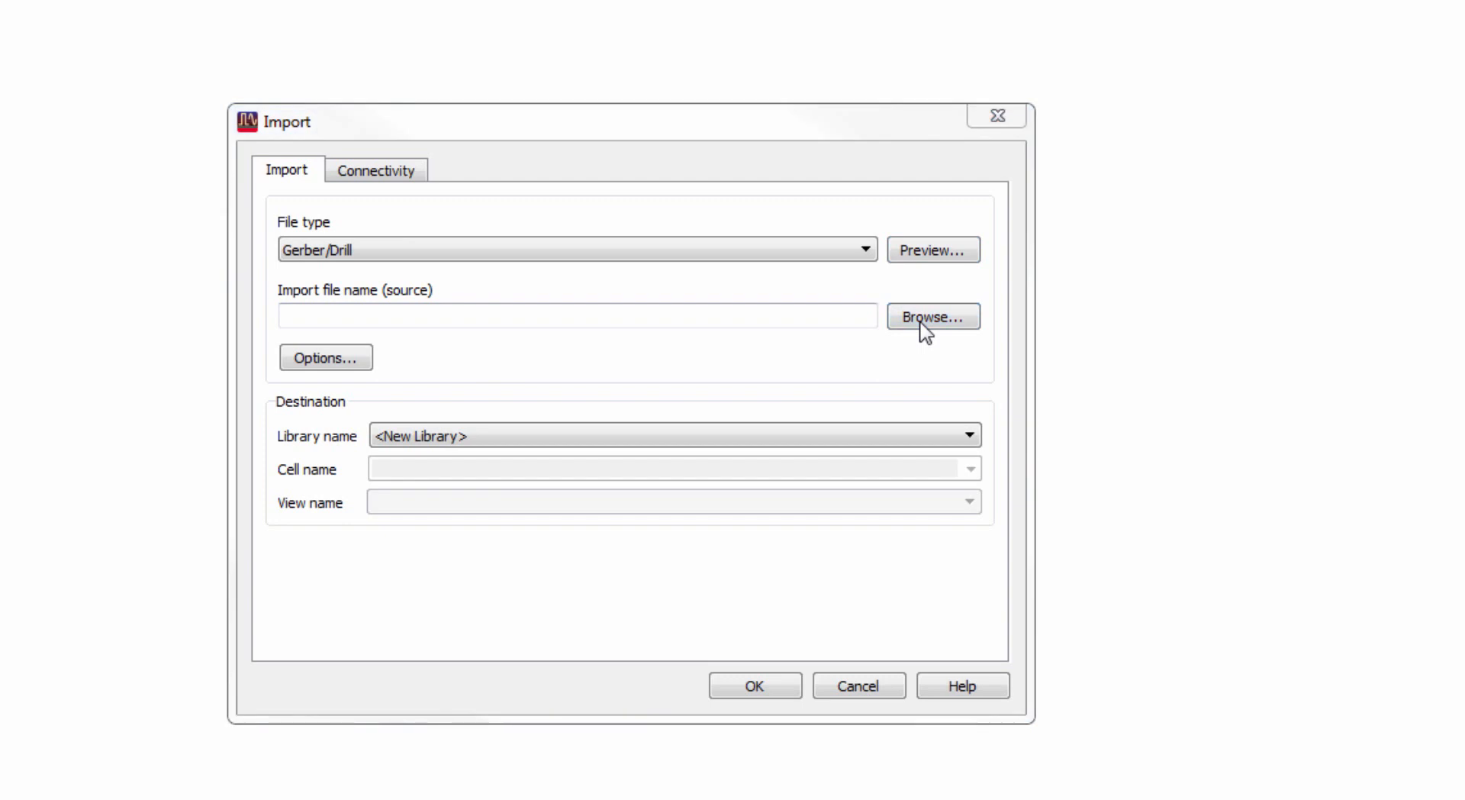
# - Pick microstrip_NM.gbr from the Desktop as the source file
pyautogui.click(931, 315)
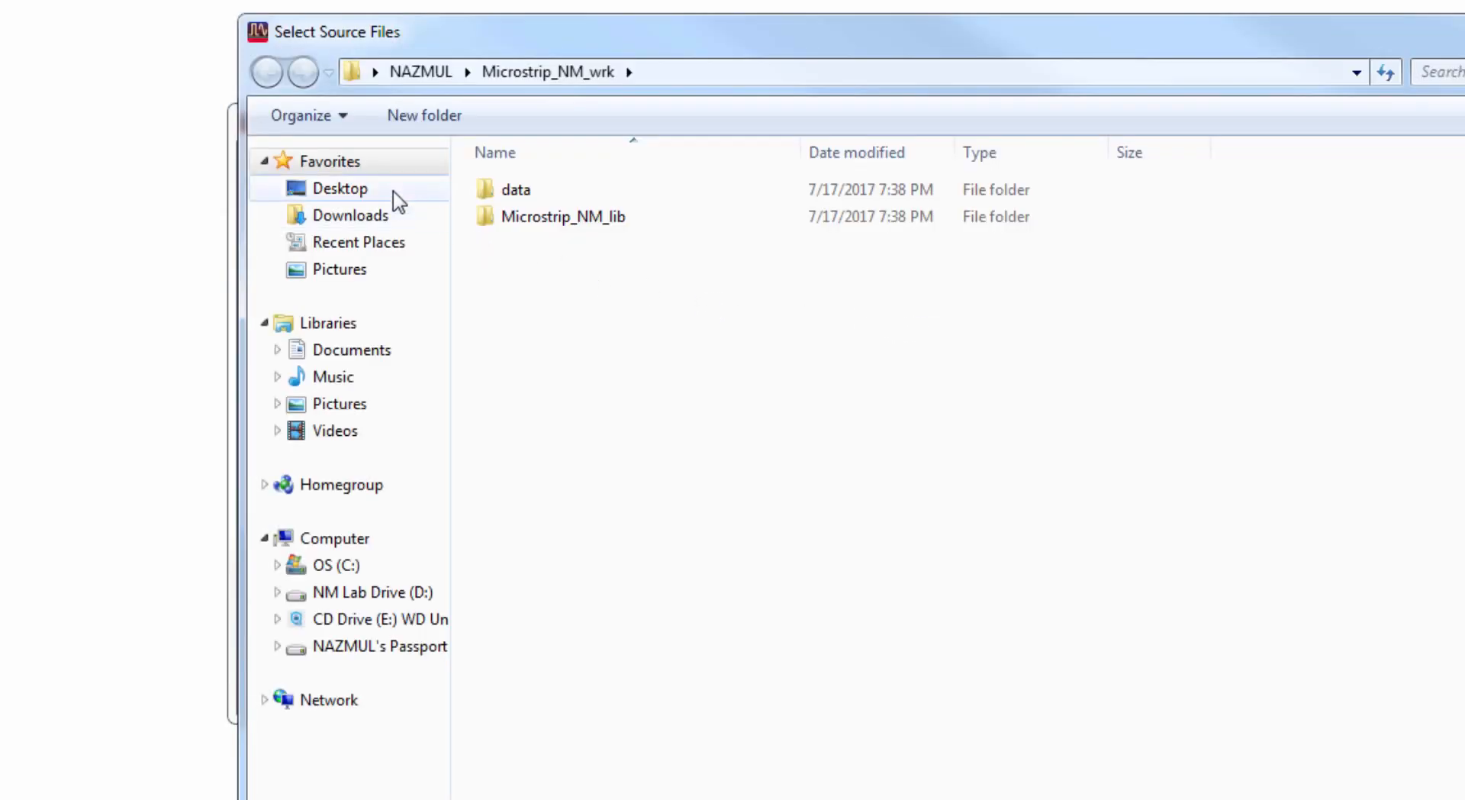
pyautogui.click(339, 187)
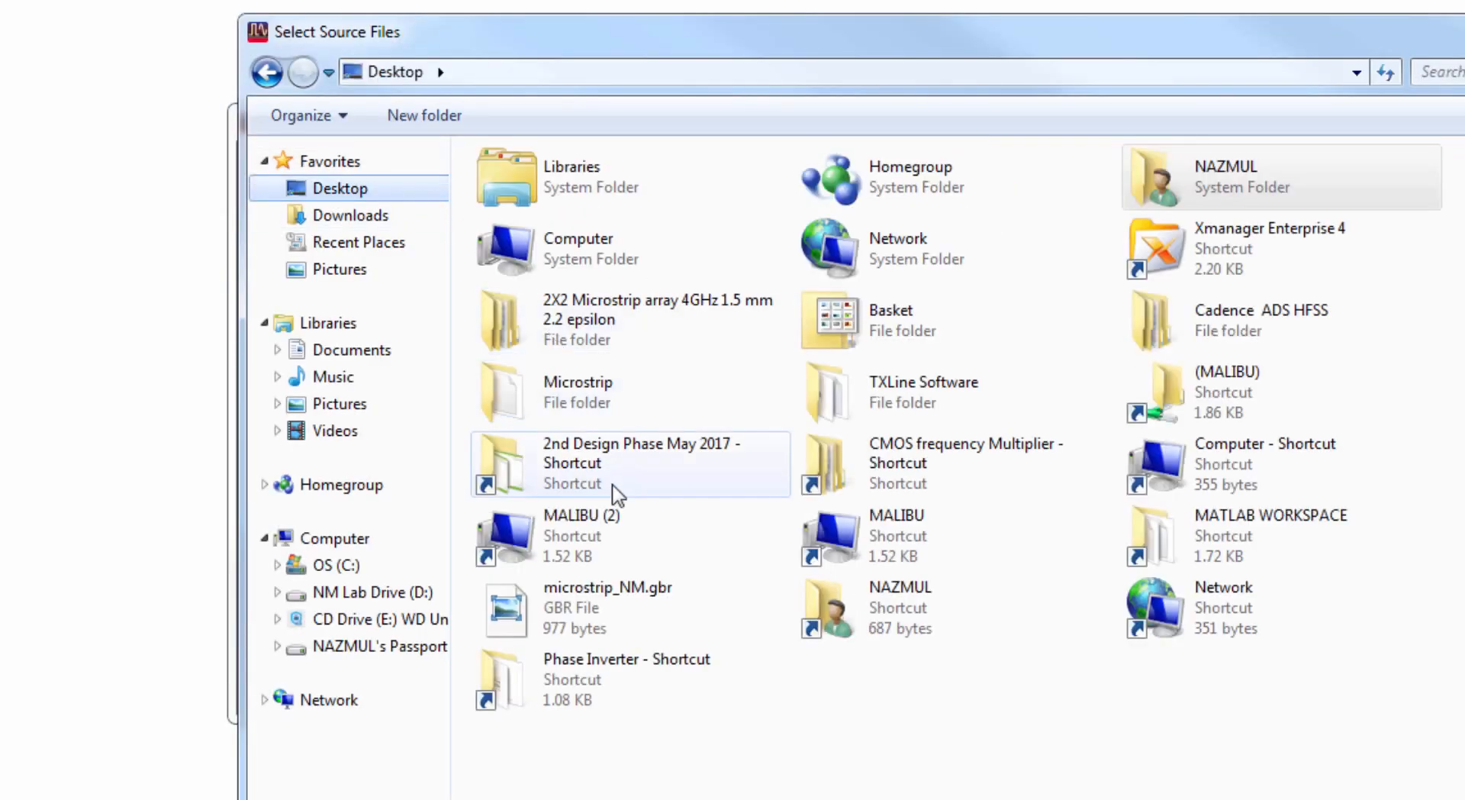
pyautogui.moveTo(640, 615)
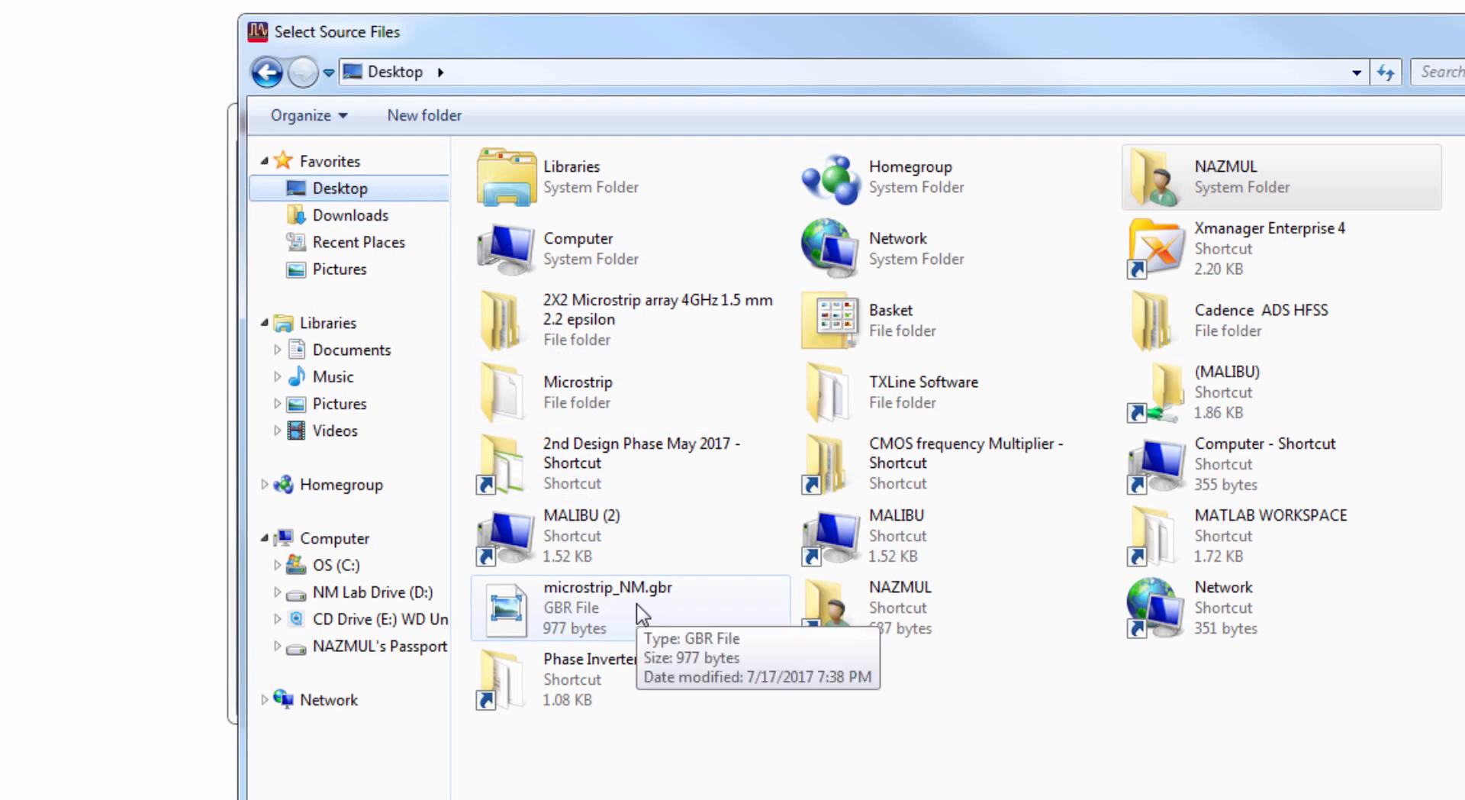
pyautogui.click(603, 608)
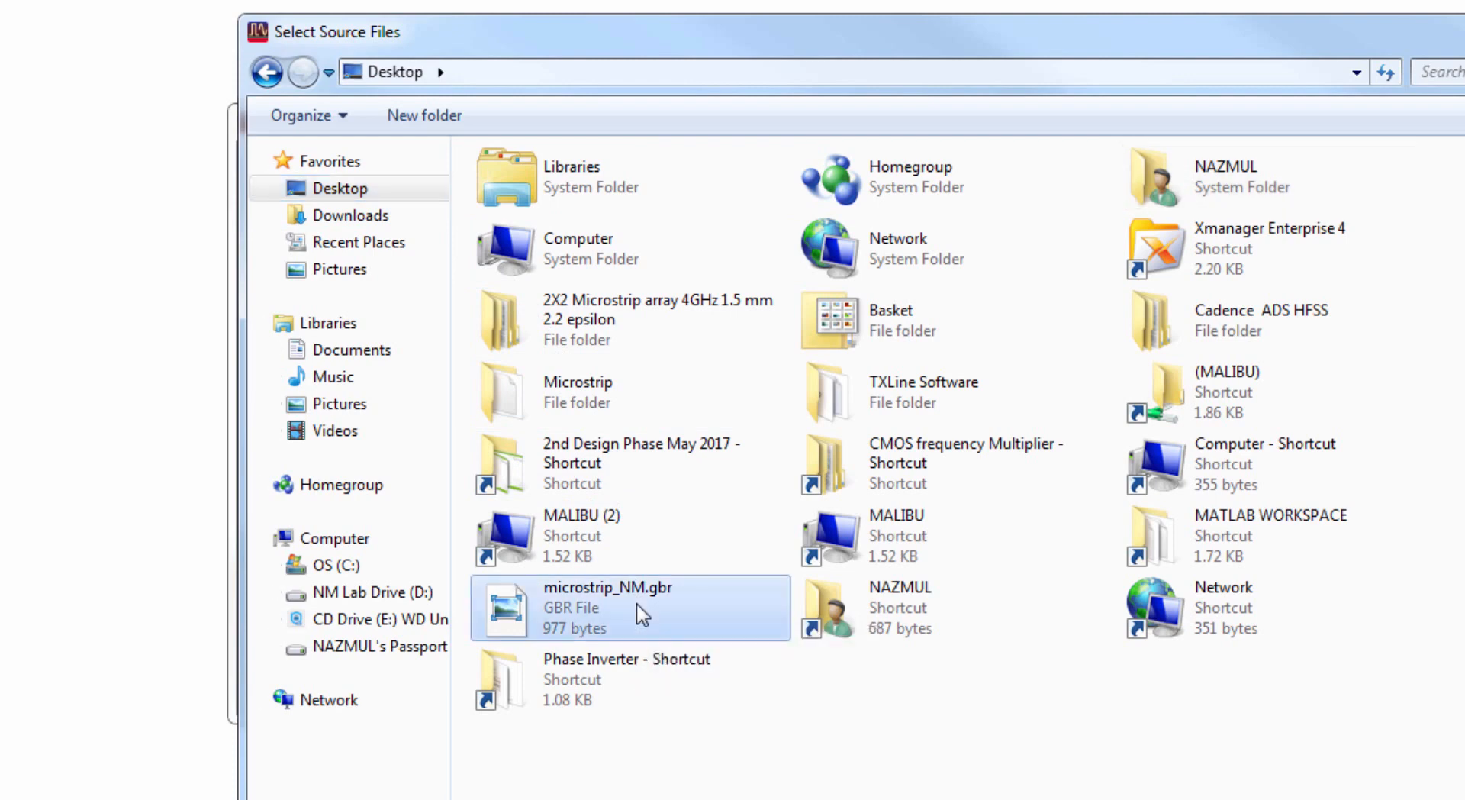
pyautogui.doubleClick(631, 608)
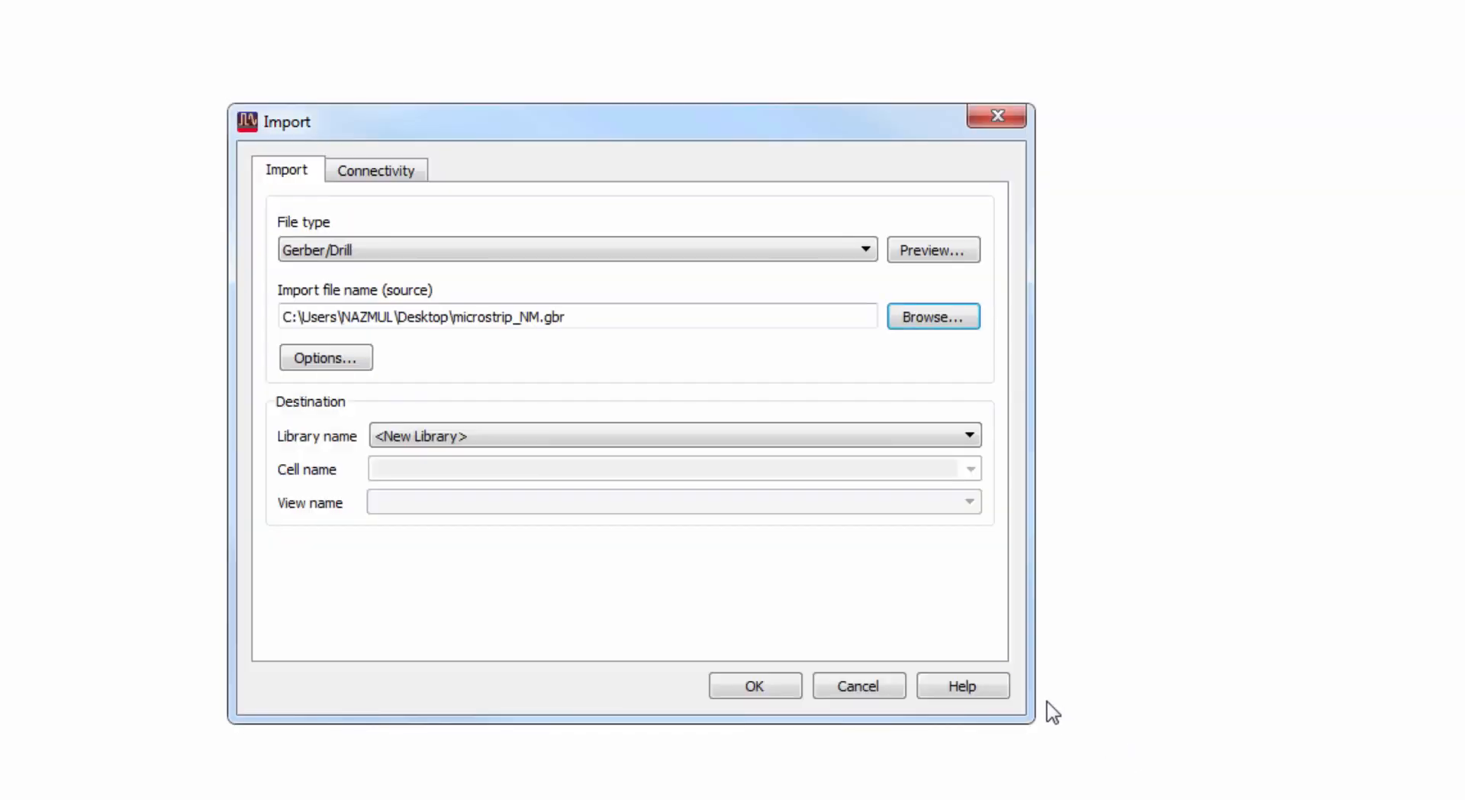
pyautogui.click(970, 435)
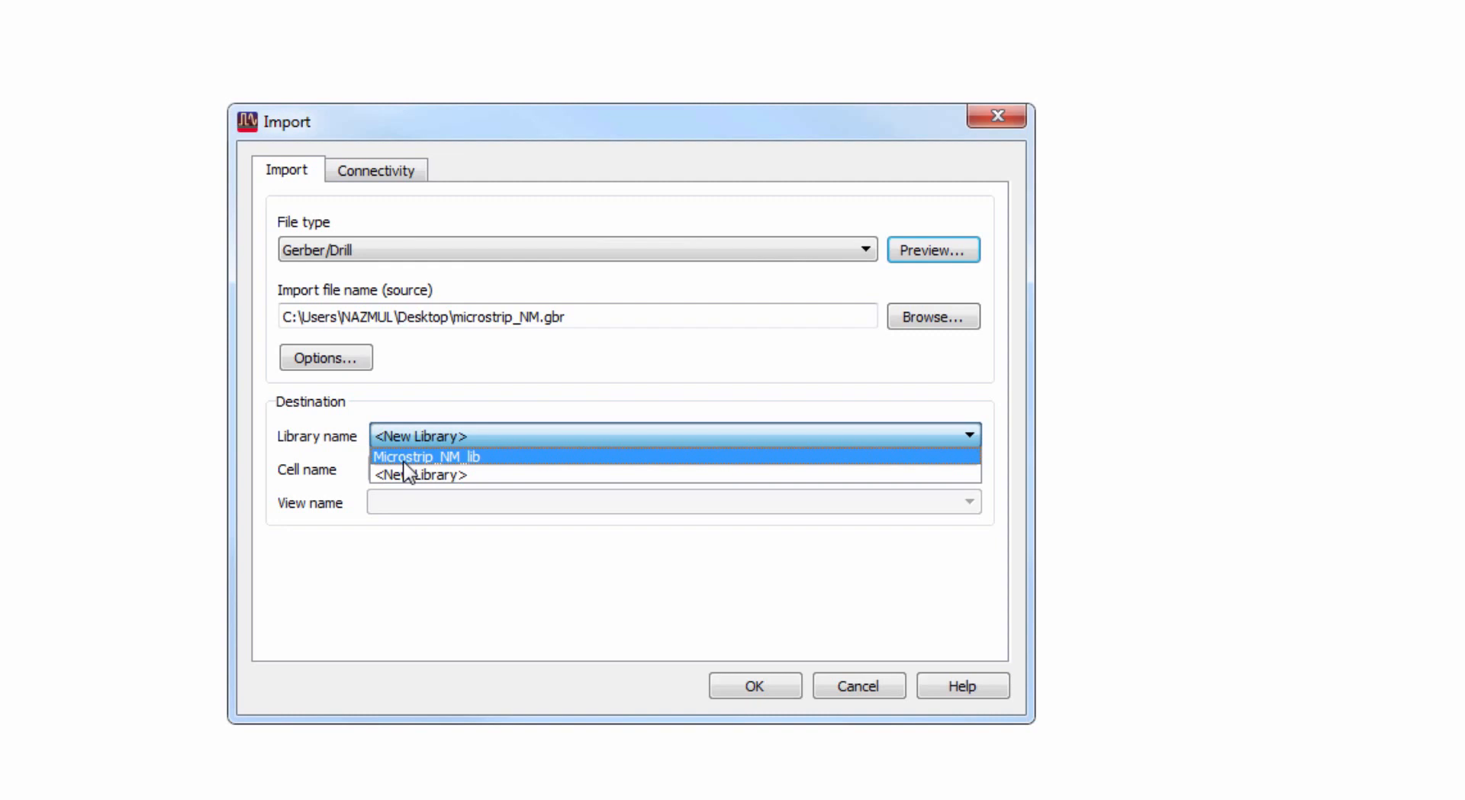
# - Import into library Microstrip_NM_lib as cell Microstrip with a layout view
pyautogui.click(427, 457)
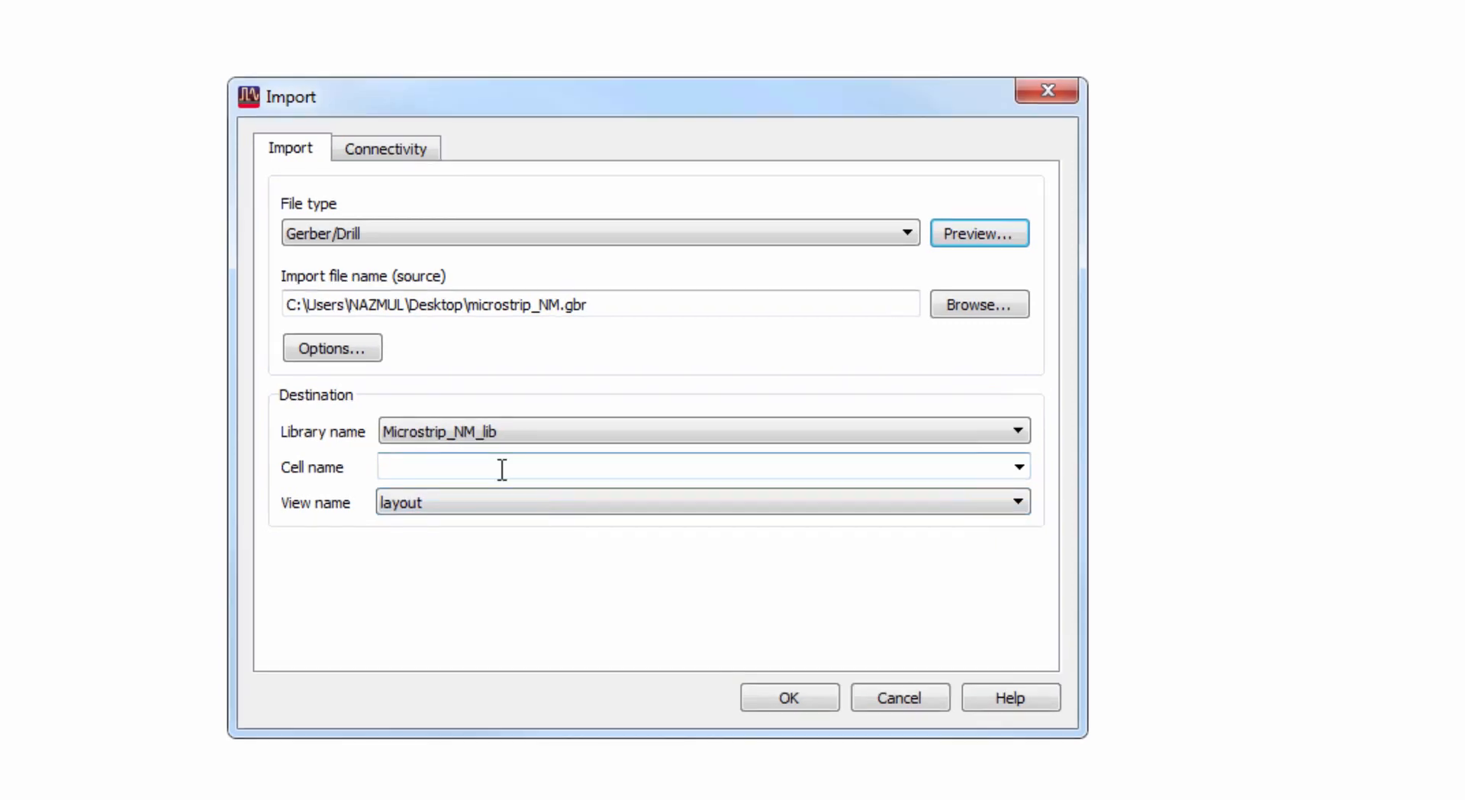
pyautogui.write('Mic')
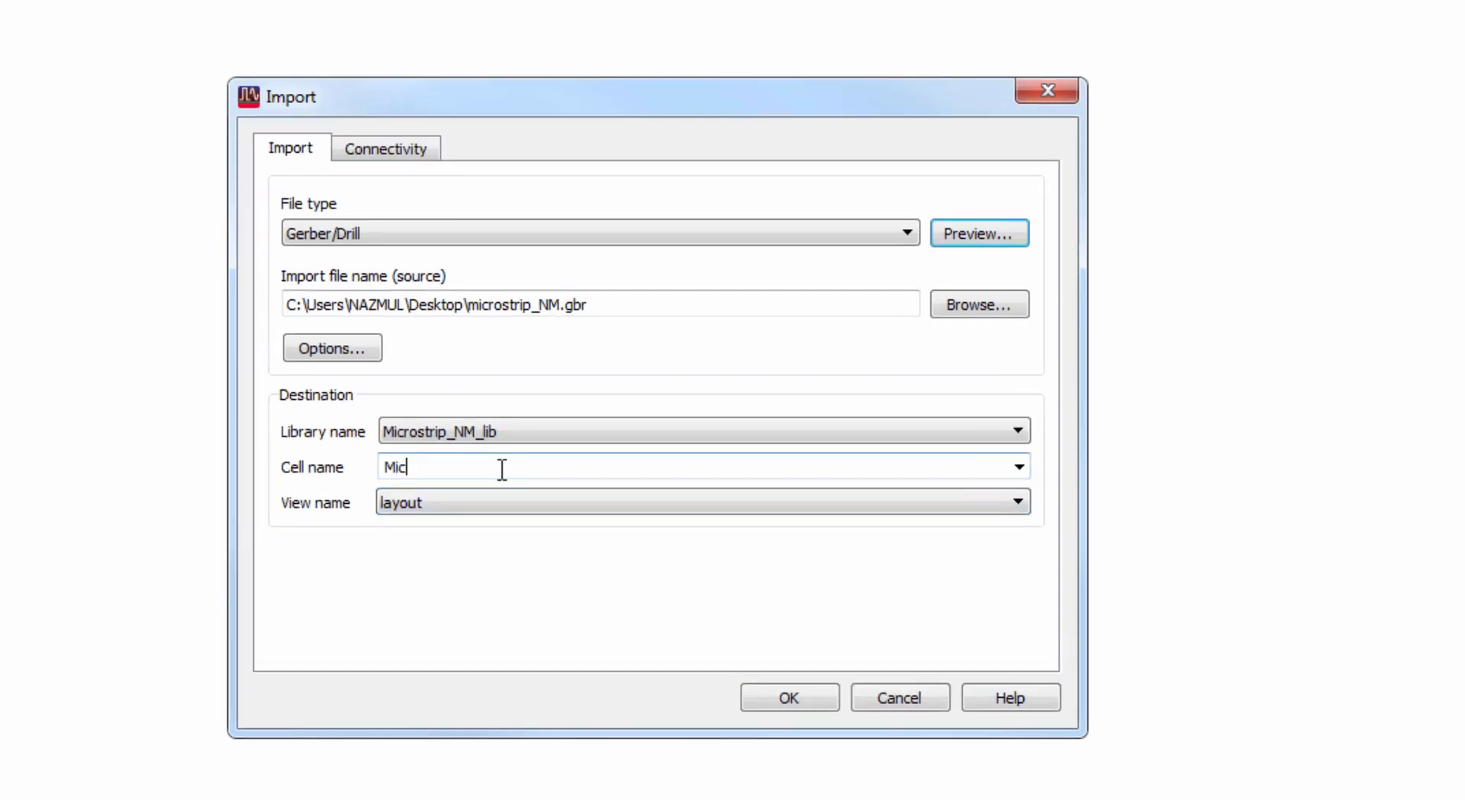
pyautogui.write('rso')
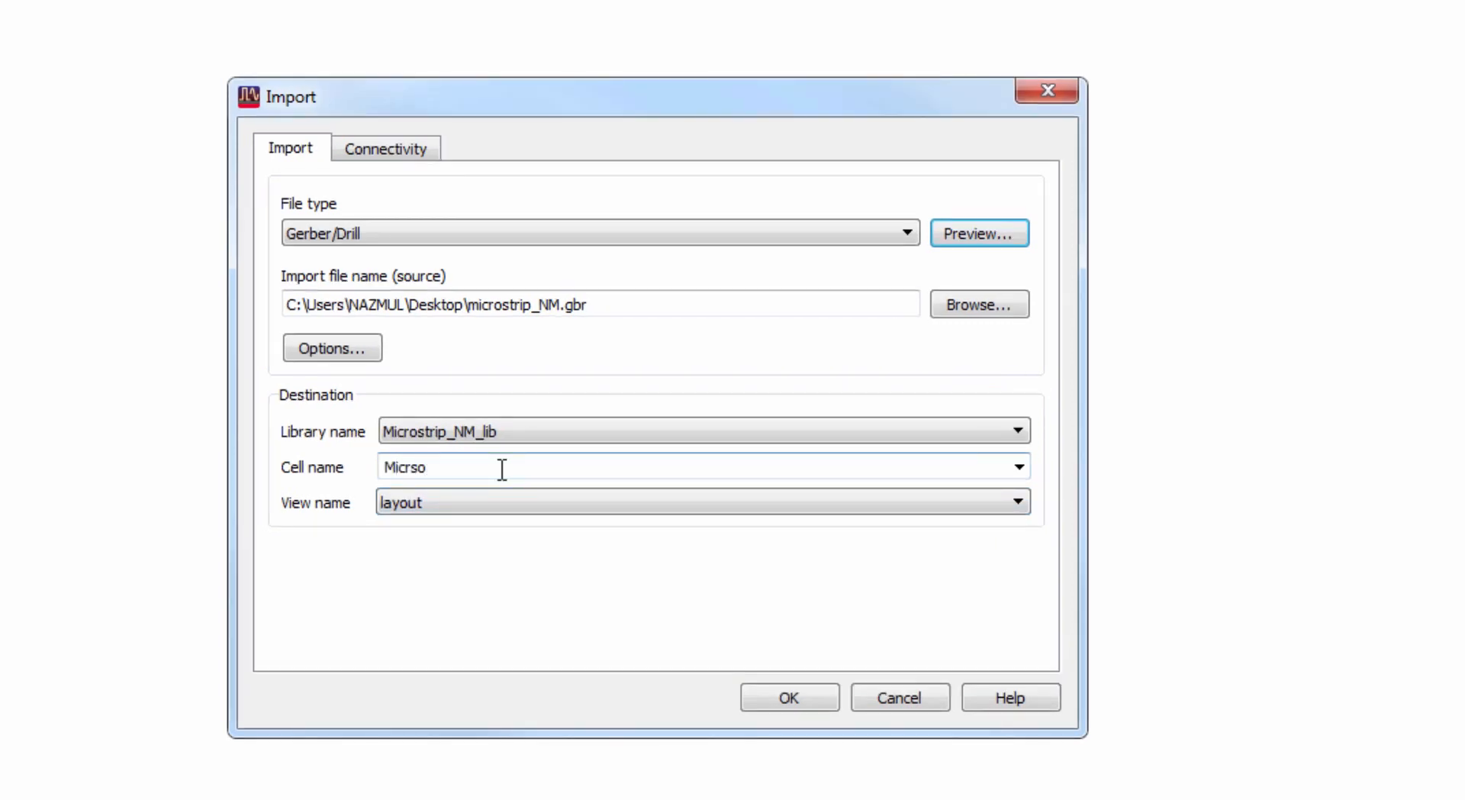
pyautogui.write('Micrstrip')
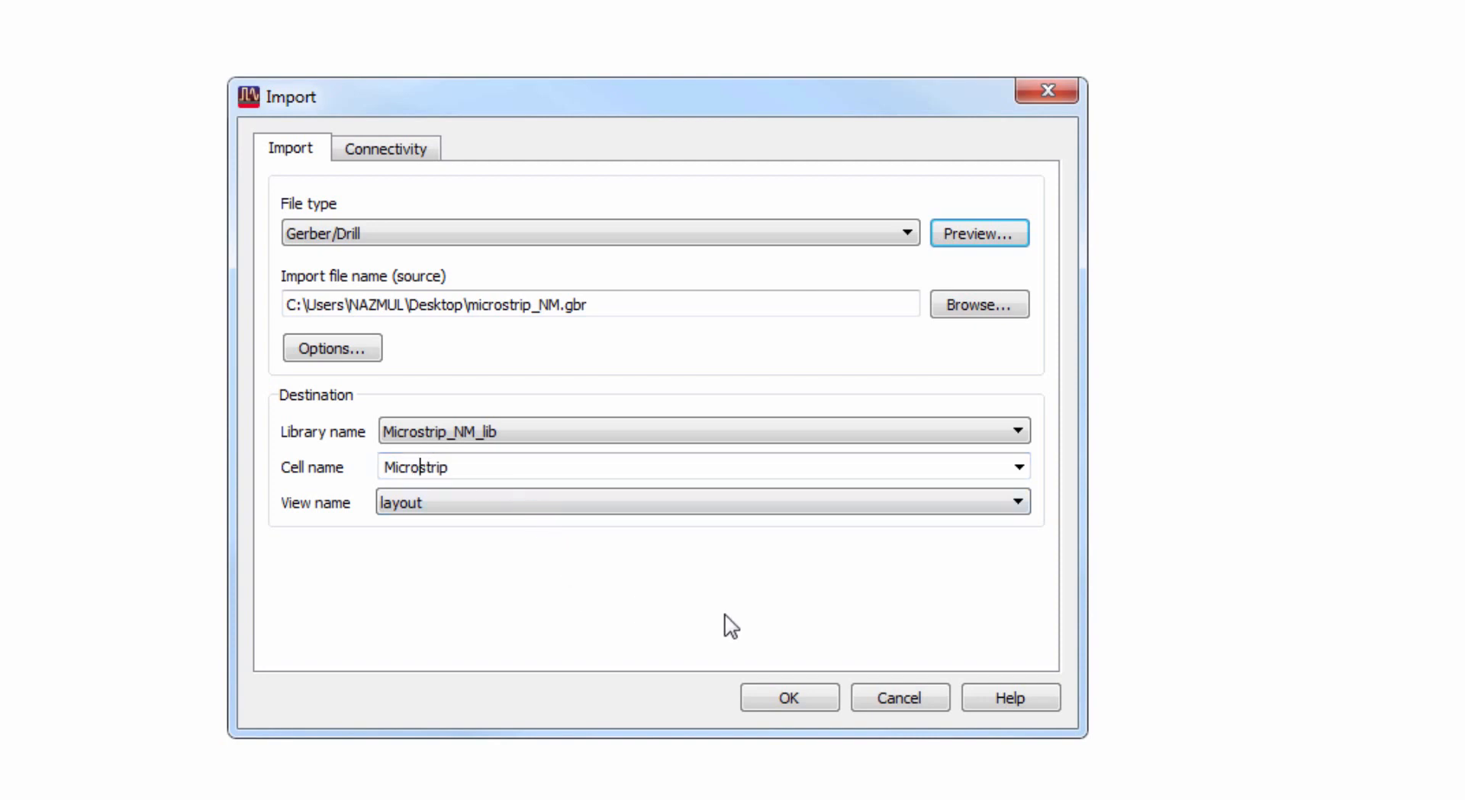
pyautogui.click(787, 696)
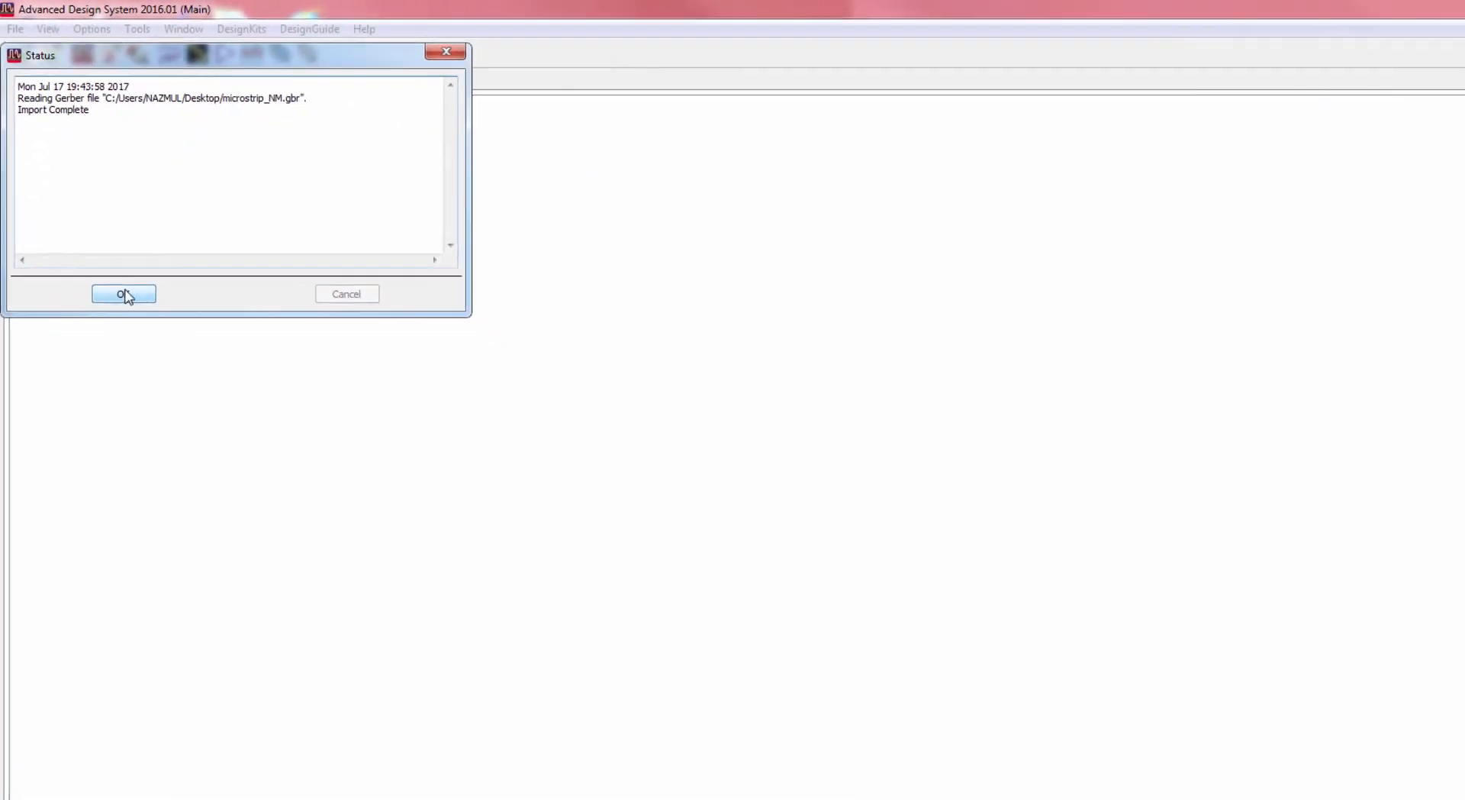
# - Dismiss the import report and open the Microstrip layout view maximized
pyautogui.click(123, 293)
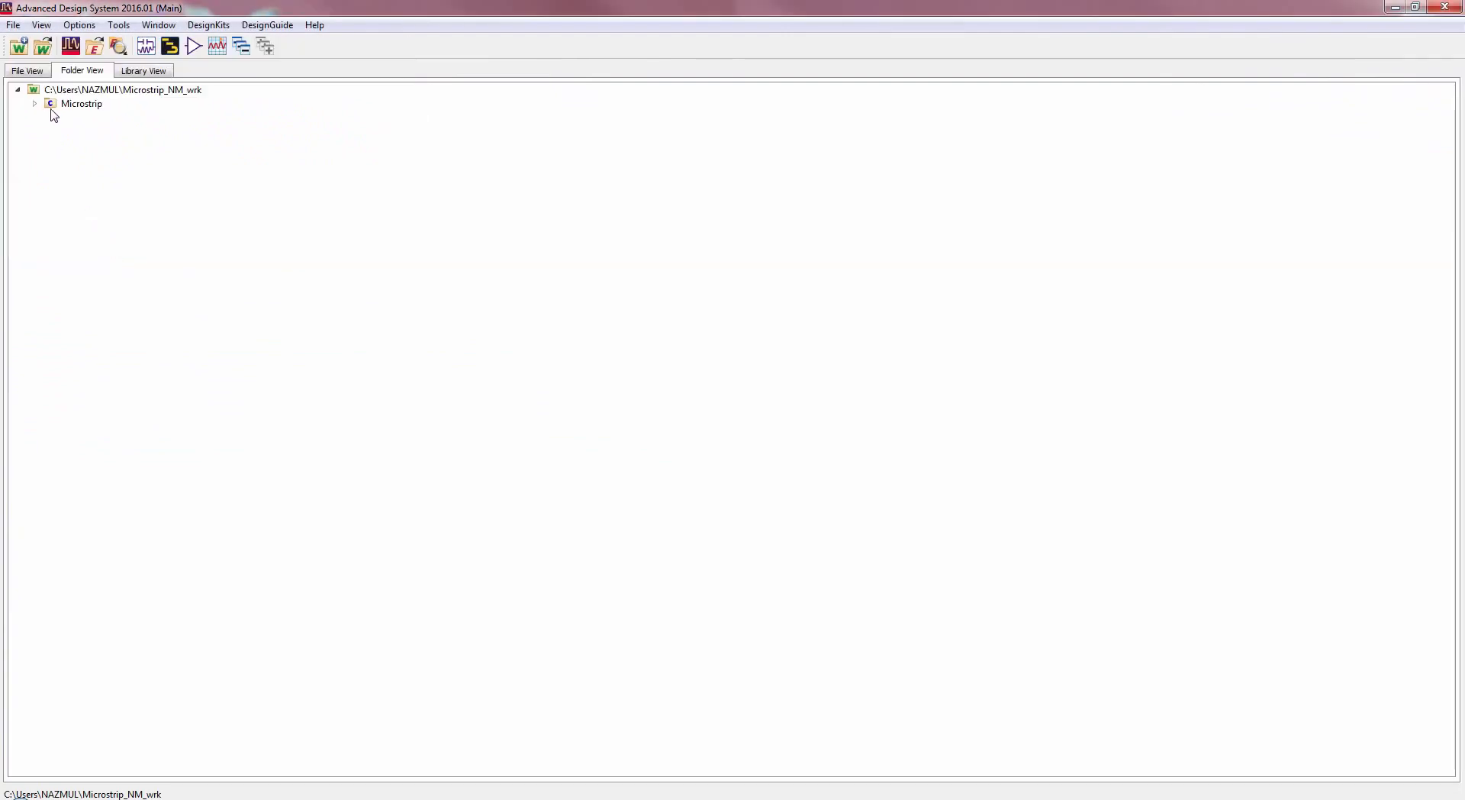
pyautogui.click(34, 103)
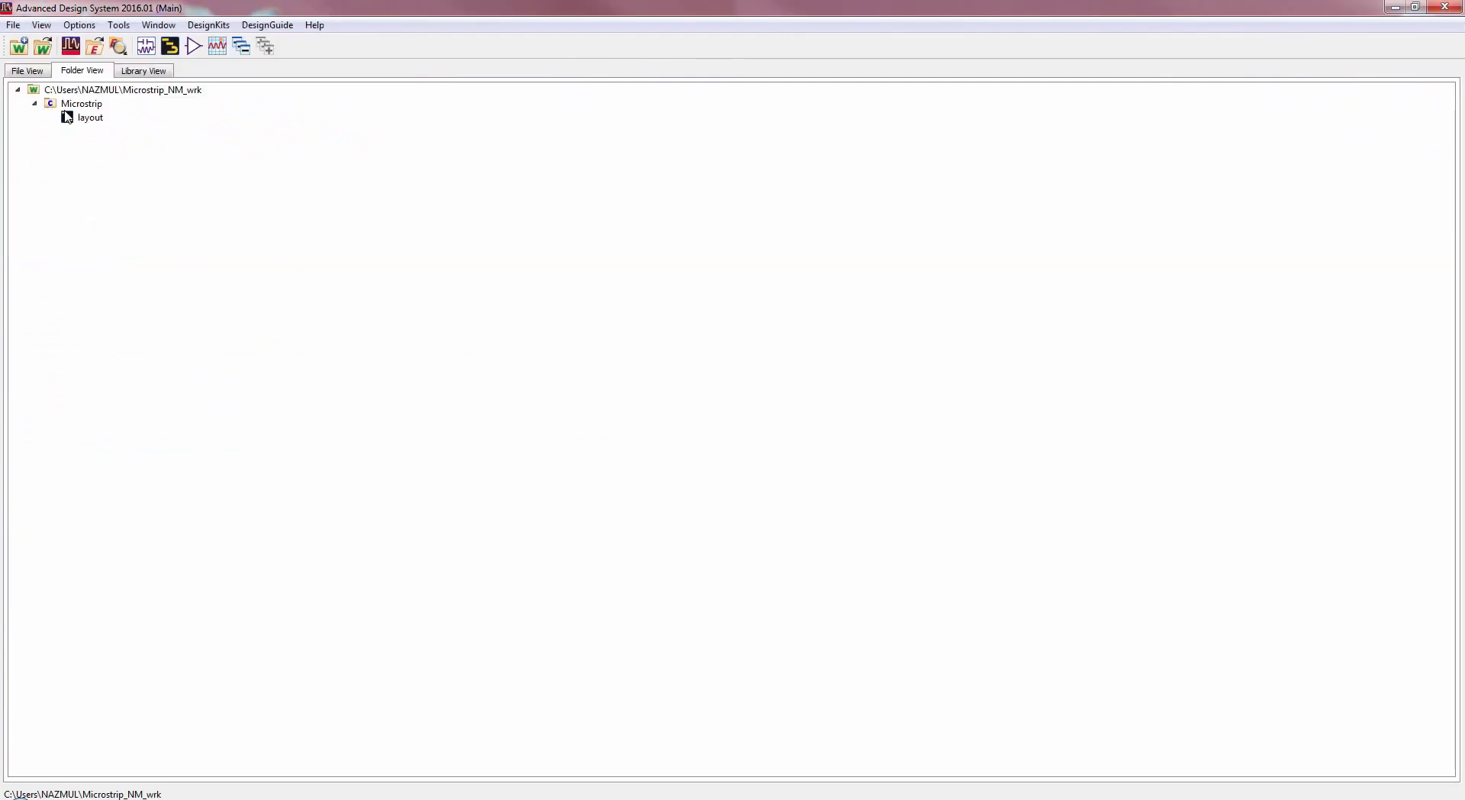
pyautogui.doubleClick(90, 116)
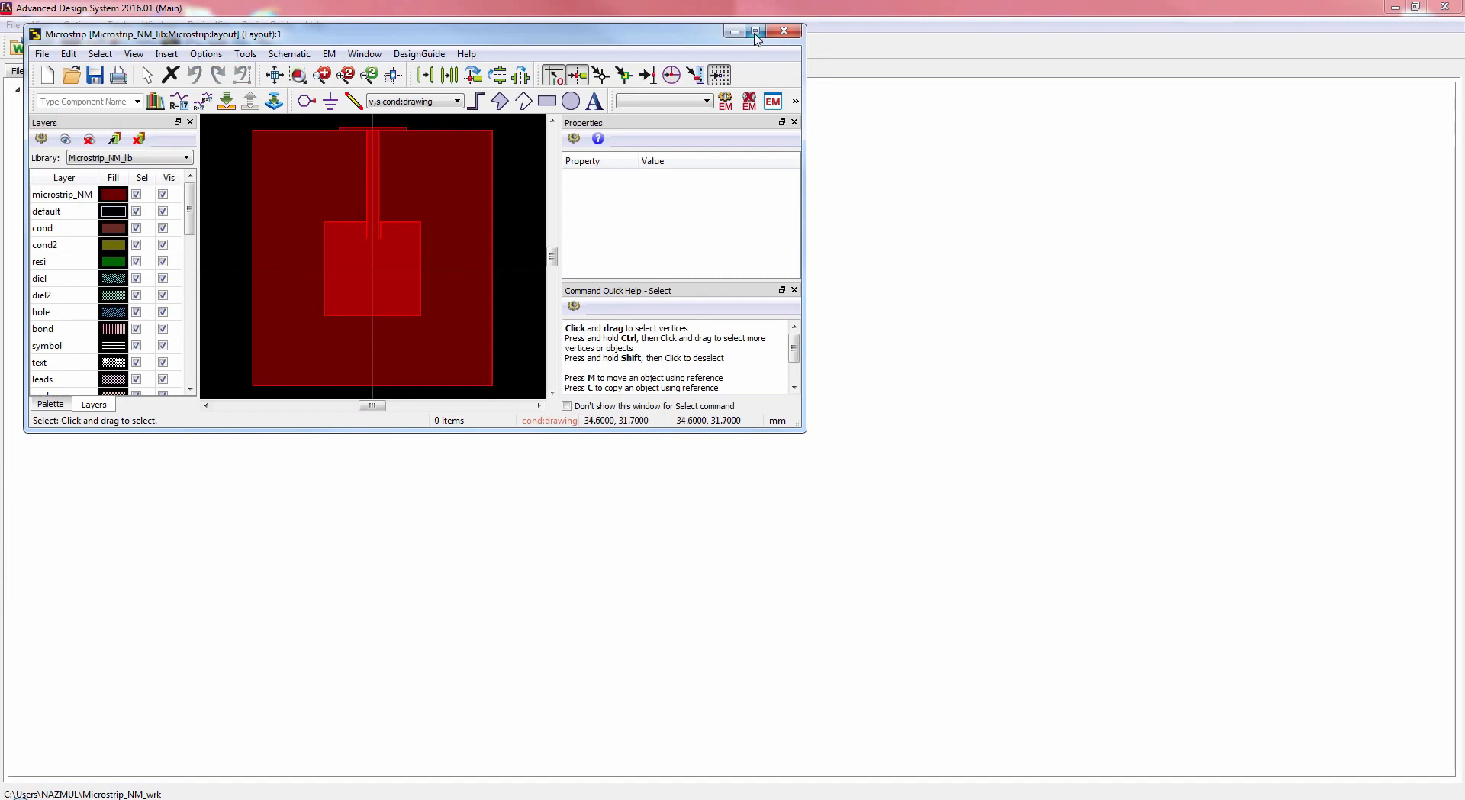
pyautogui.click(755, 33)
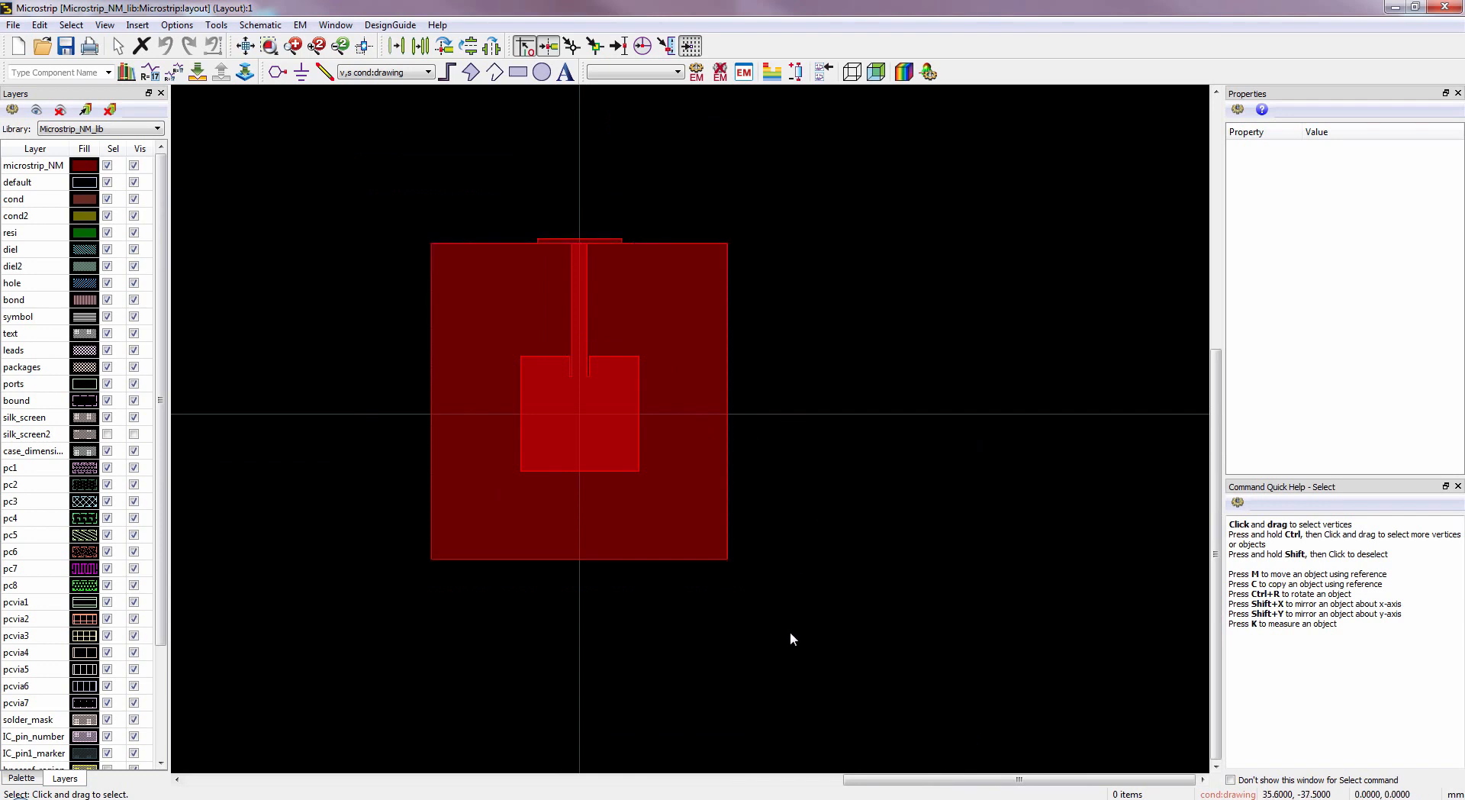
# - Mirror all shapes about the x-axis and remove the thin bottom strip
pyautogui.moveTo(365, 208); pyautogui.dragTo(792, 639)
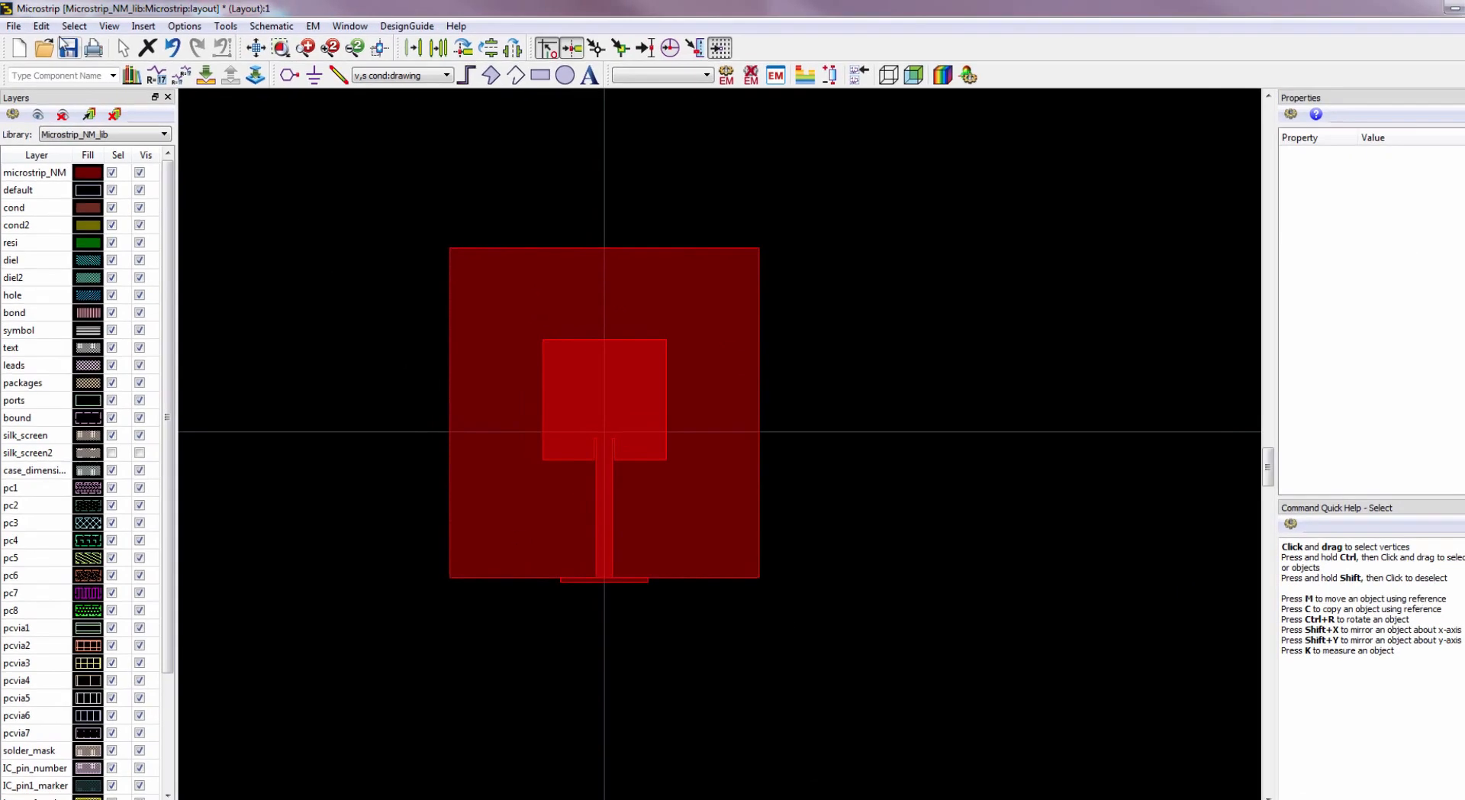
pyautogui.click(42, 25)
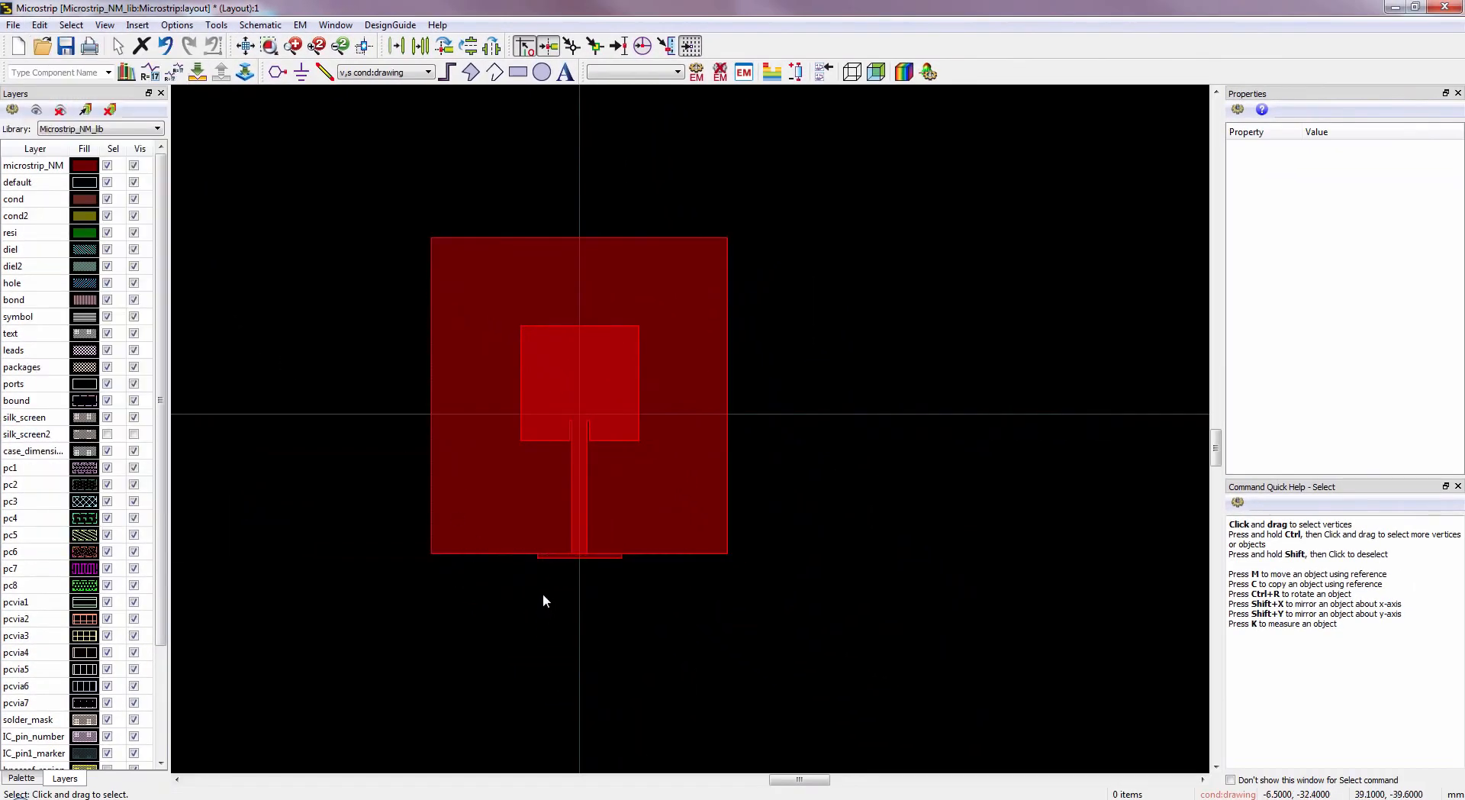
pyautogui.click(579, 555)
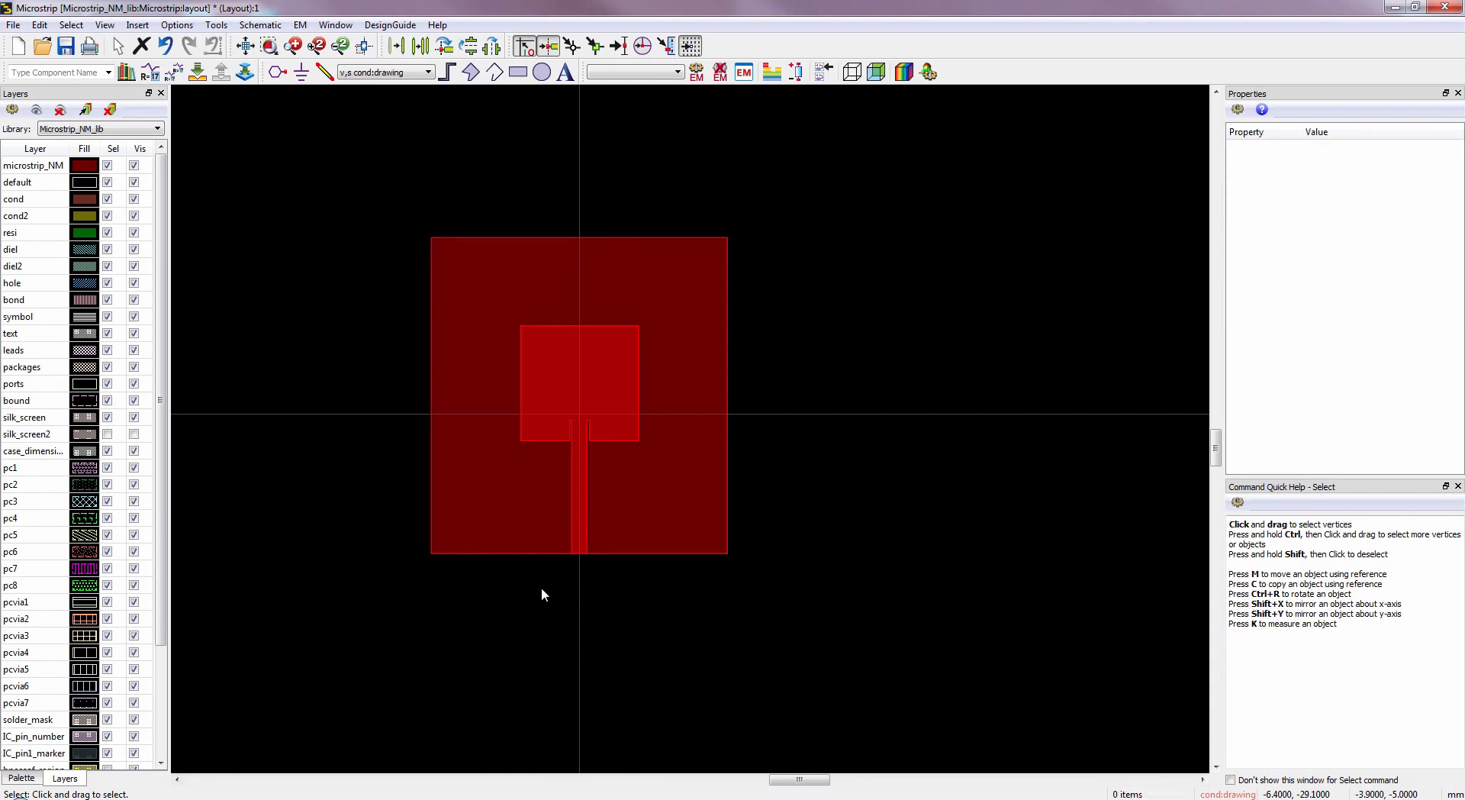
pyautogui.moveTo(554, 146)
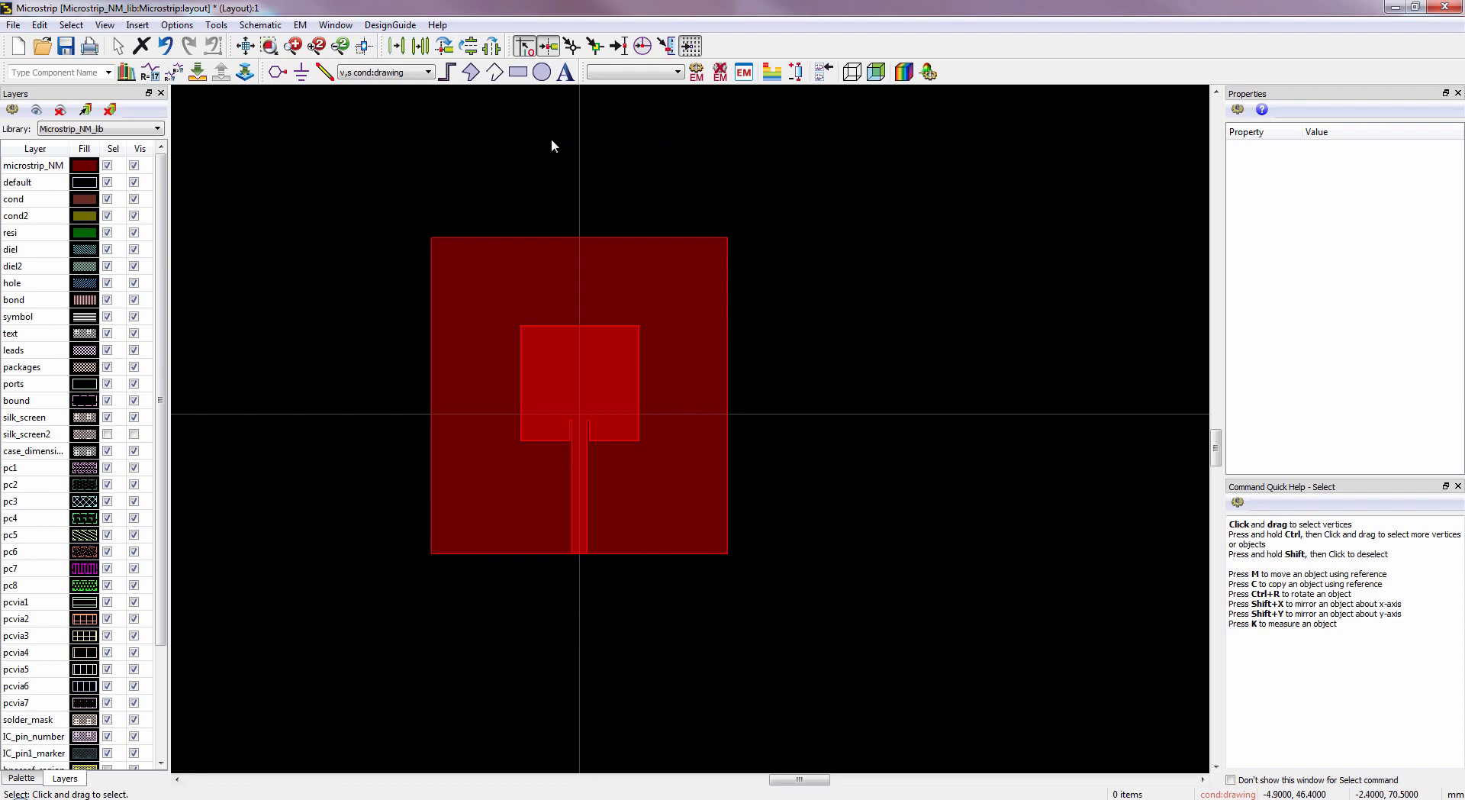
pyautogui.moveTo(966, 523)
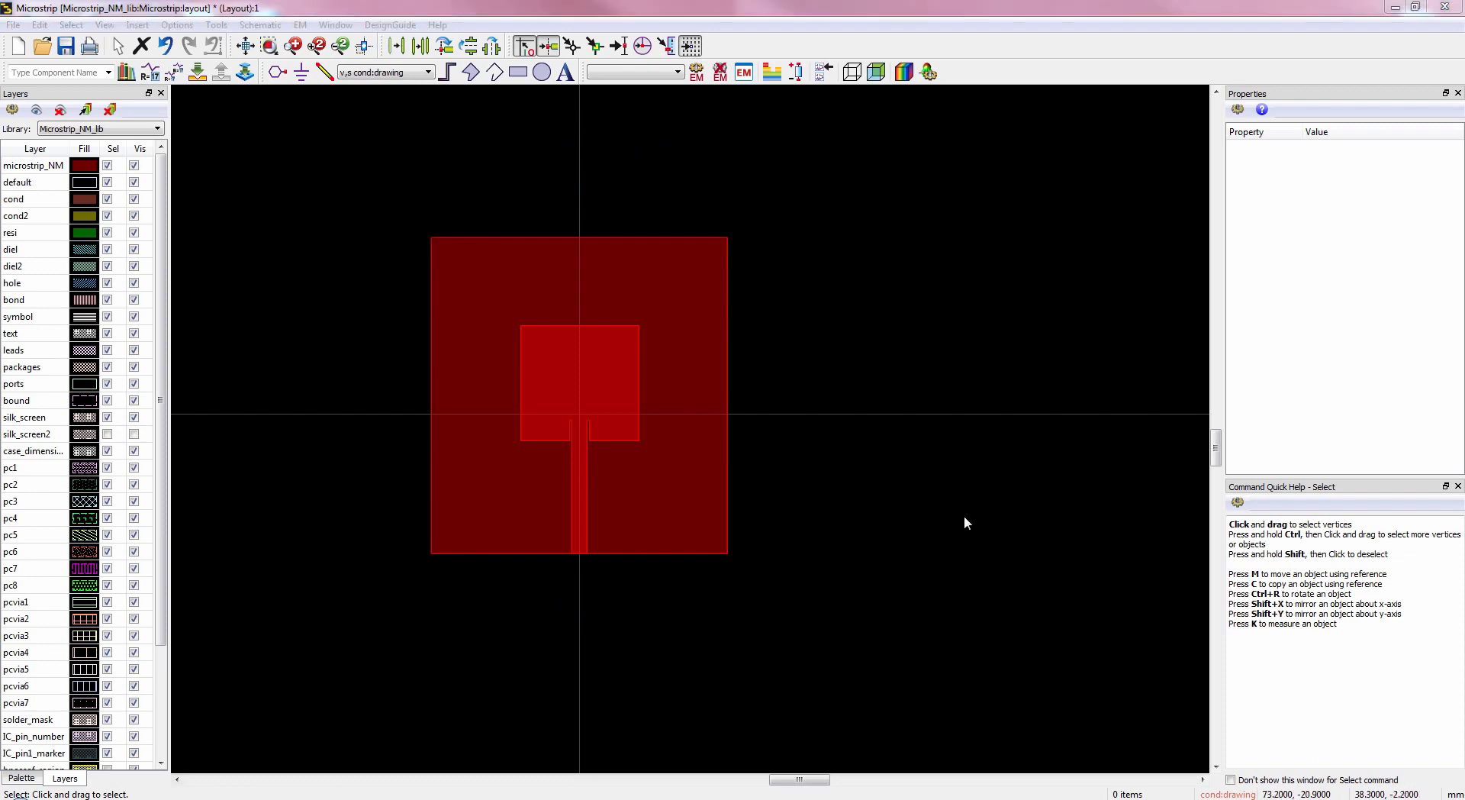
pyautogui.moveTo(800, 528)
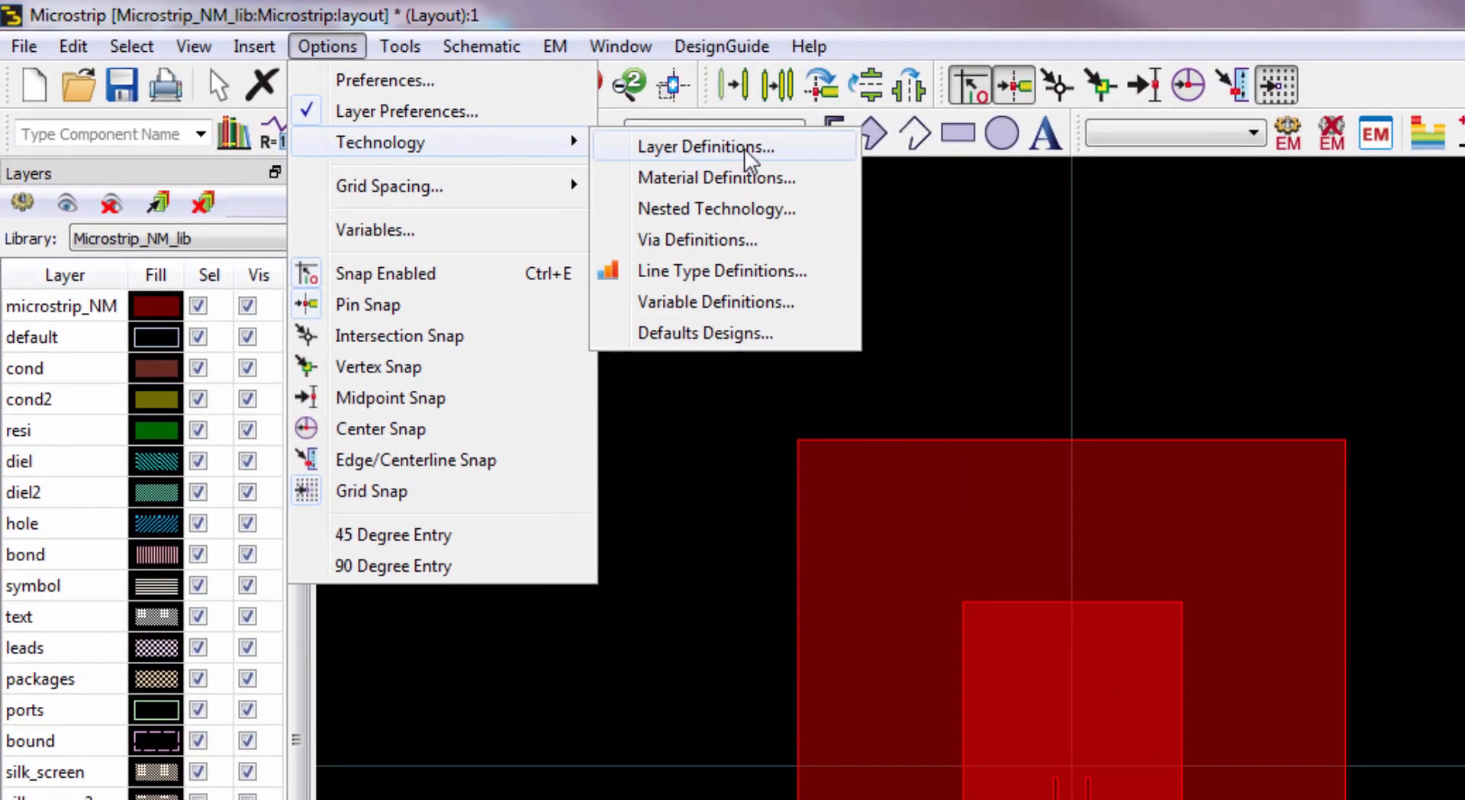
# - In Layer Definitions, keep microstrip_NM's process role as Conductor
pyautogui.click(704, 146)
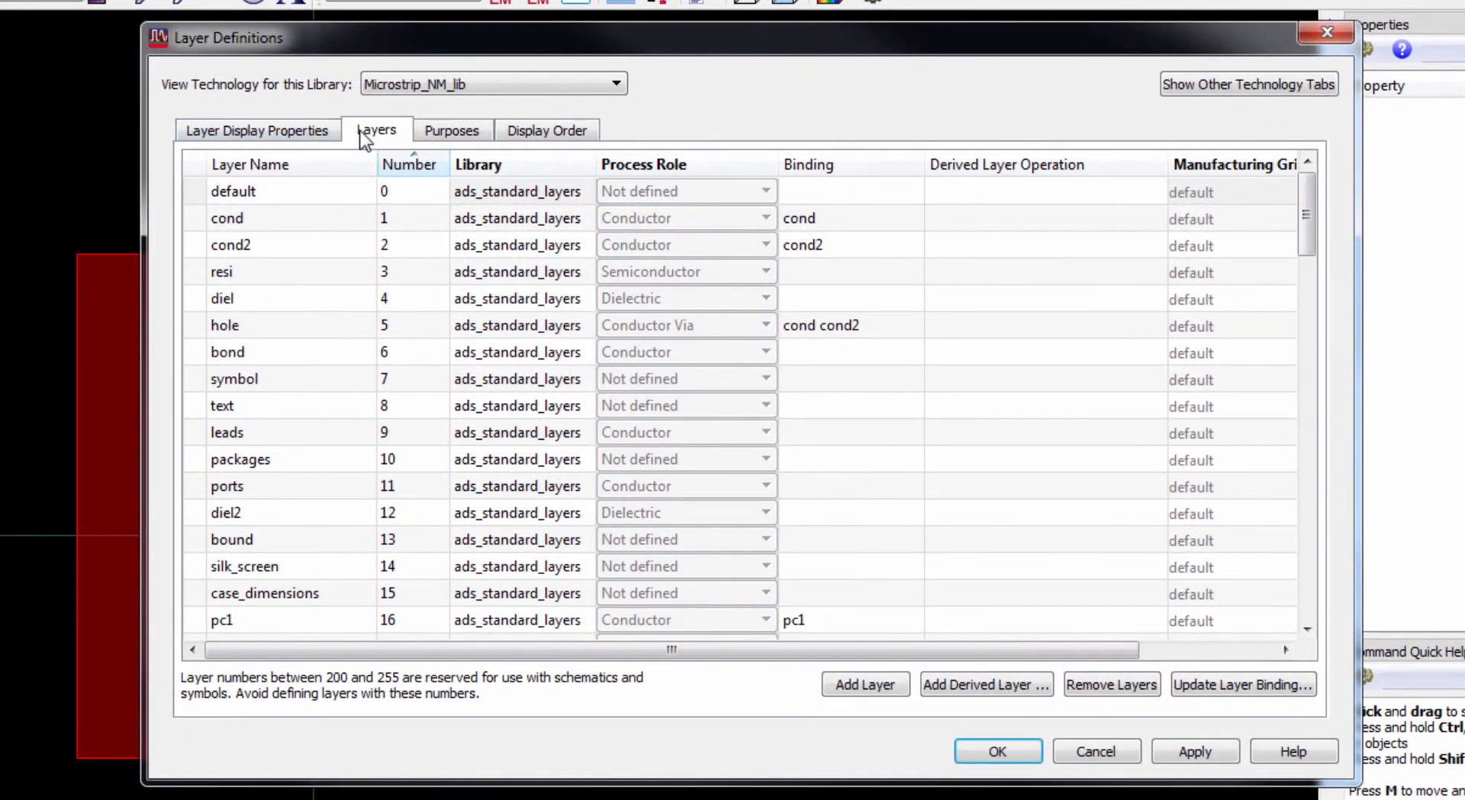
pyautogui.moveTo(389, 150)
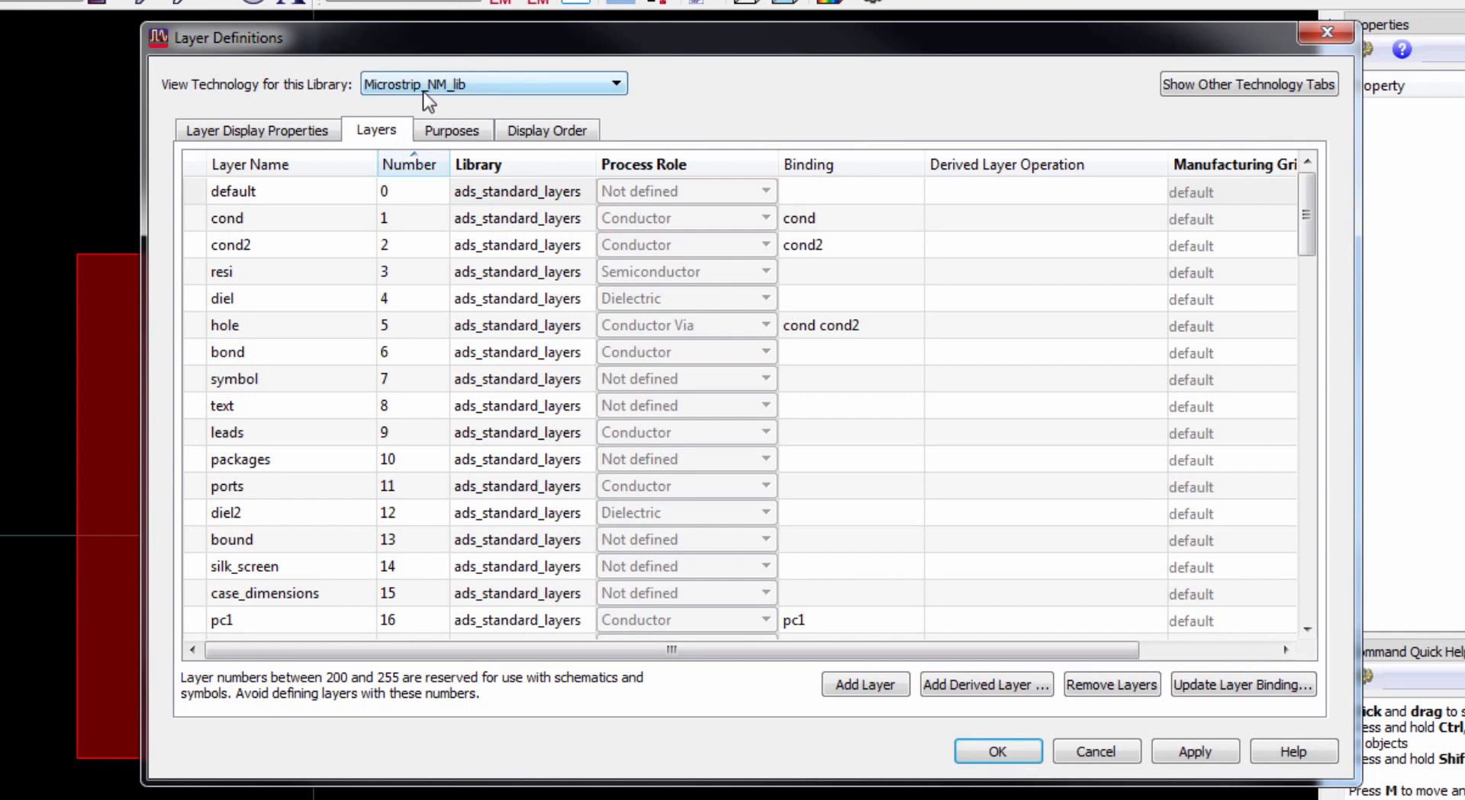
pyautogui.moveTo(438, 92)
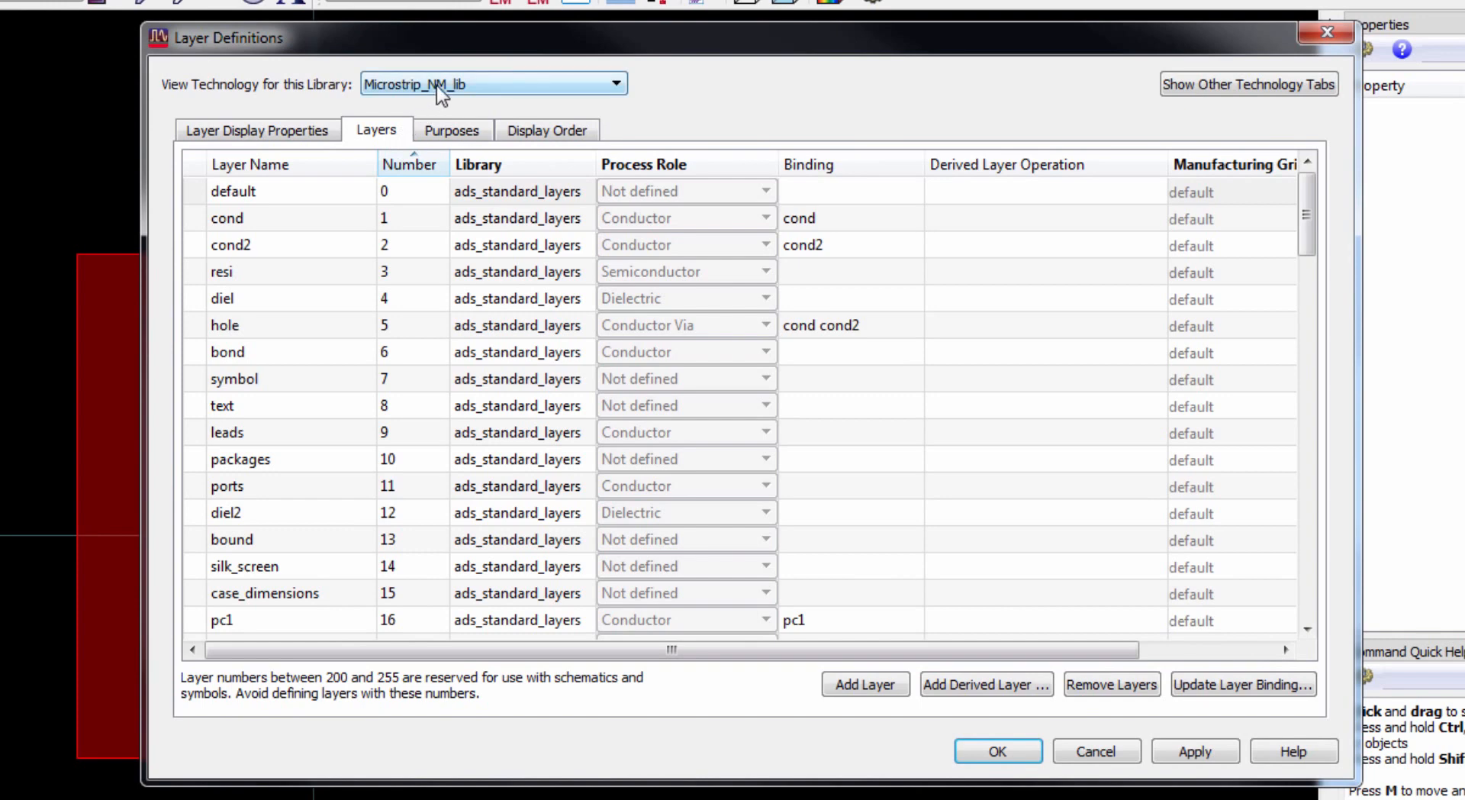
pyautogui.moveTo(1255, 308)
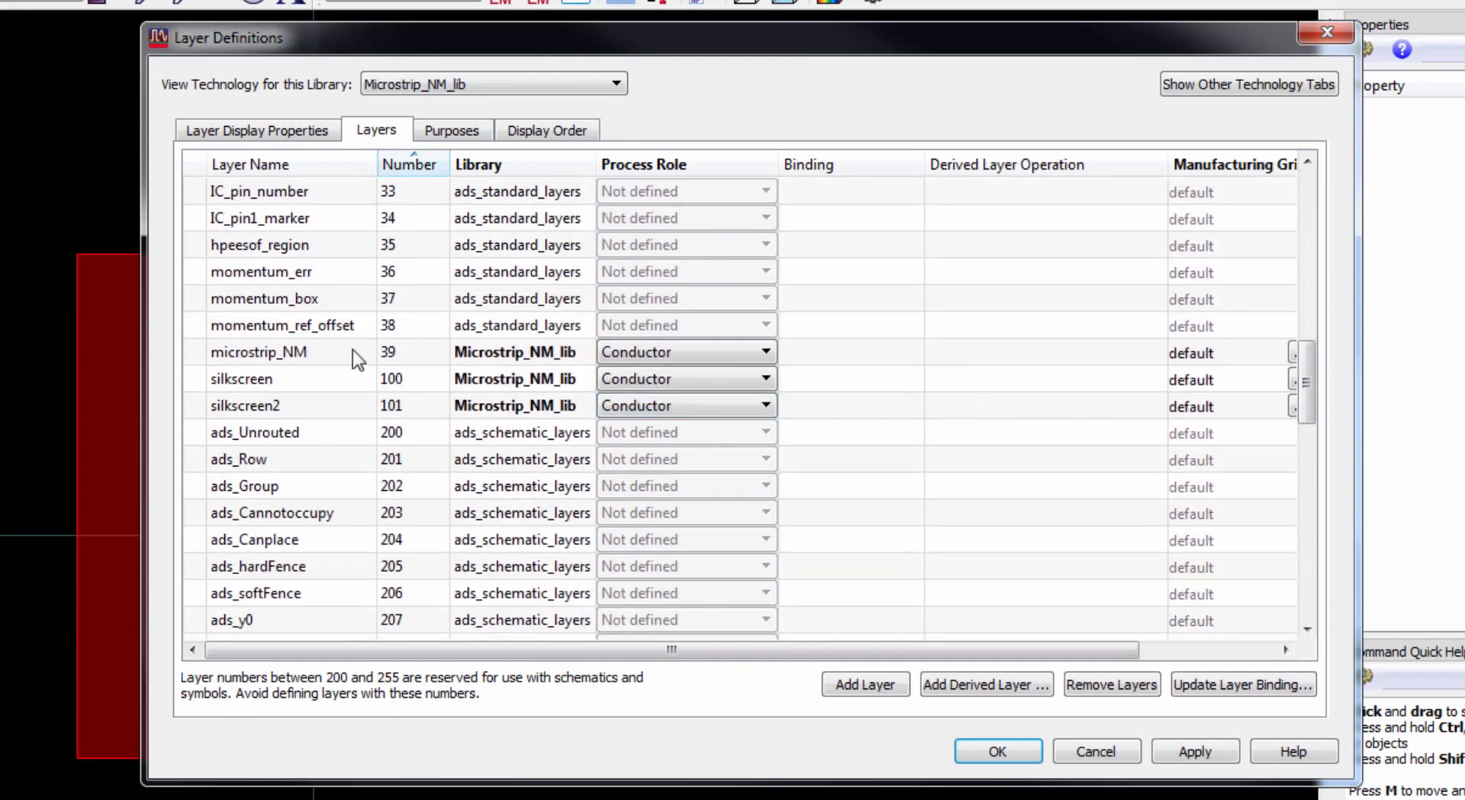
pyautogui.click(682, 351)
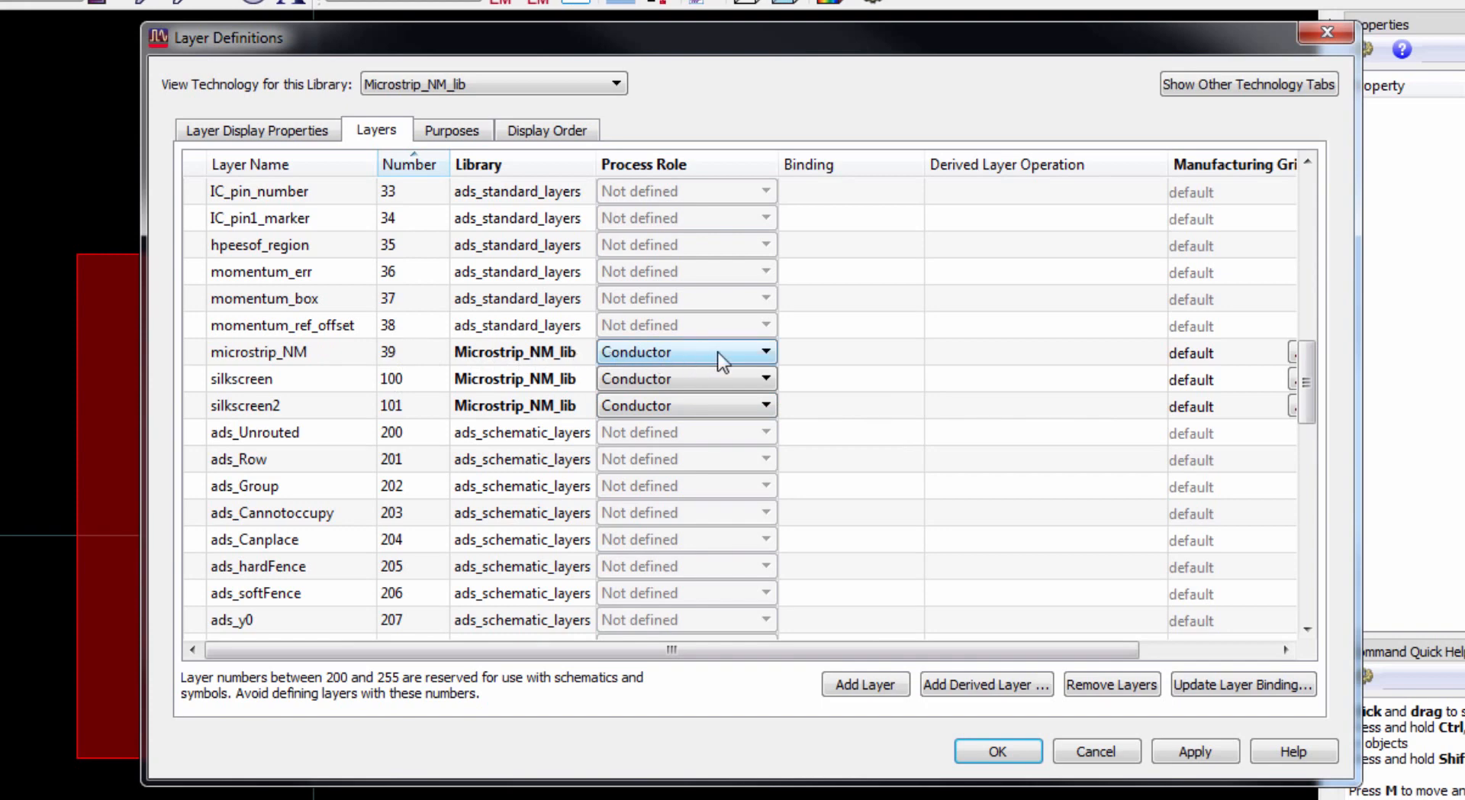
pyautogui.click(764, 351)
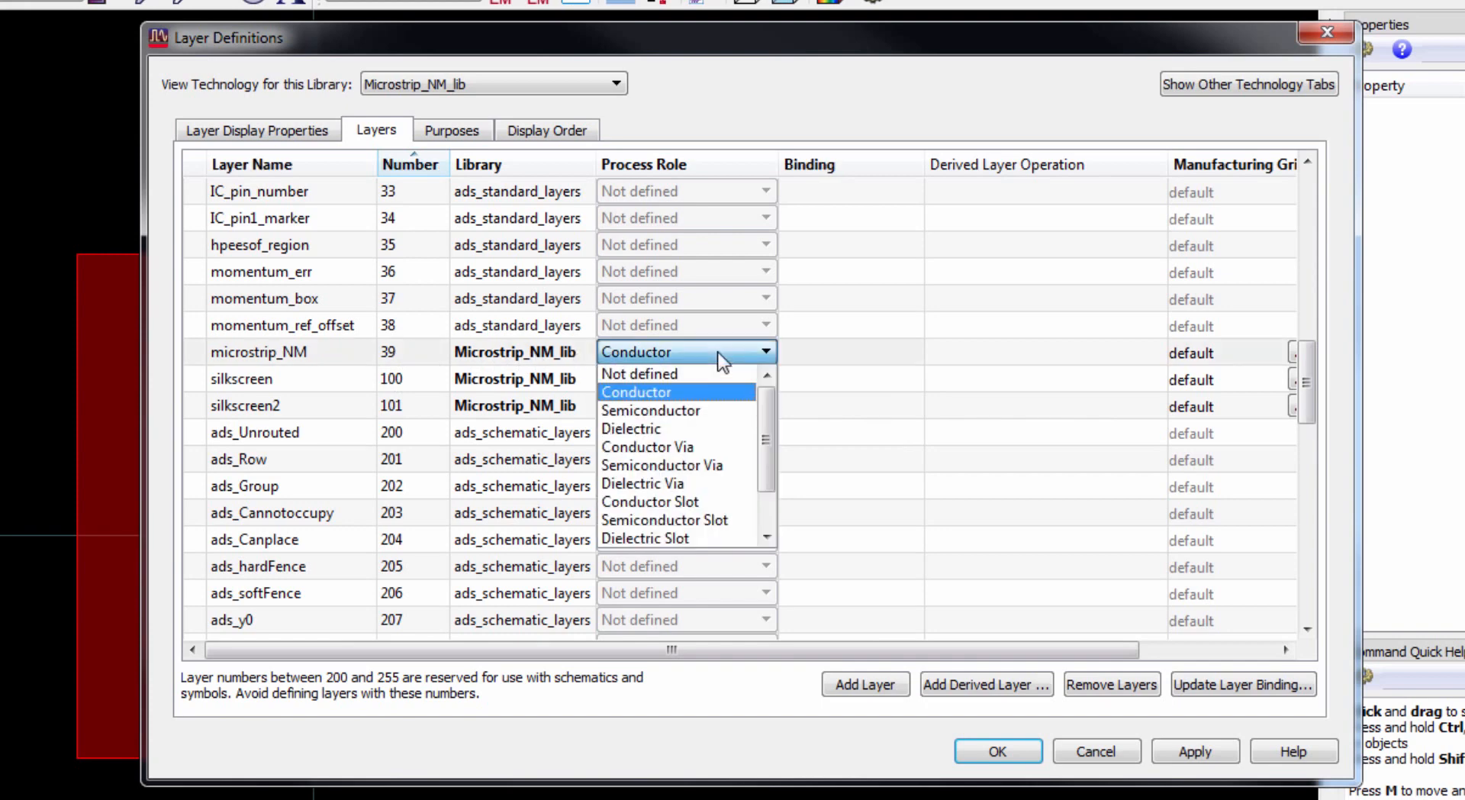
pyautogui.click(636, 391)
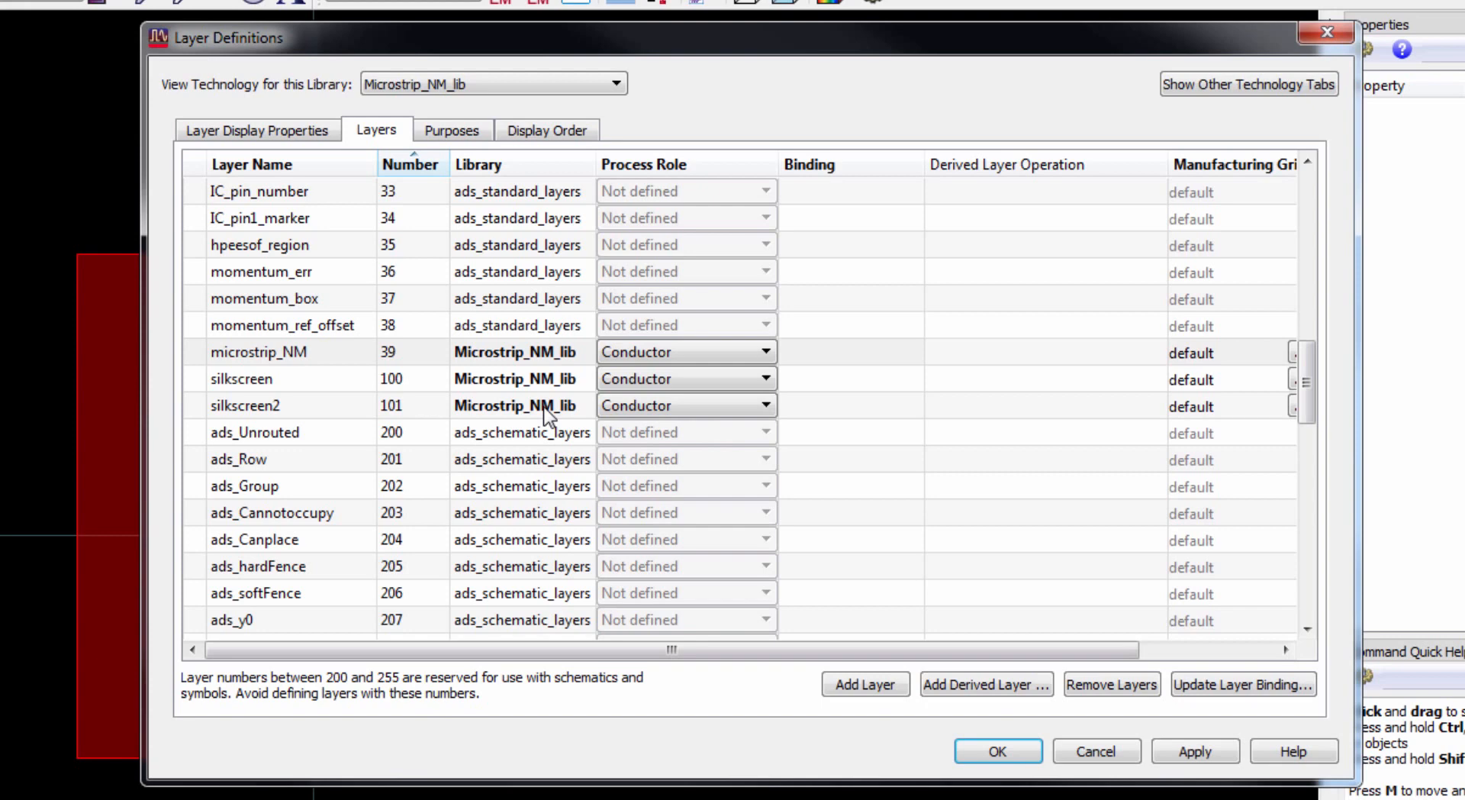
pyautogui.moveTo(836, 612)
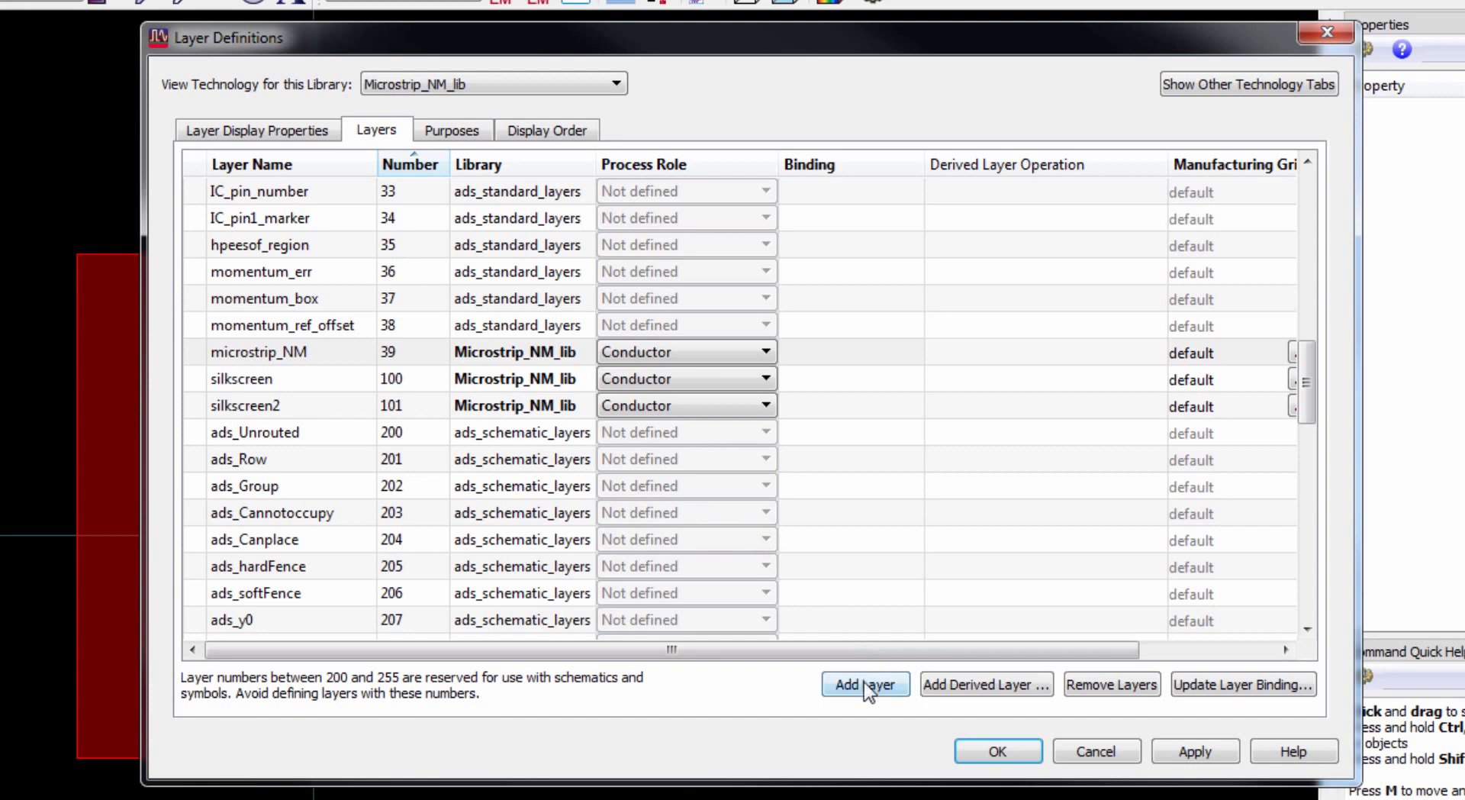
# - Add a Ground_Plane layer and apply the layer definitions
pyautogui.click(863, 684)
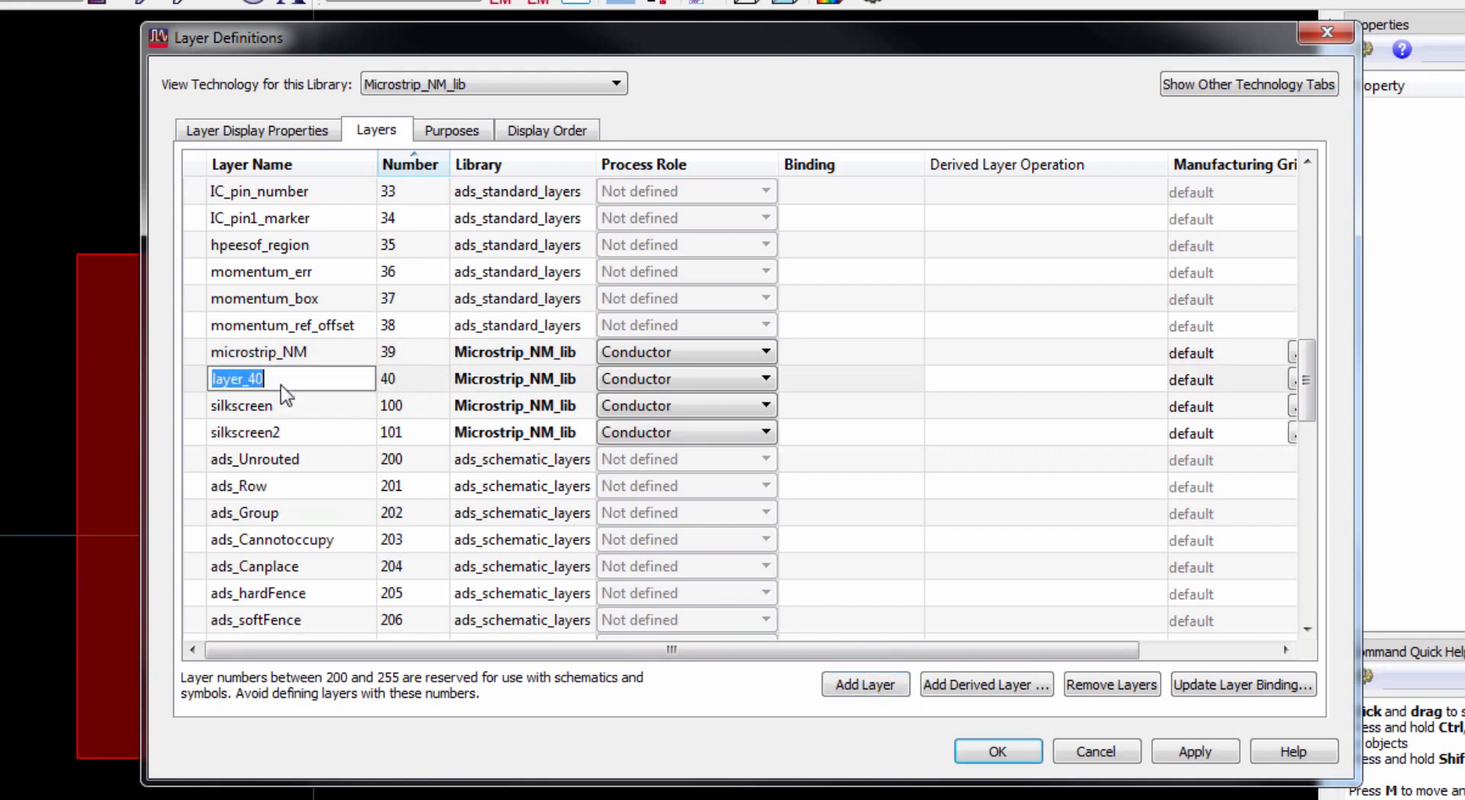
pyautogui.write('G')
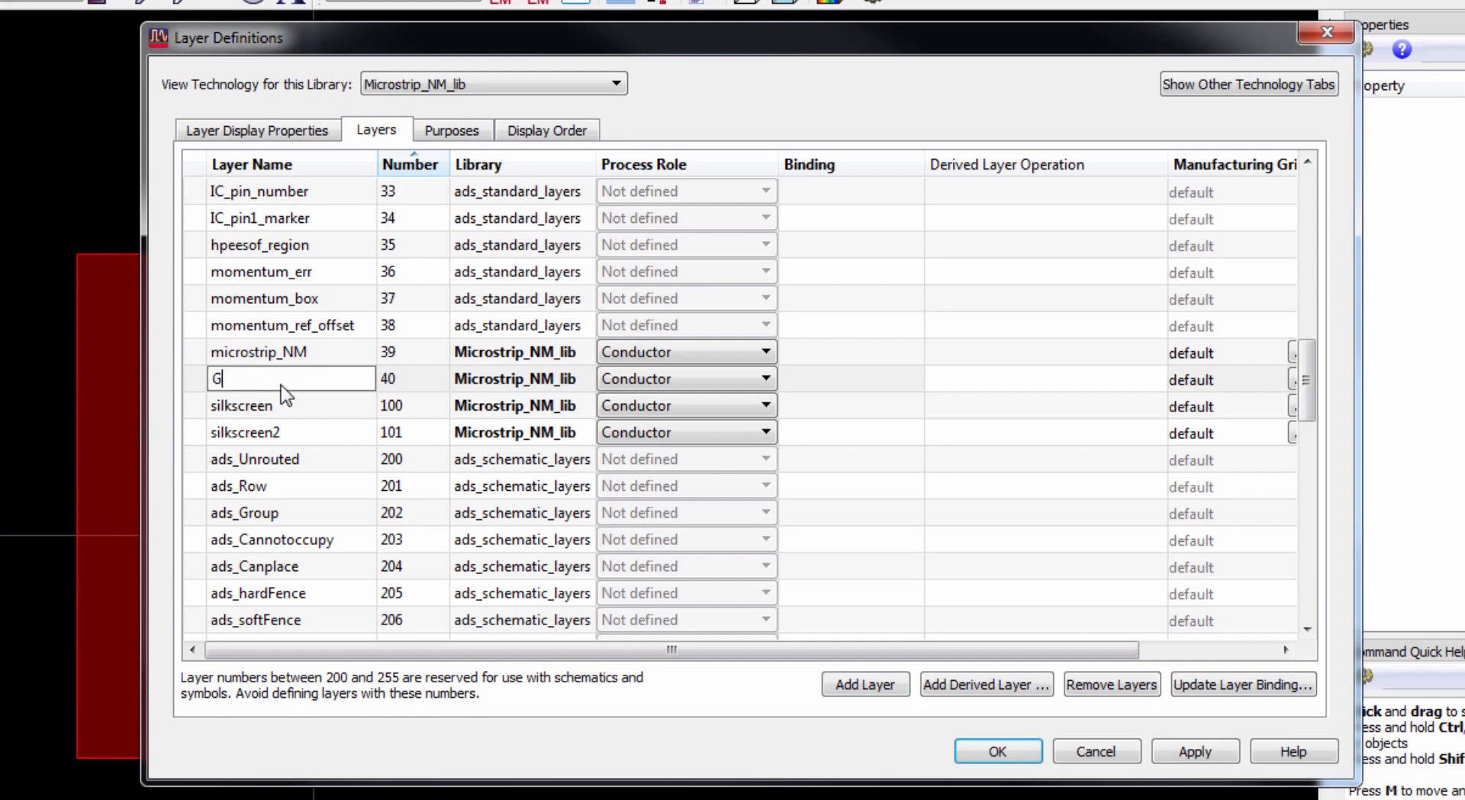
pyautogui.write('round_')
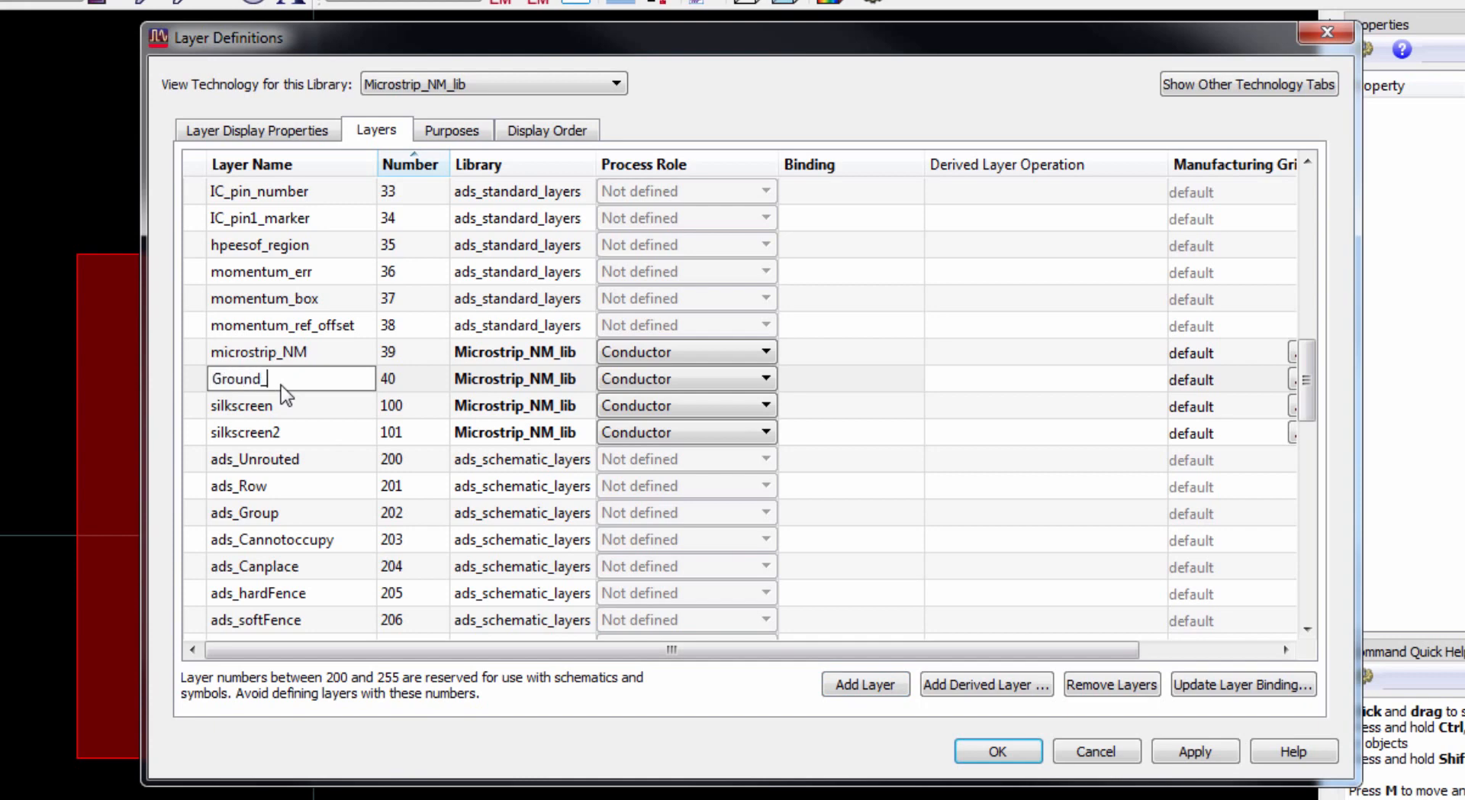
pyautogui.write('Plane')
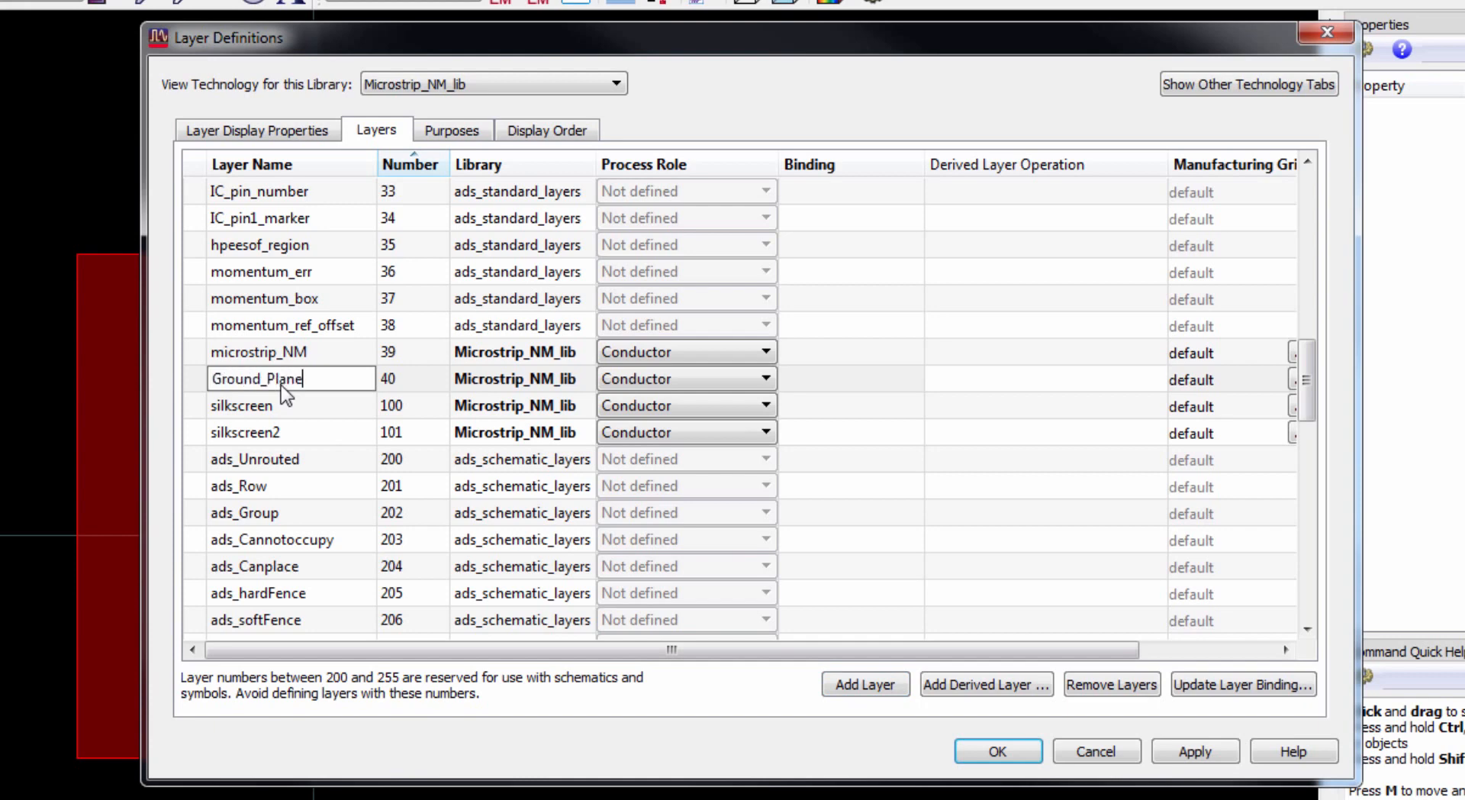
pyautogui.click(682, 378)
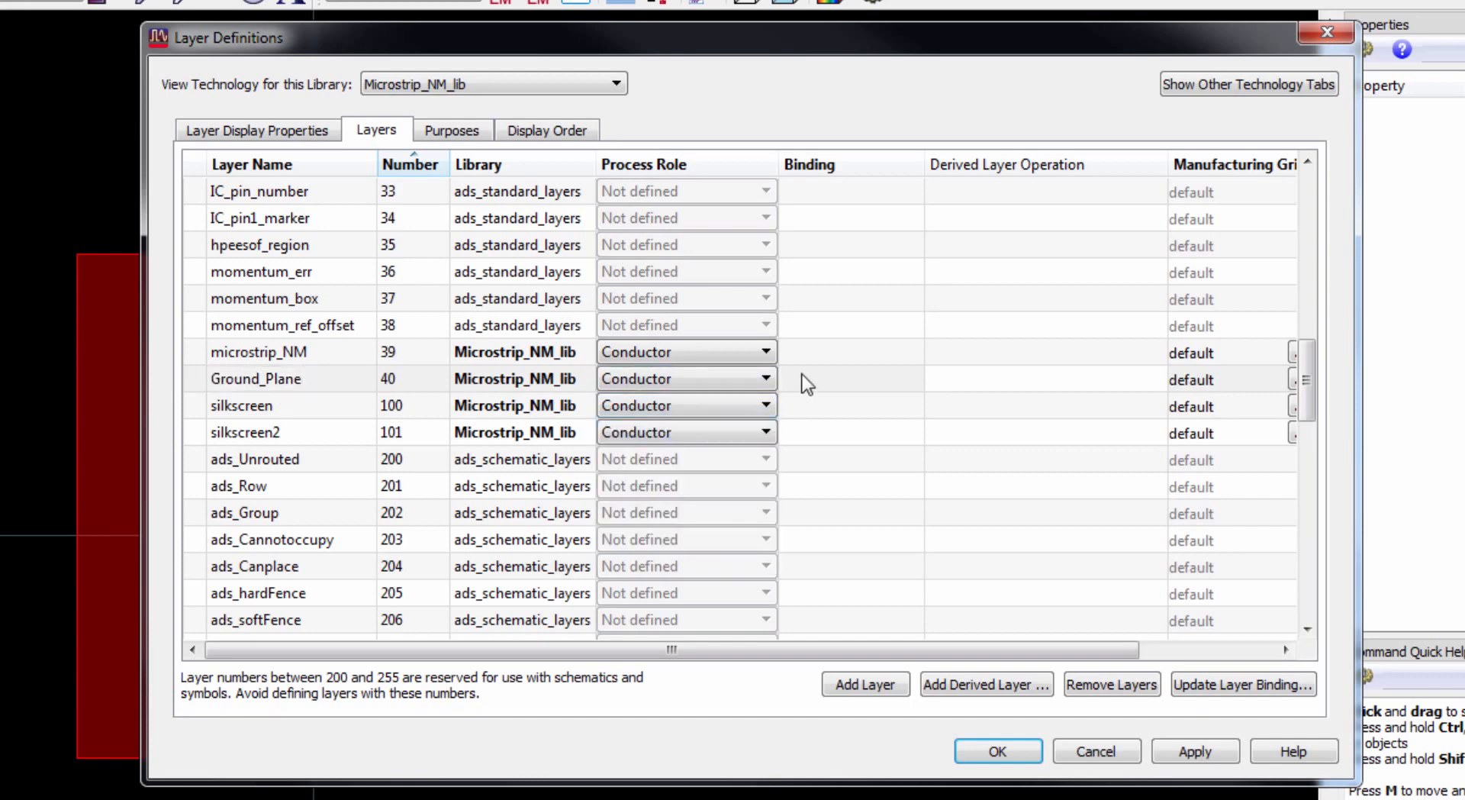
pyautogui.moveTo(313, 359)
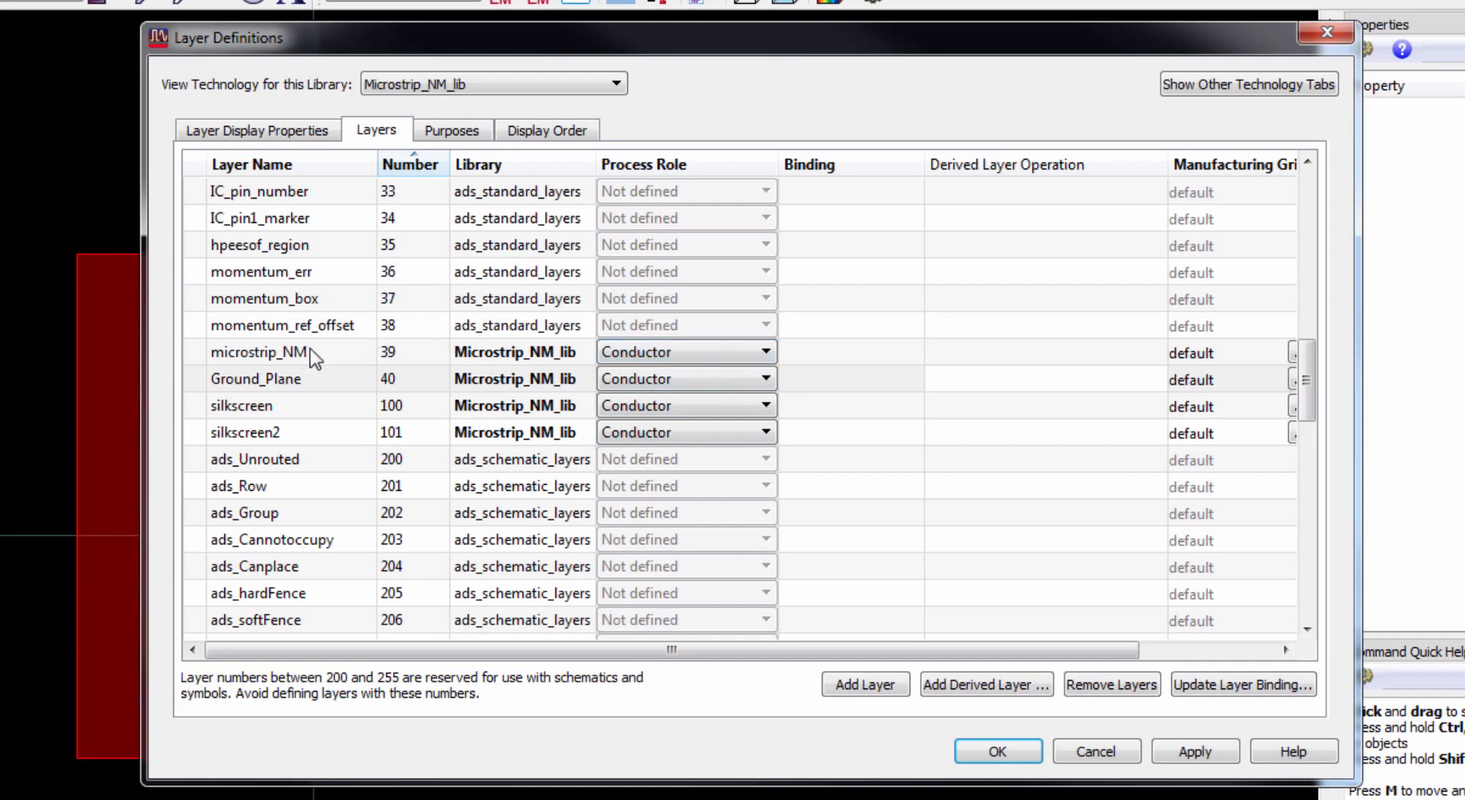
pyautogui.moveTo(321, 367)
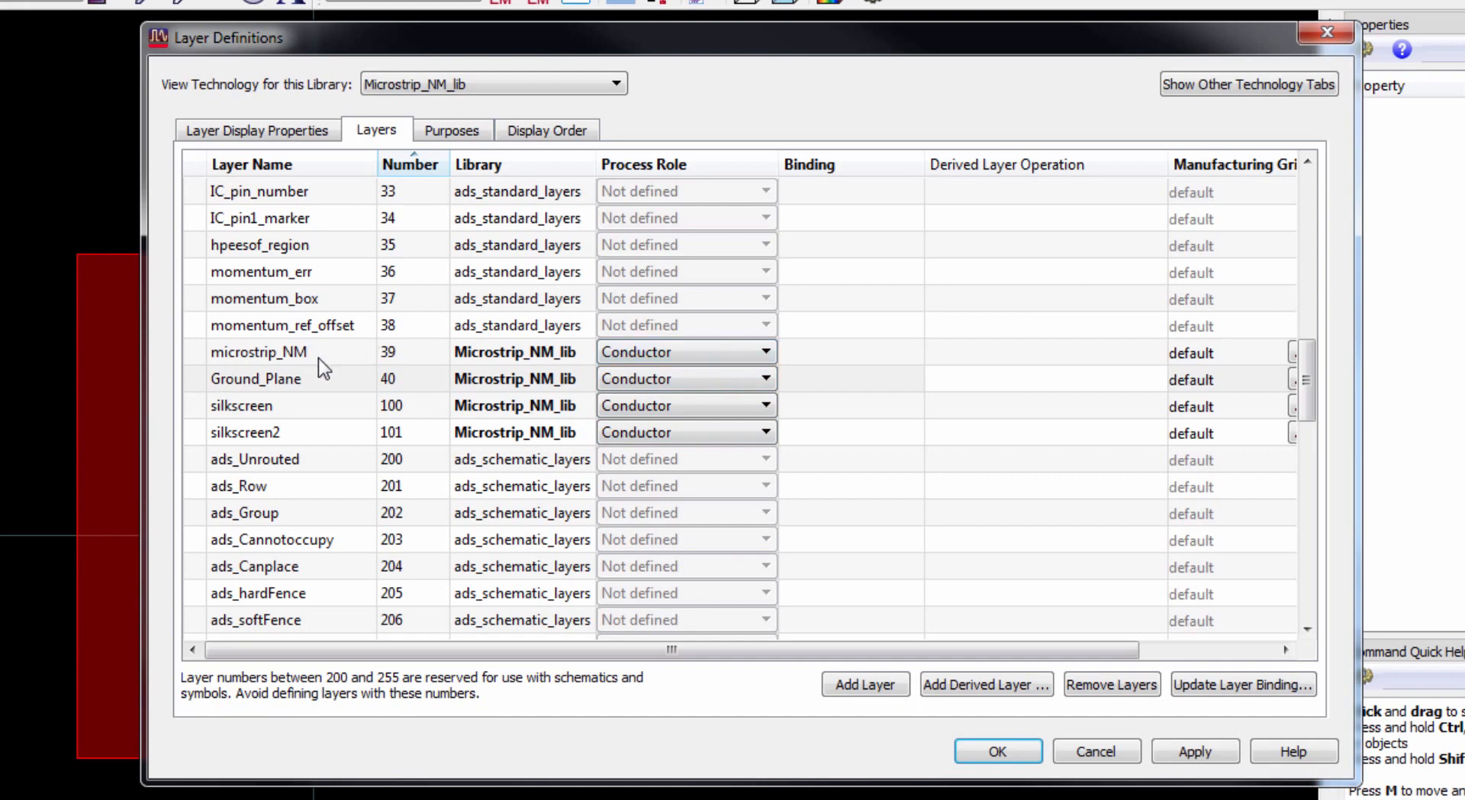
pyautogui.moveTo(333, 396)
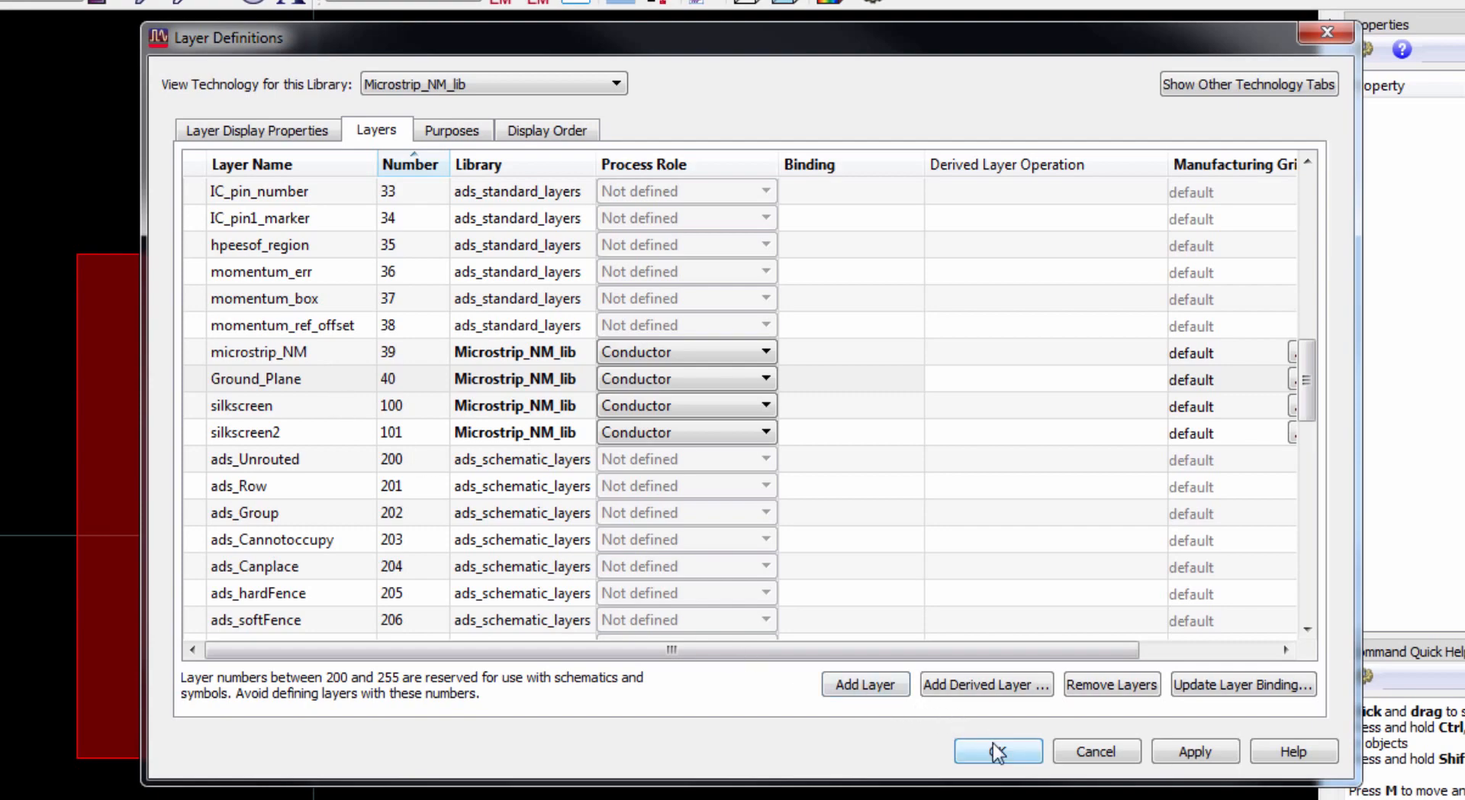
pyautogui.click(995, 751)
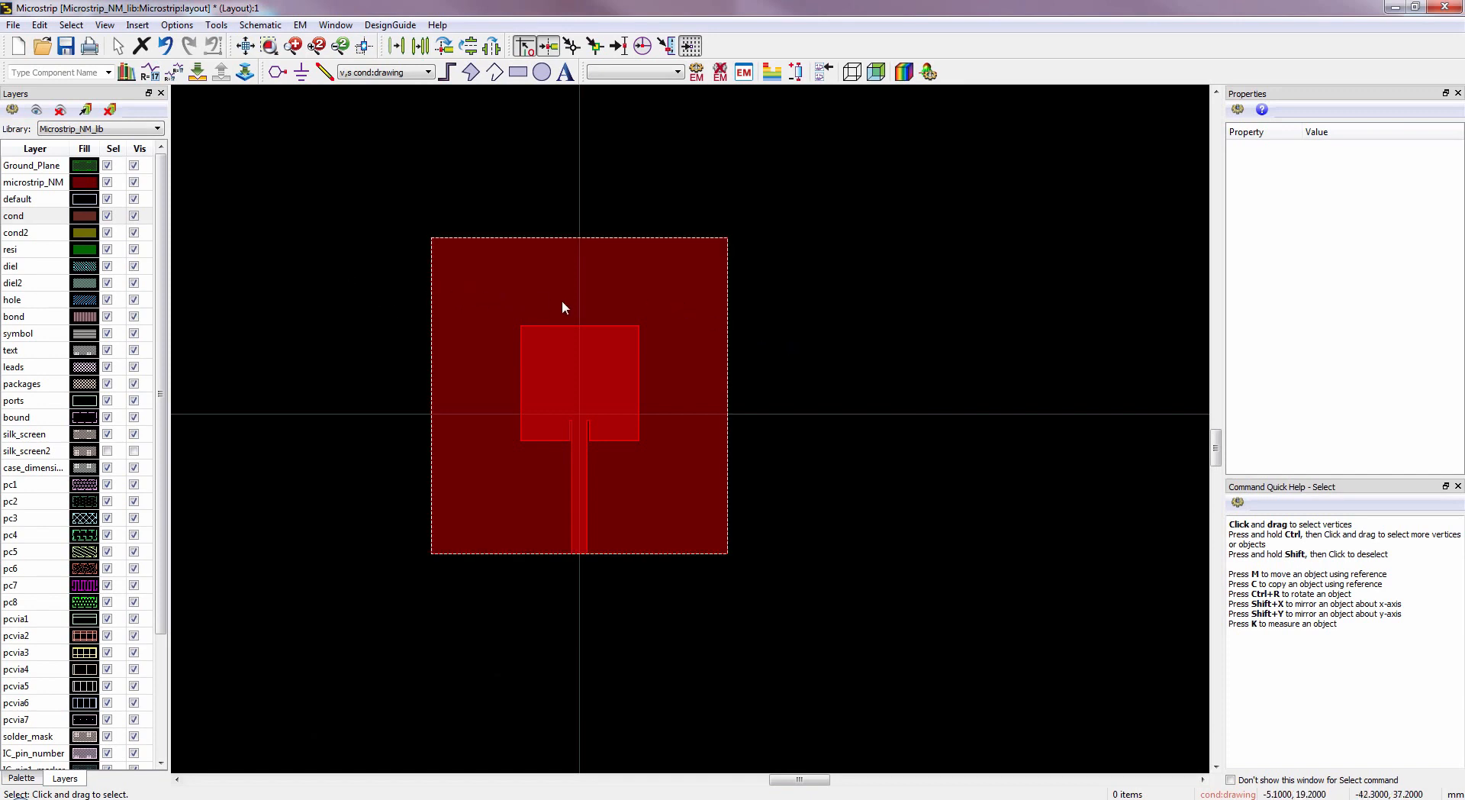
# - Move the large square rectangle onto the Ground_Plane:drawing layer, then deselect it
pyautogui.click(579, 309)
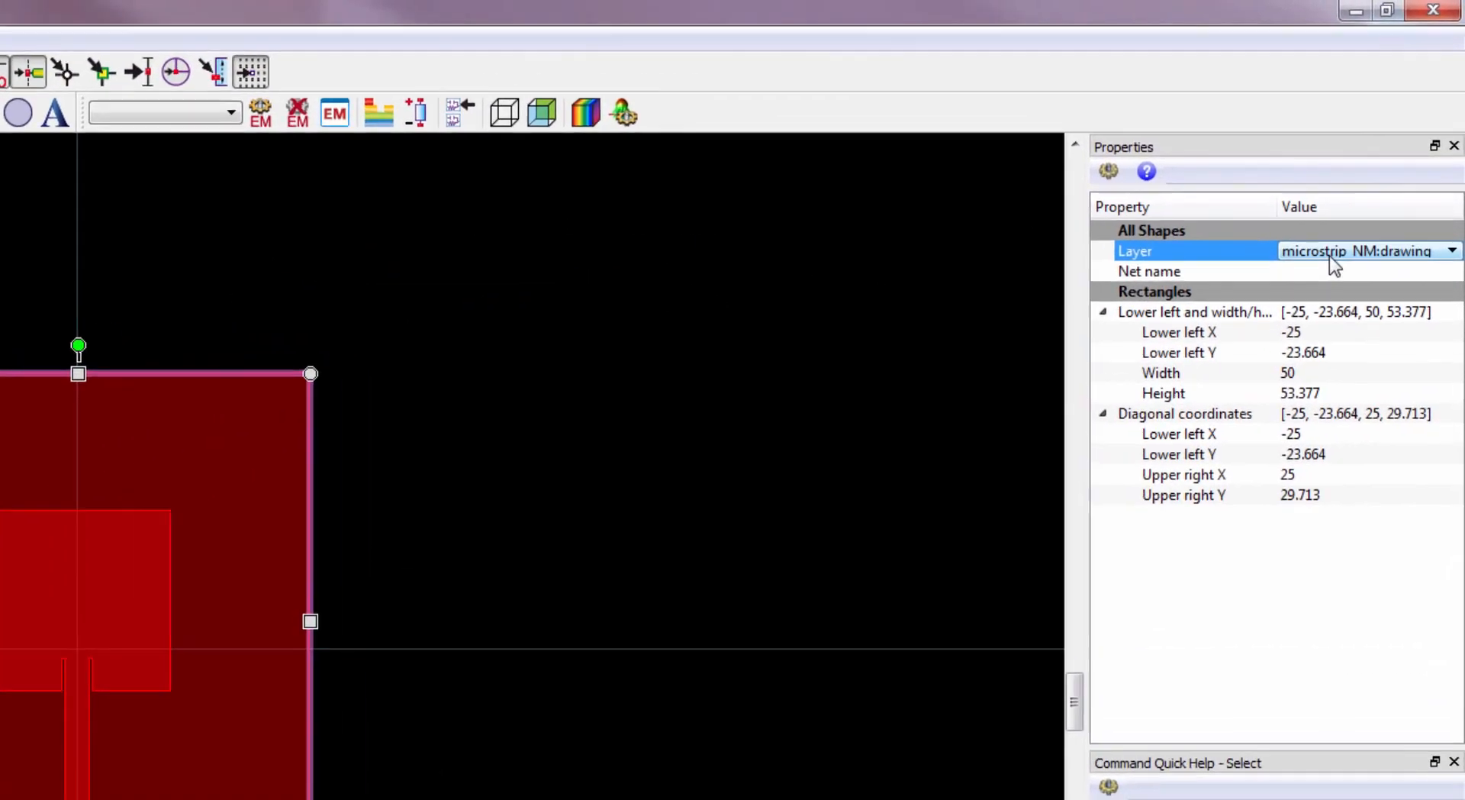
pyautogui.click(1451, 250)
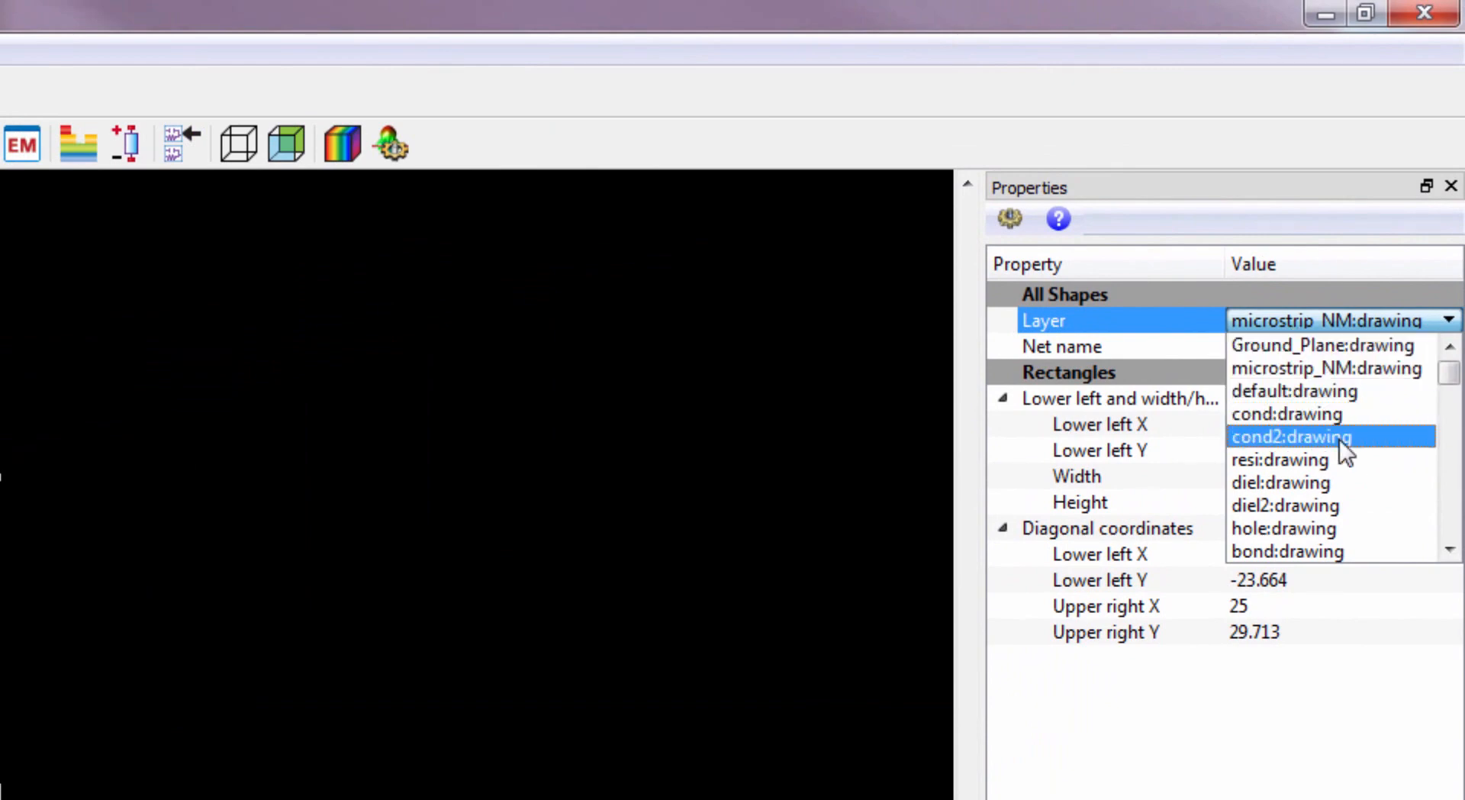
pyautogui.scroll(-3)
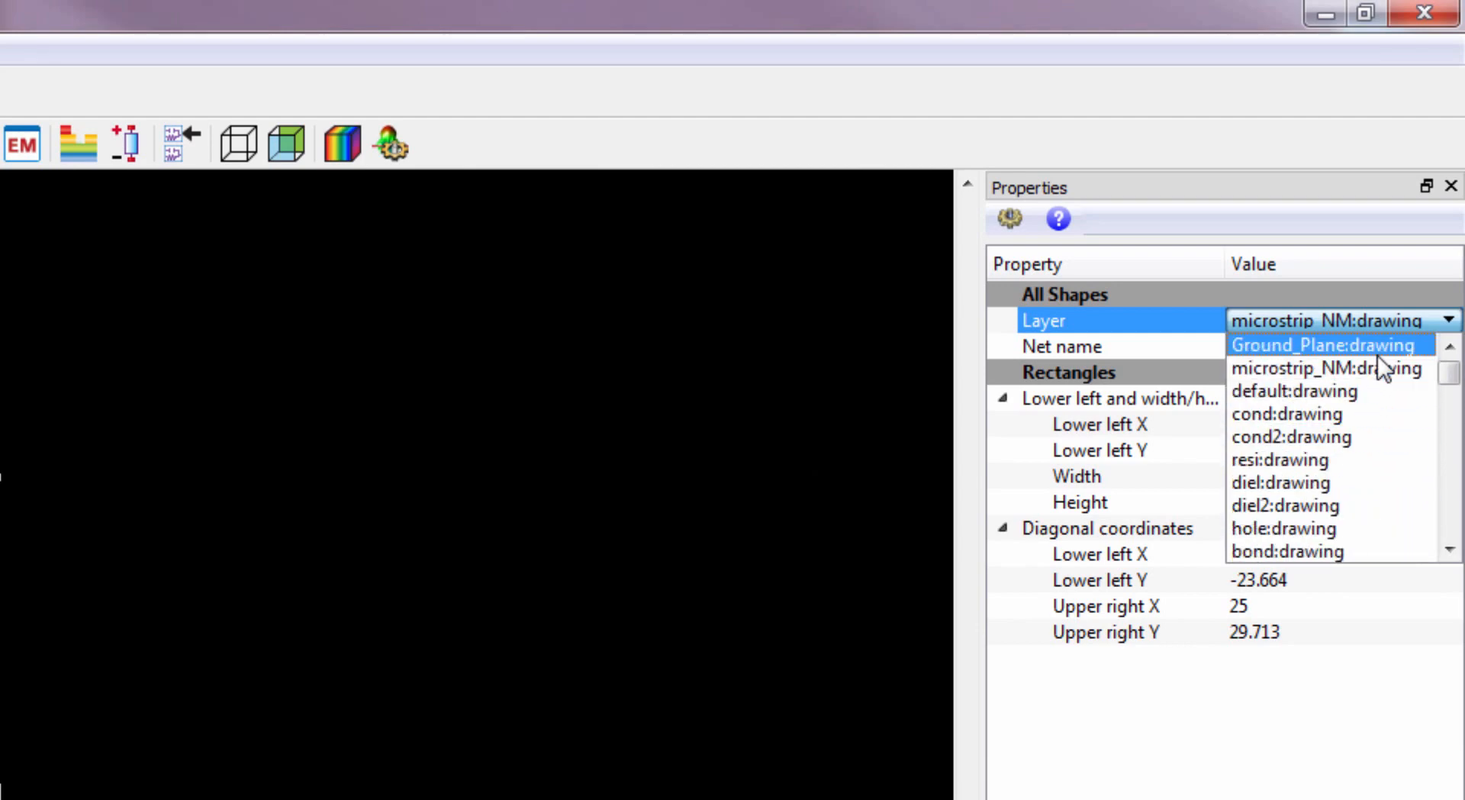
pyautogui.click(1324, 345)
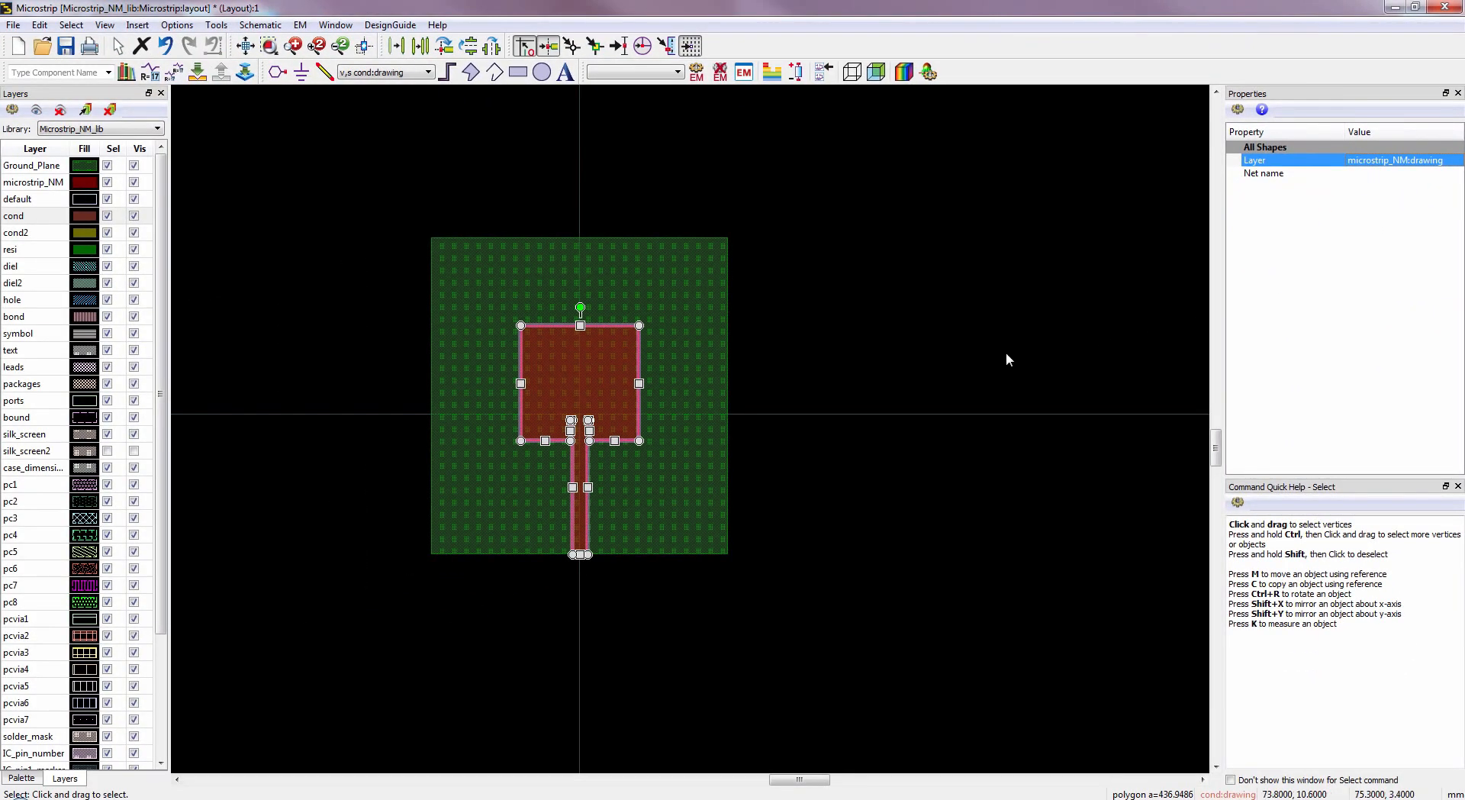
pyautogui.click(832, 524)
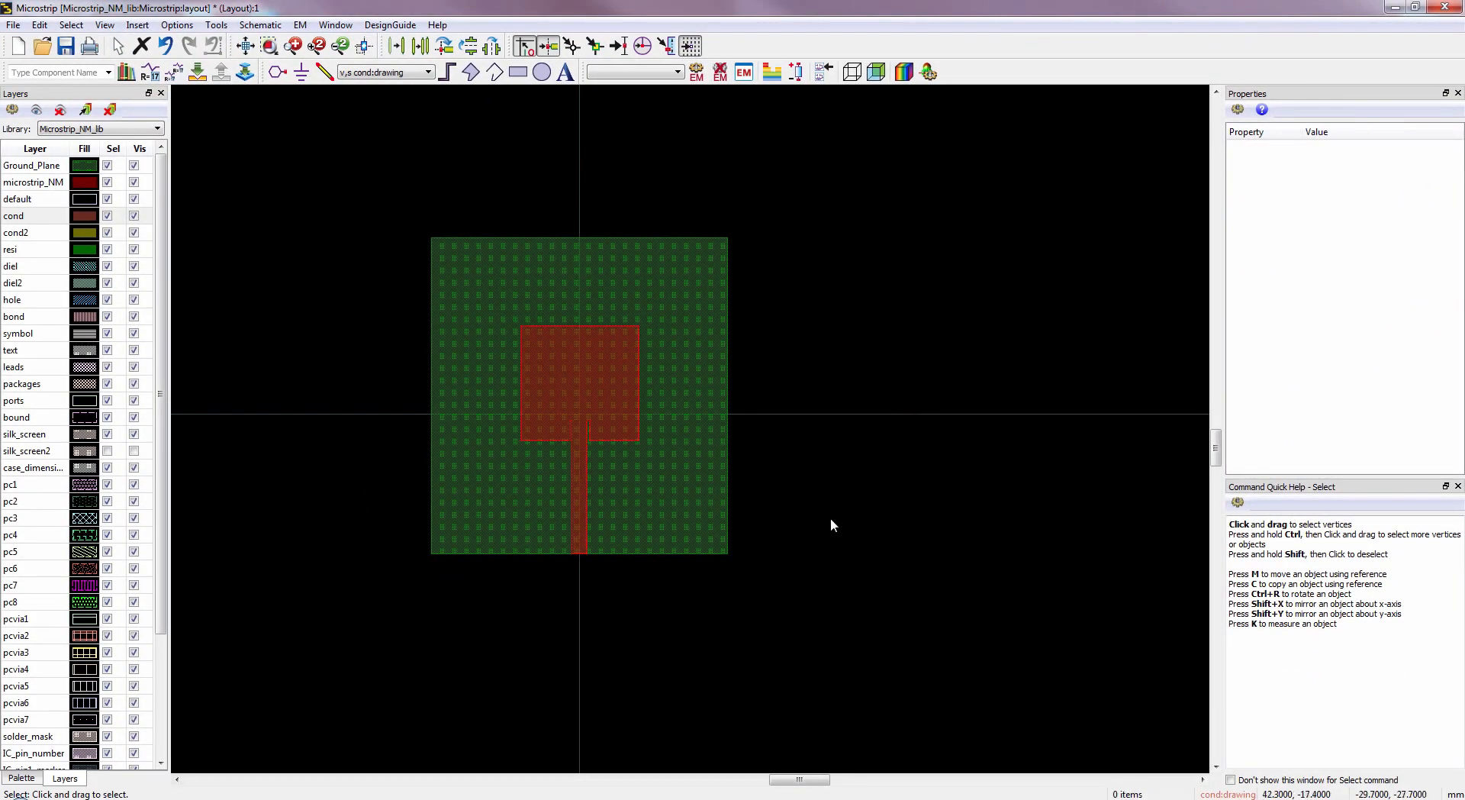
pyautogui.moveTo(822, 503)
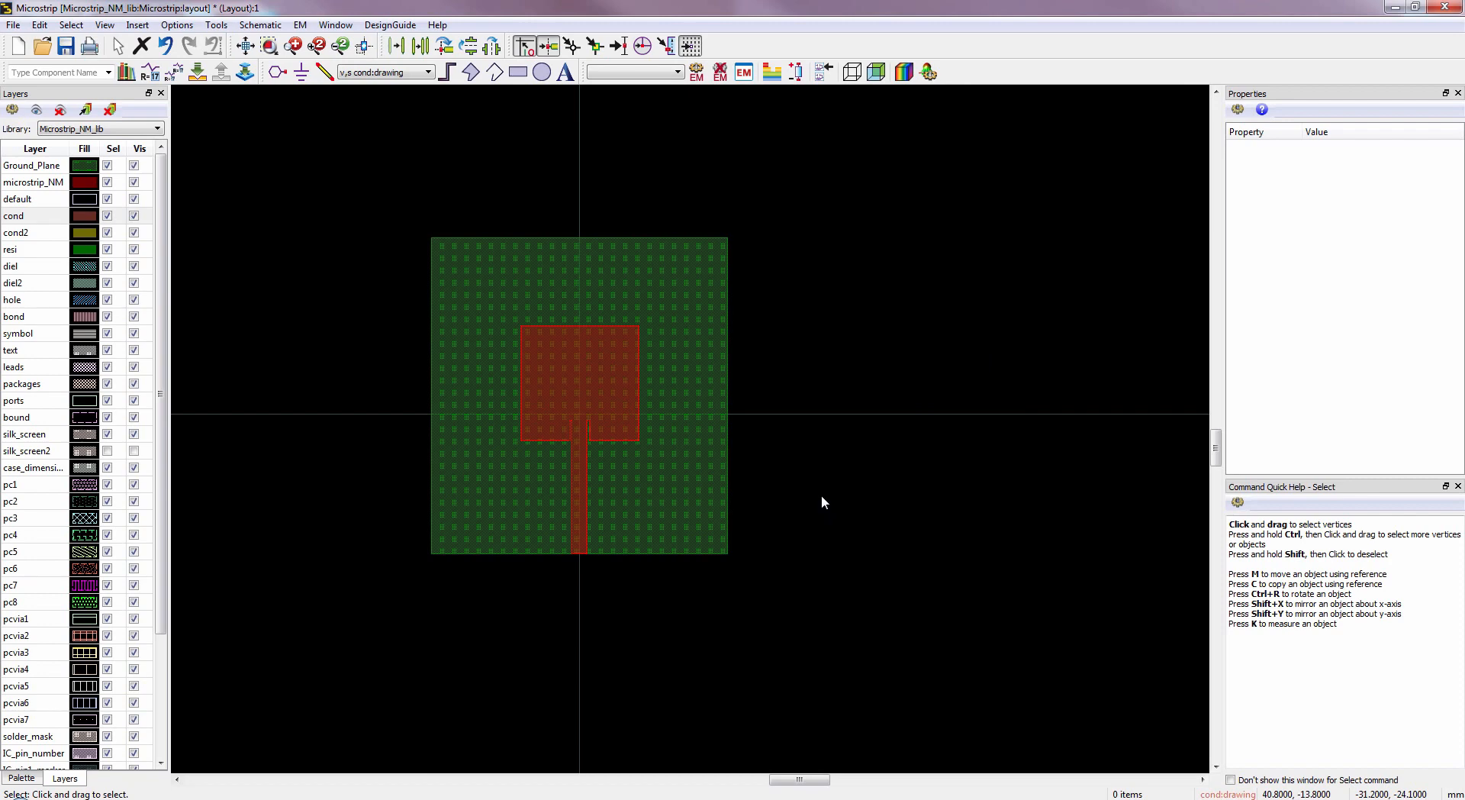
pyautogui.moveTo(246, 254)
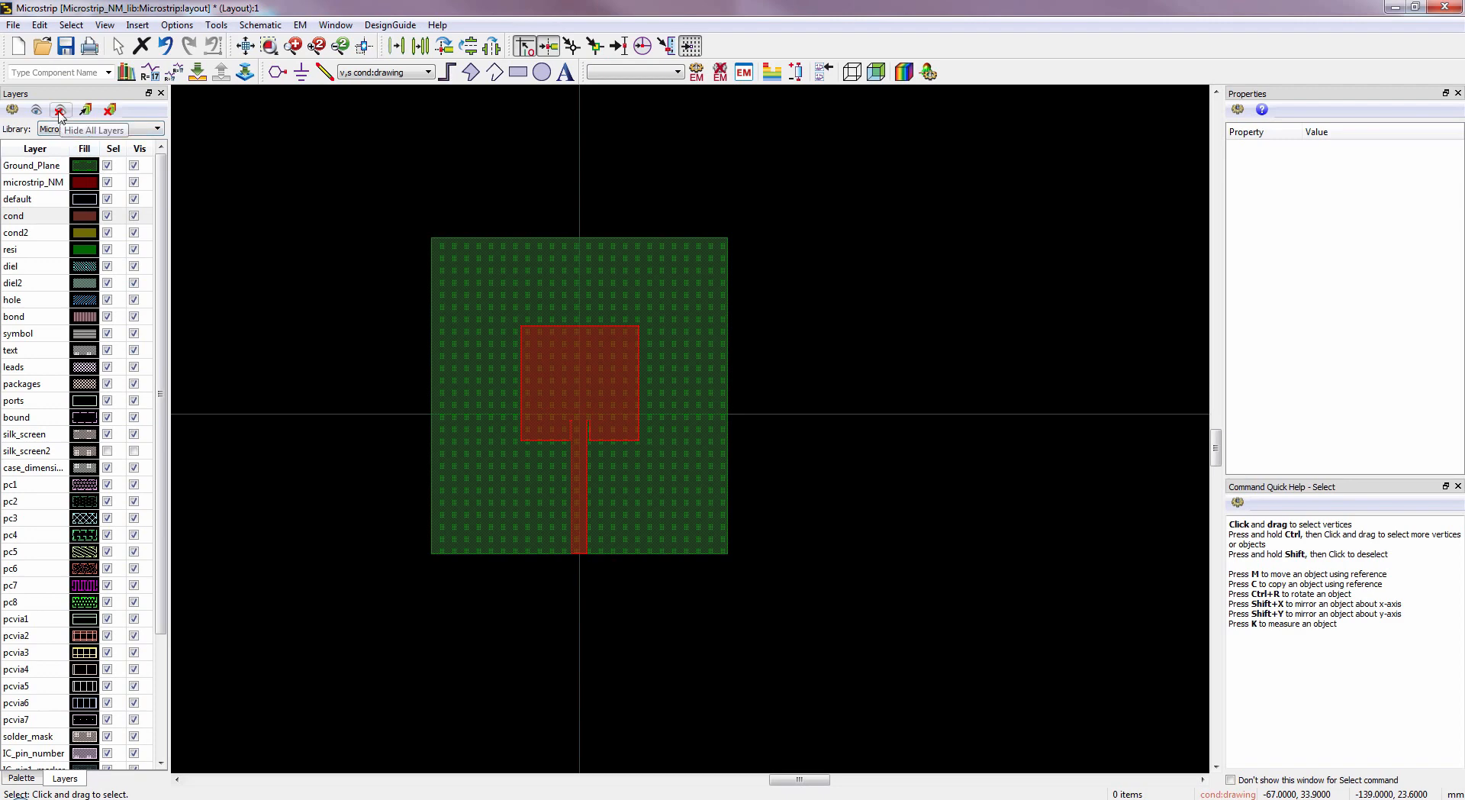
# - Hide all layers except Ground_Plane and microstrip_NM, briefly toggling Ground_Plane to check the patch
pyautogui.click(59, 110)
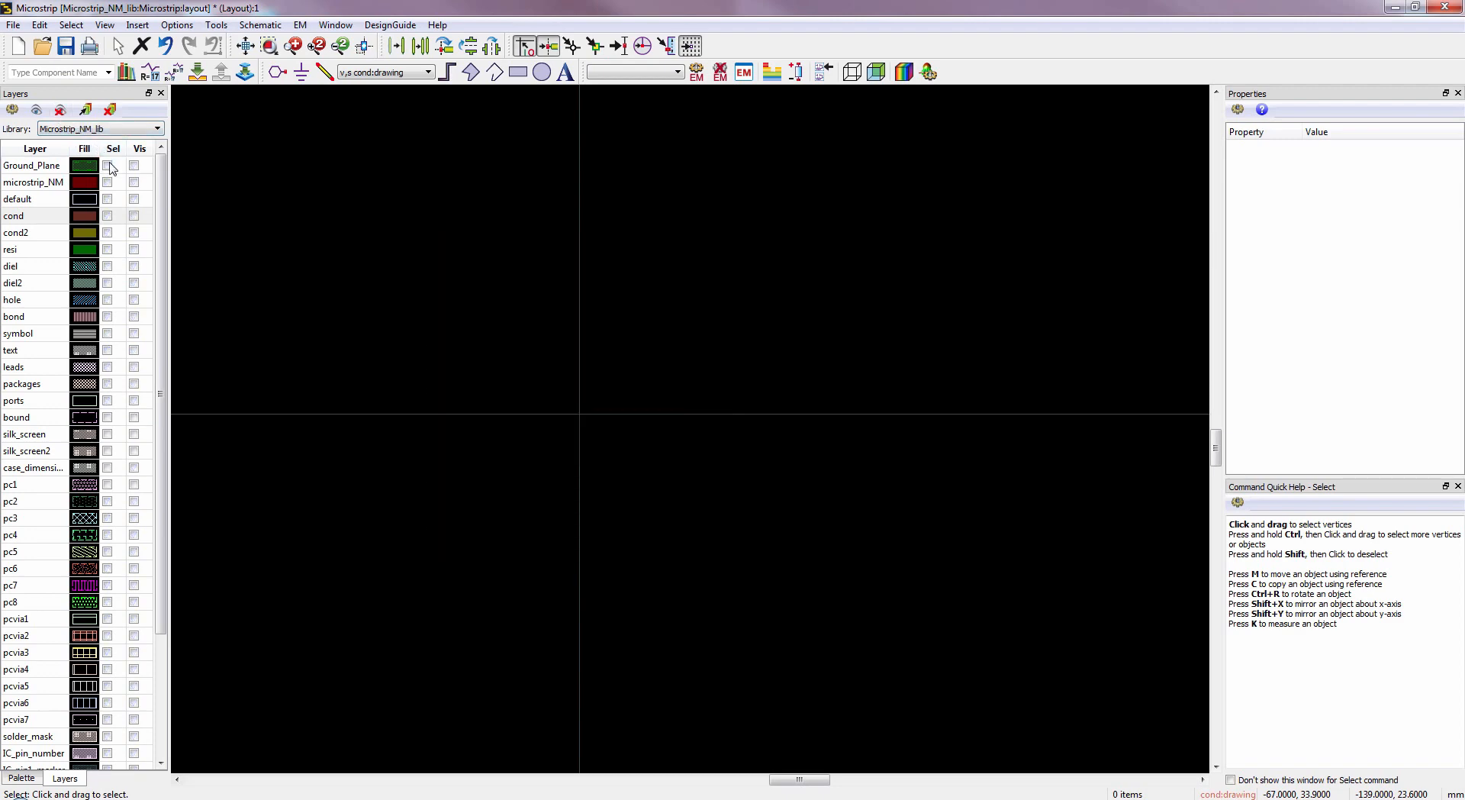
pyautogui.click(133, 166)
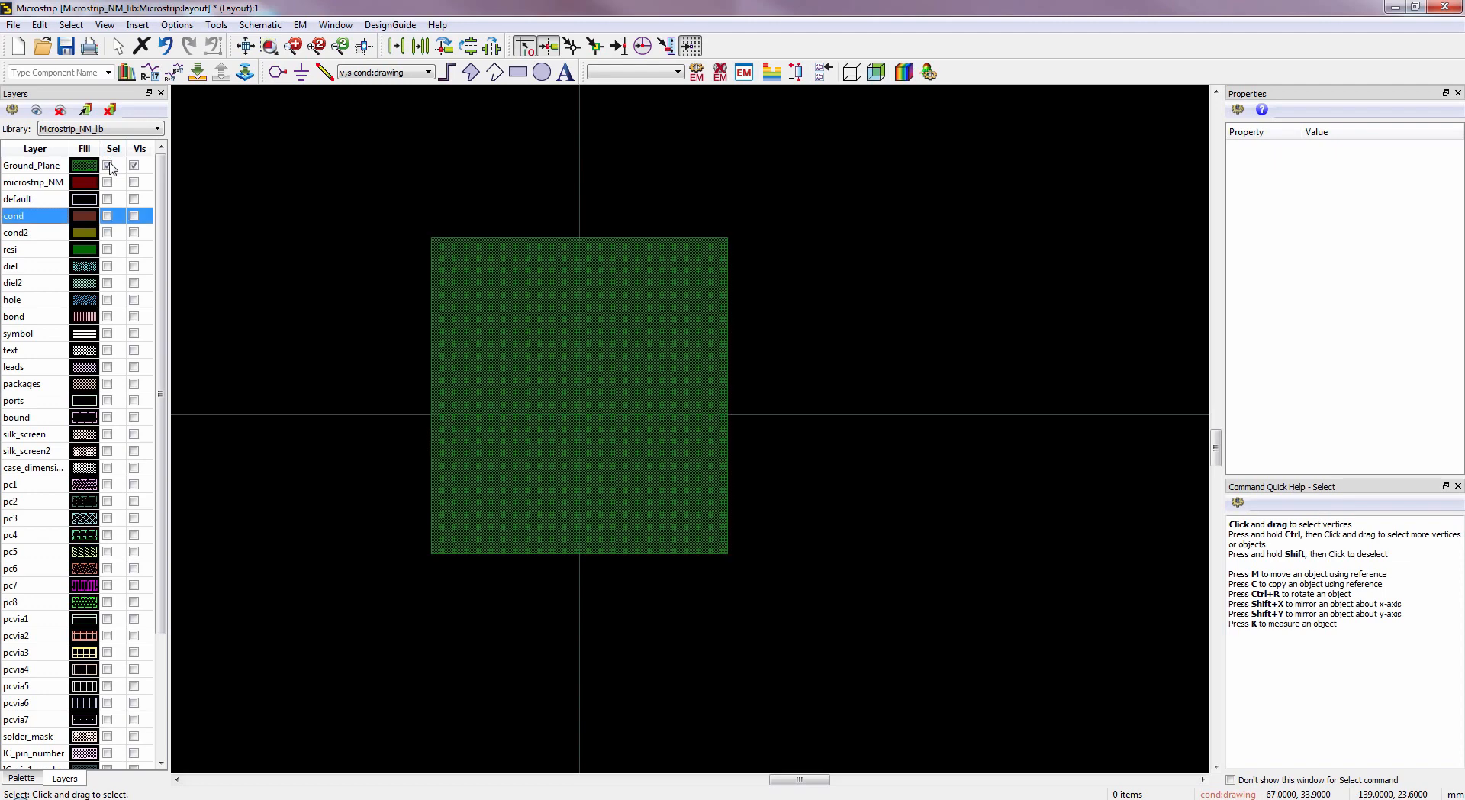
pyautogui.click(133, 182)
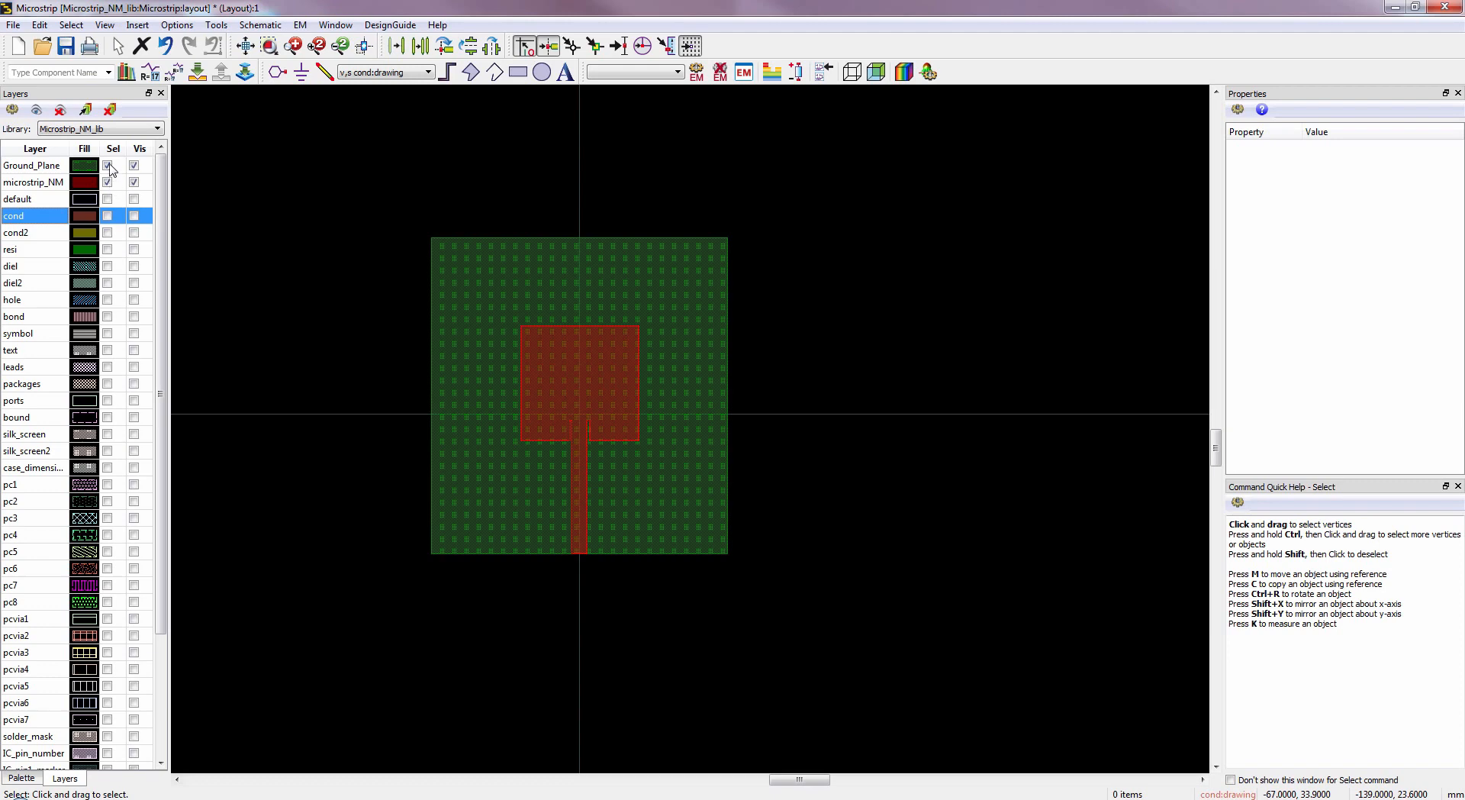
pyautogui.click(134, 165)
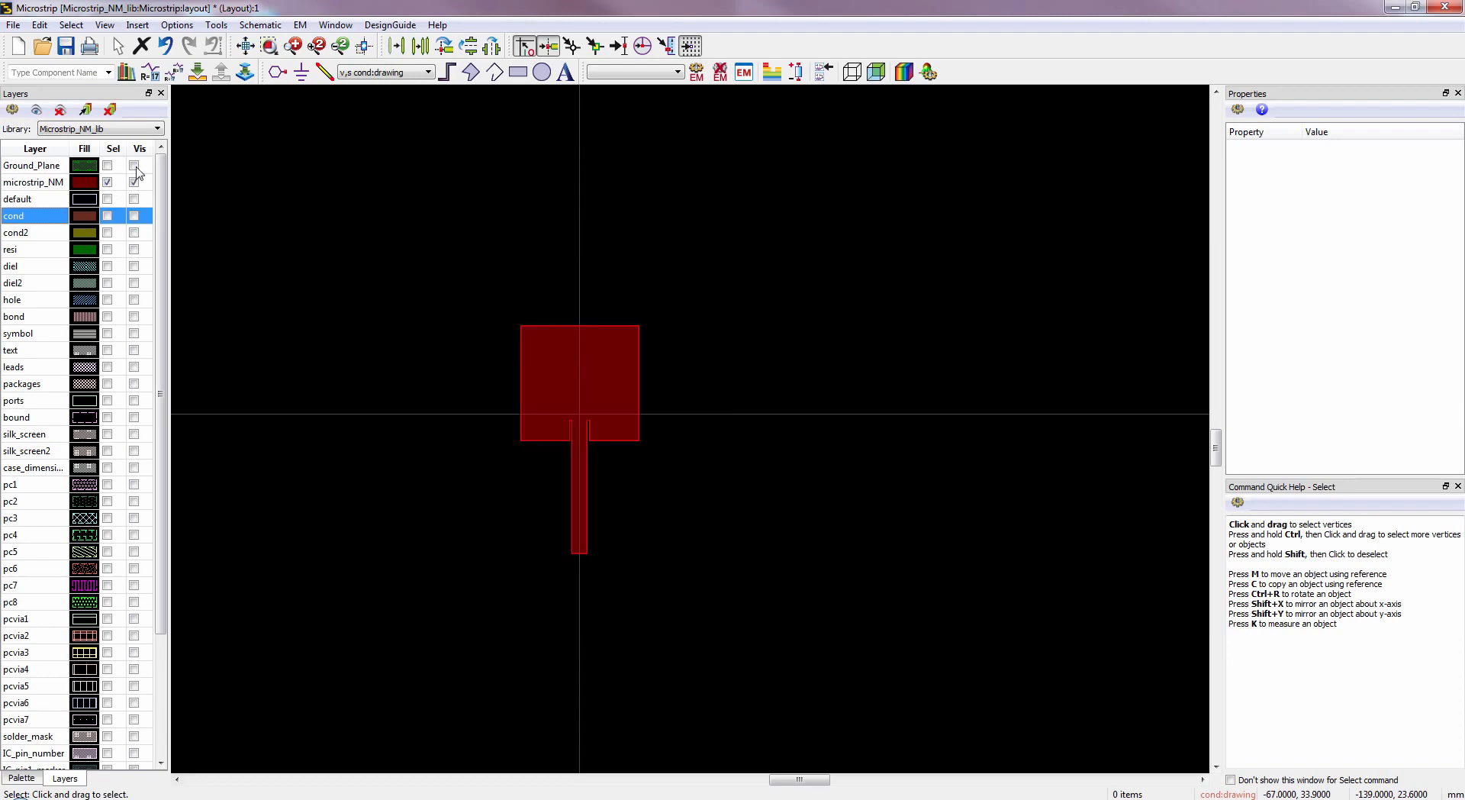
pyautogui.click(134, 165)
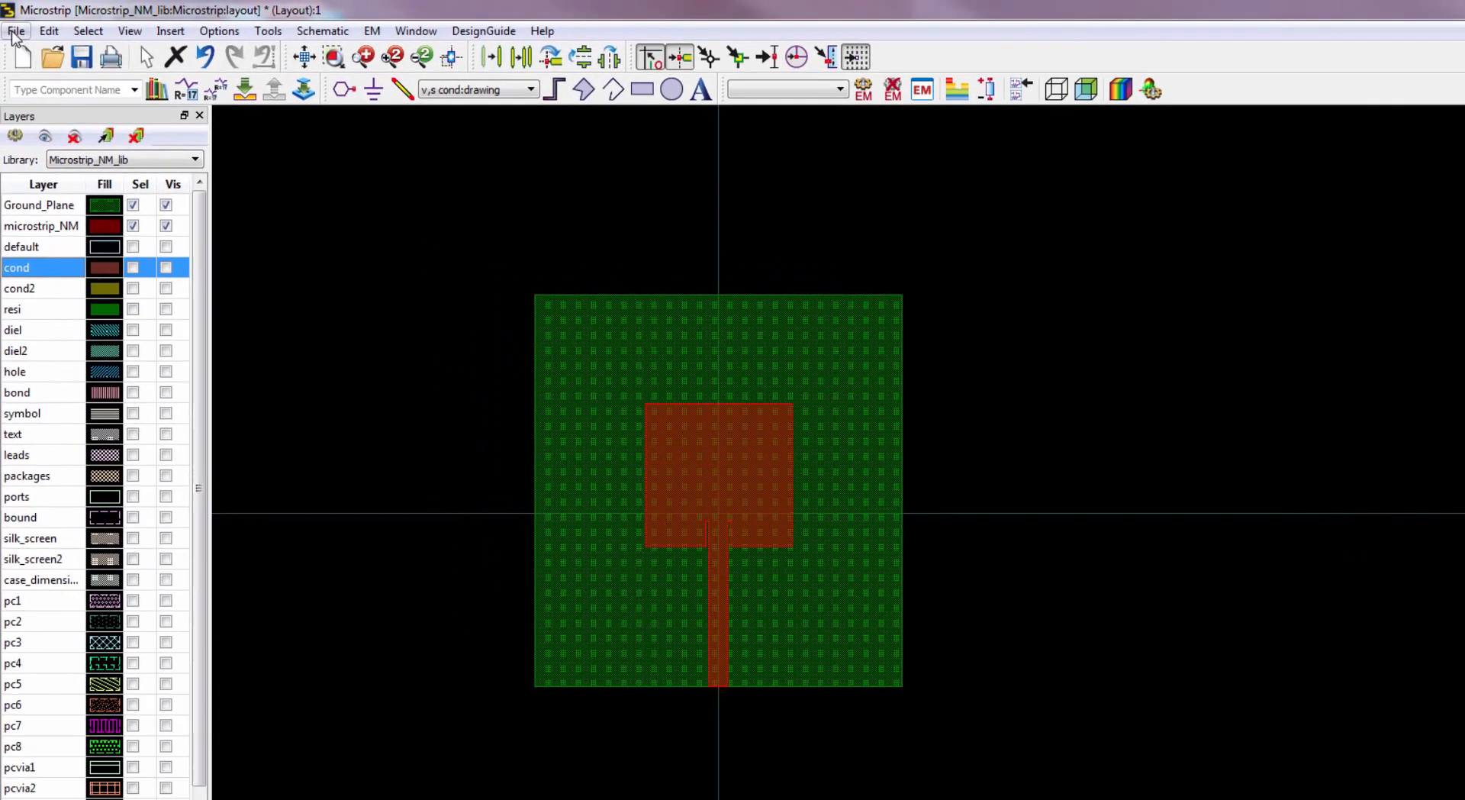
pyautogui.click(16, 30)
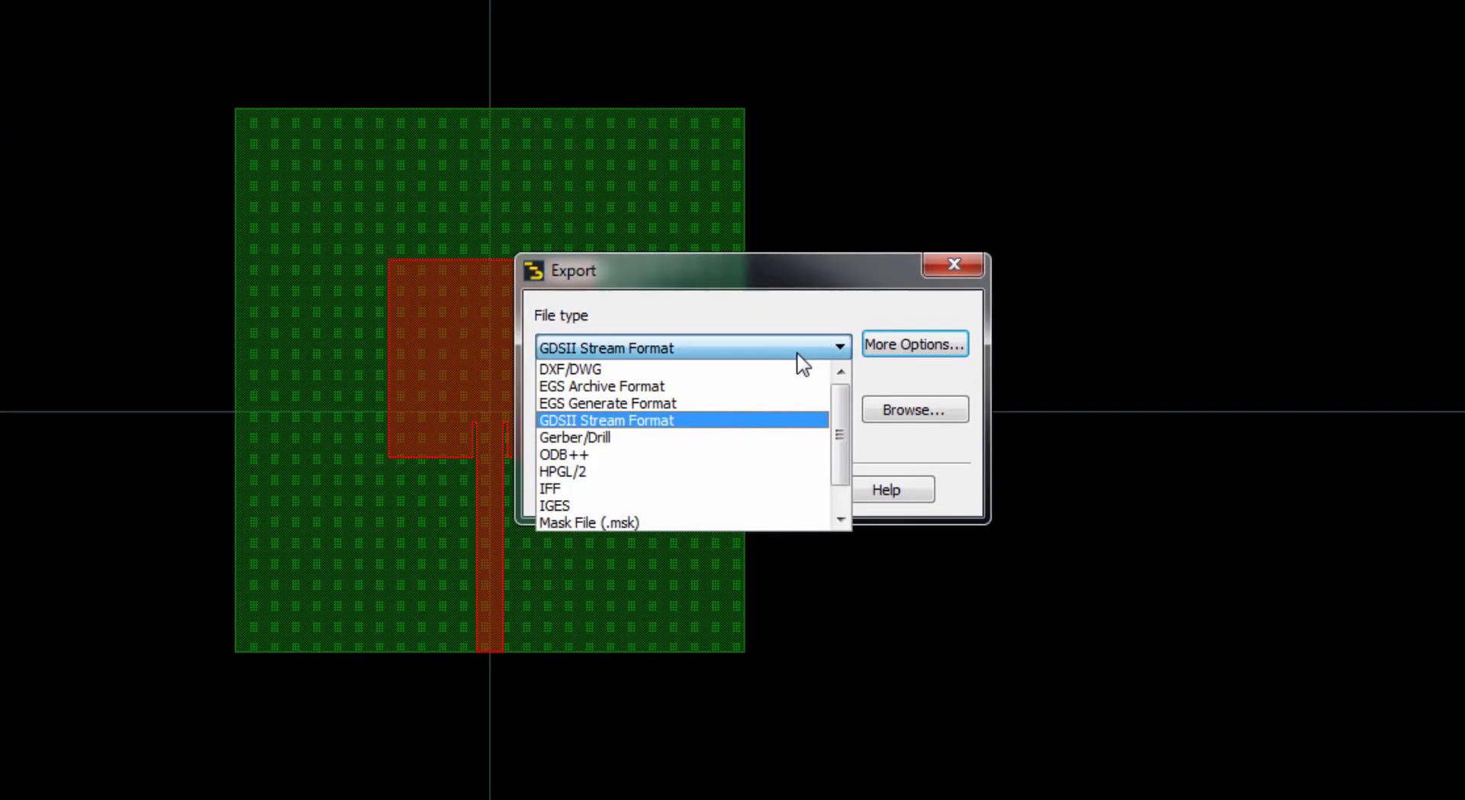
# - Choose Gerber/Drill as the export file type with a gerber destination folder
pyautogui.click(574, 438)
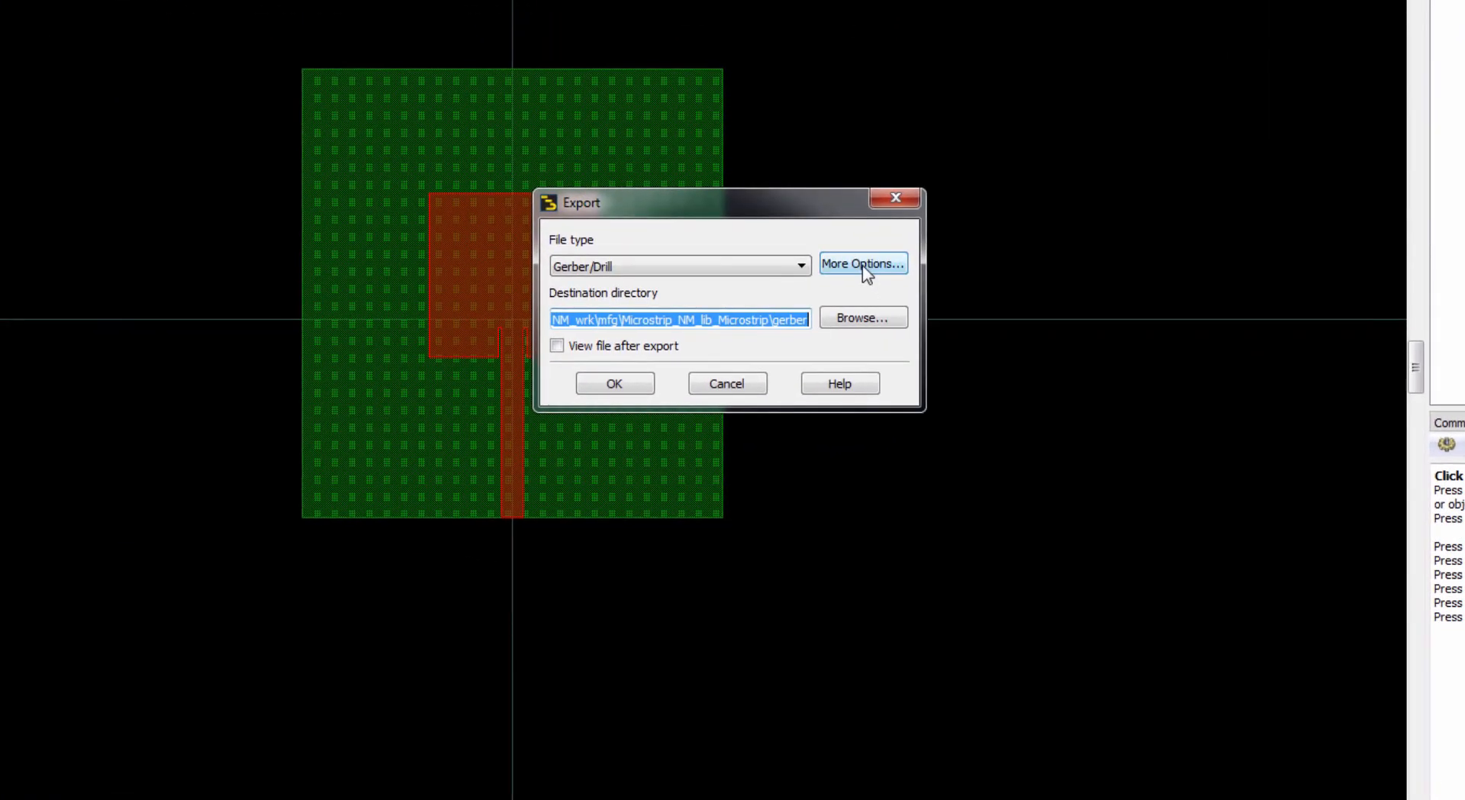
# - Set the Gerber output unit to mm, review the Layers and Drill tabs, and confirm
pyautogui.click(861, 264)
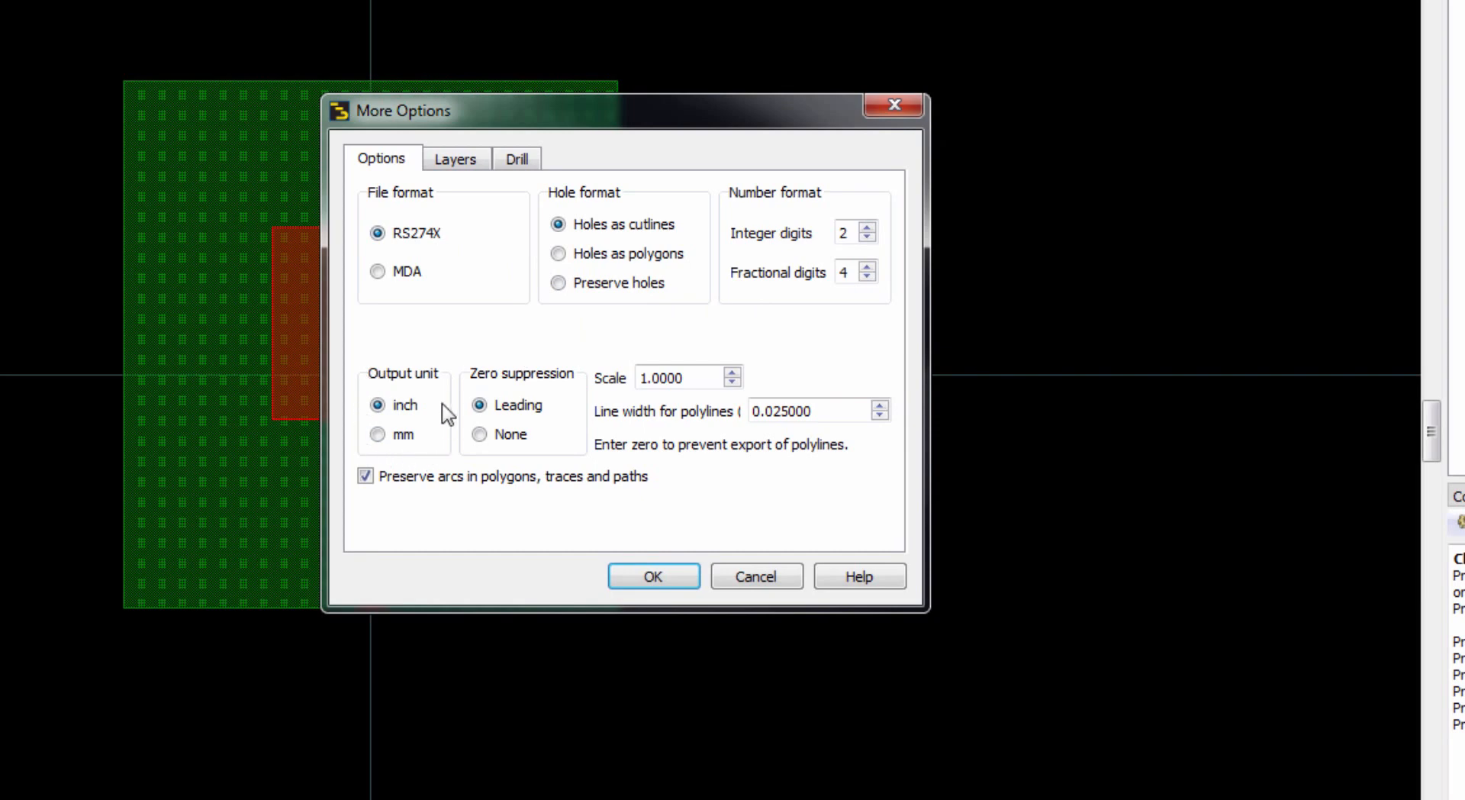
pyautogui.click(376, 434)
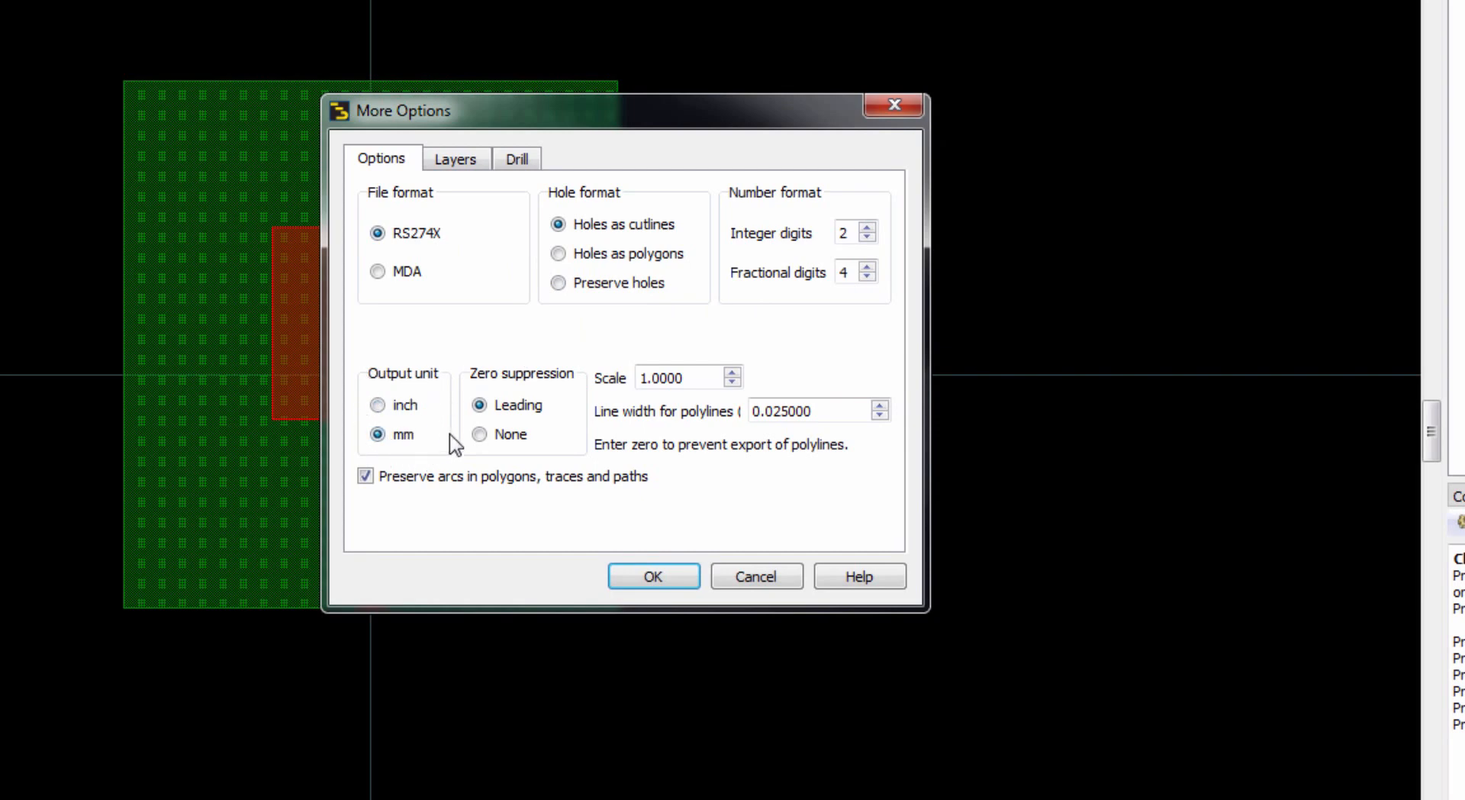
pyautogui.click(455, 158)
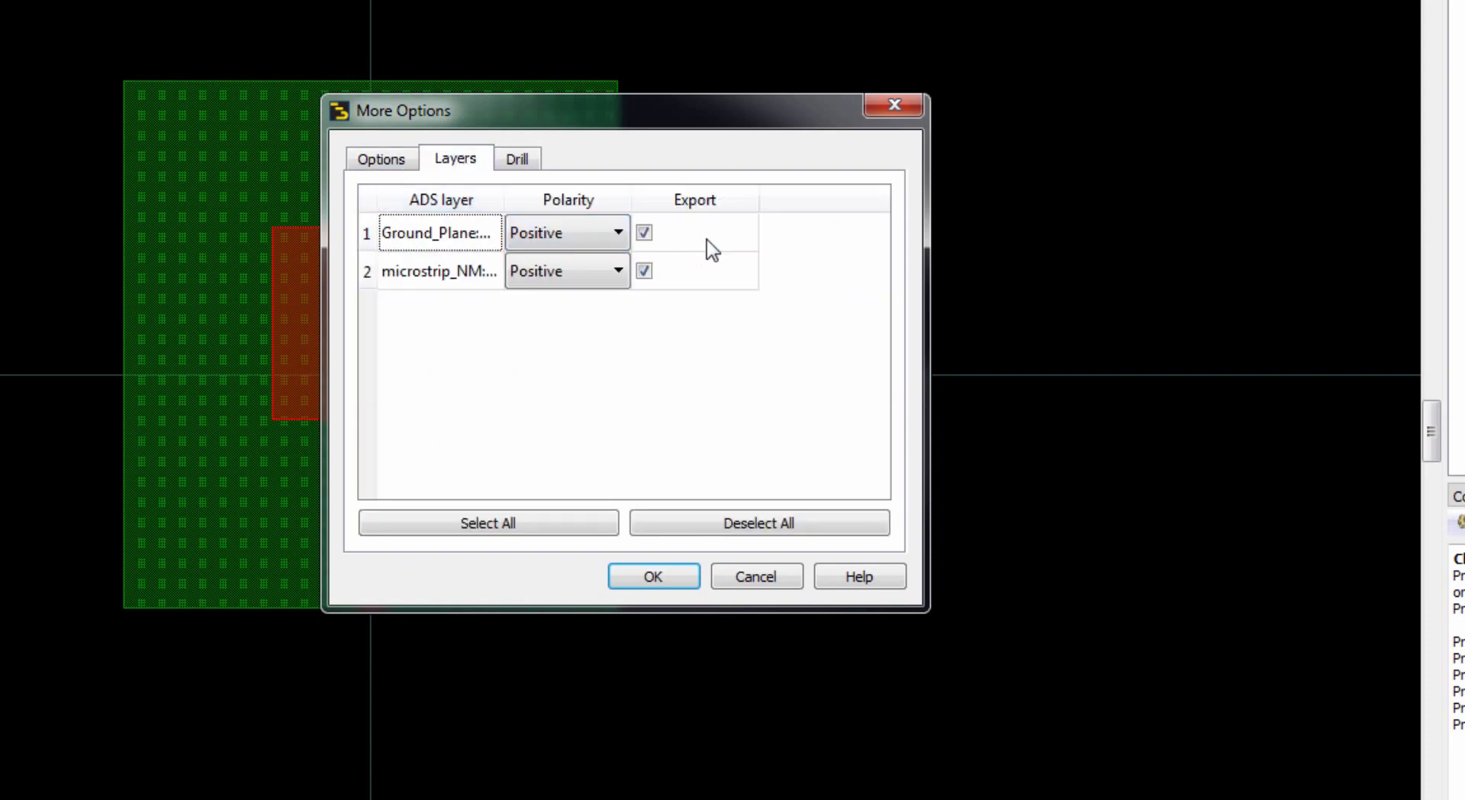
pyautogui.moveTo(695, 250)
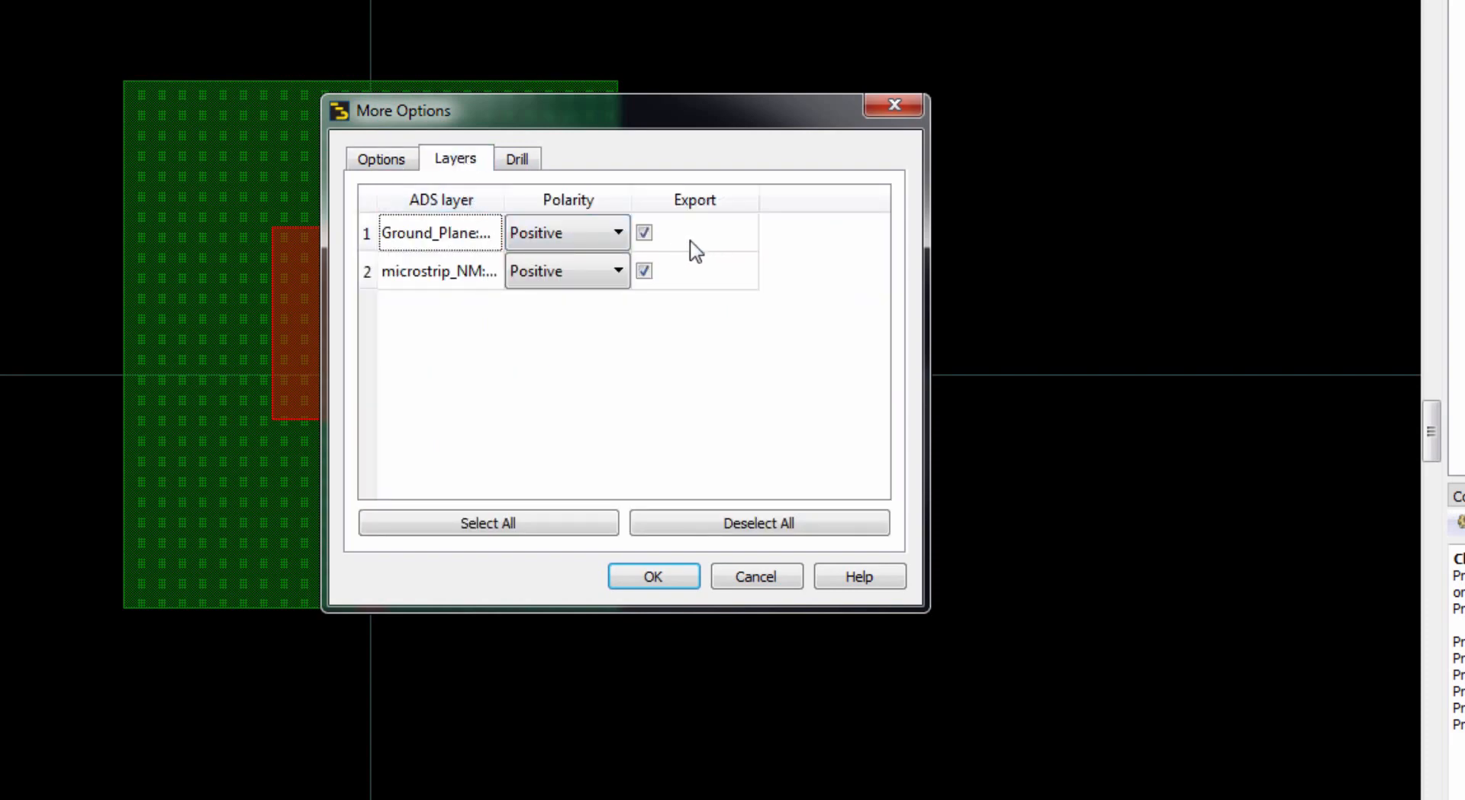
pyautogui.click(516, 158)
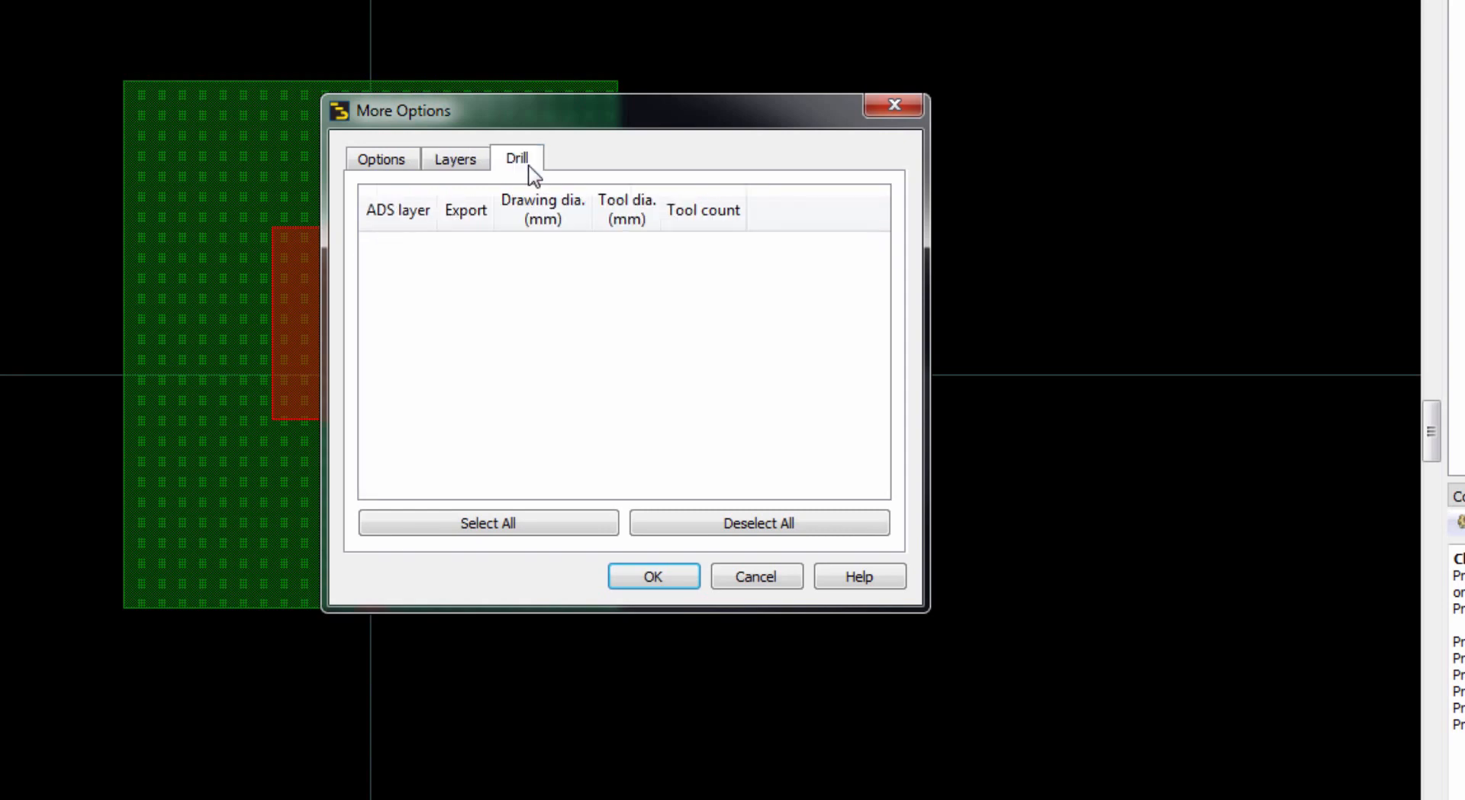
pyautogui.click(455, 158)
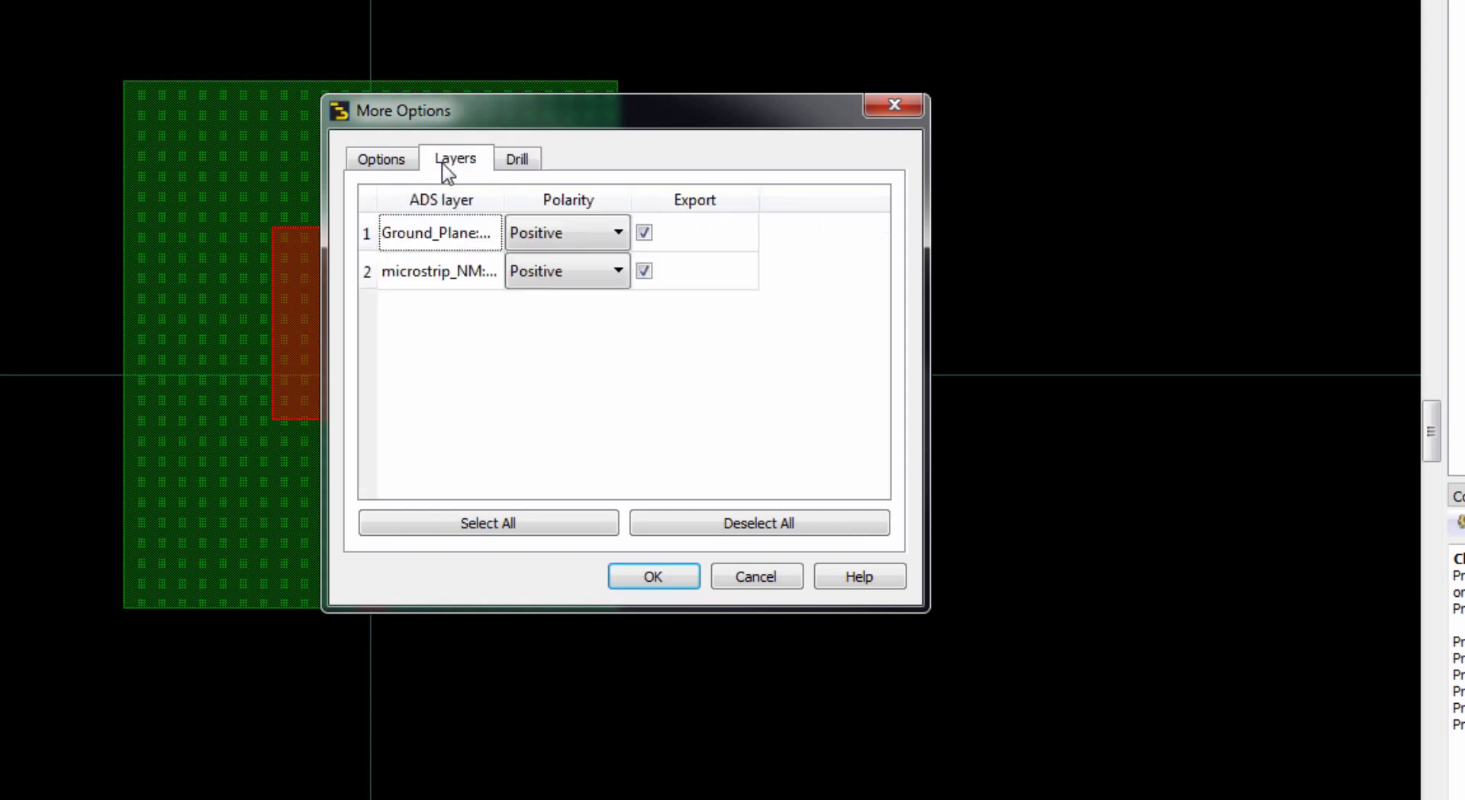
pyautogui.click(380, 158)
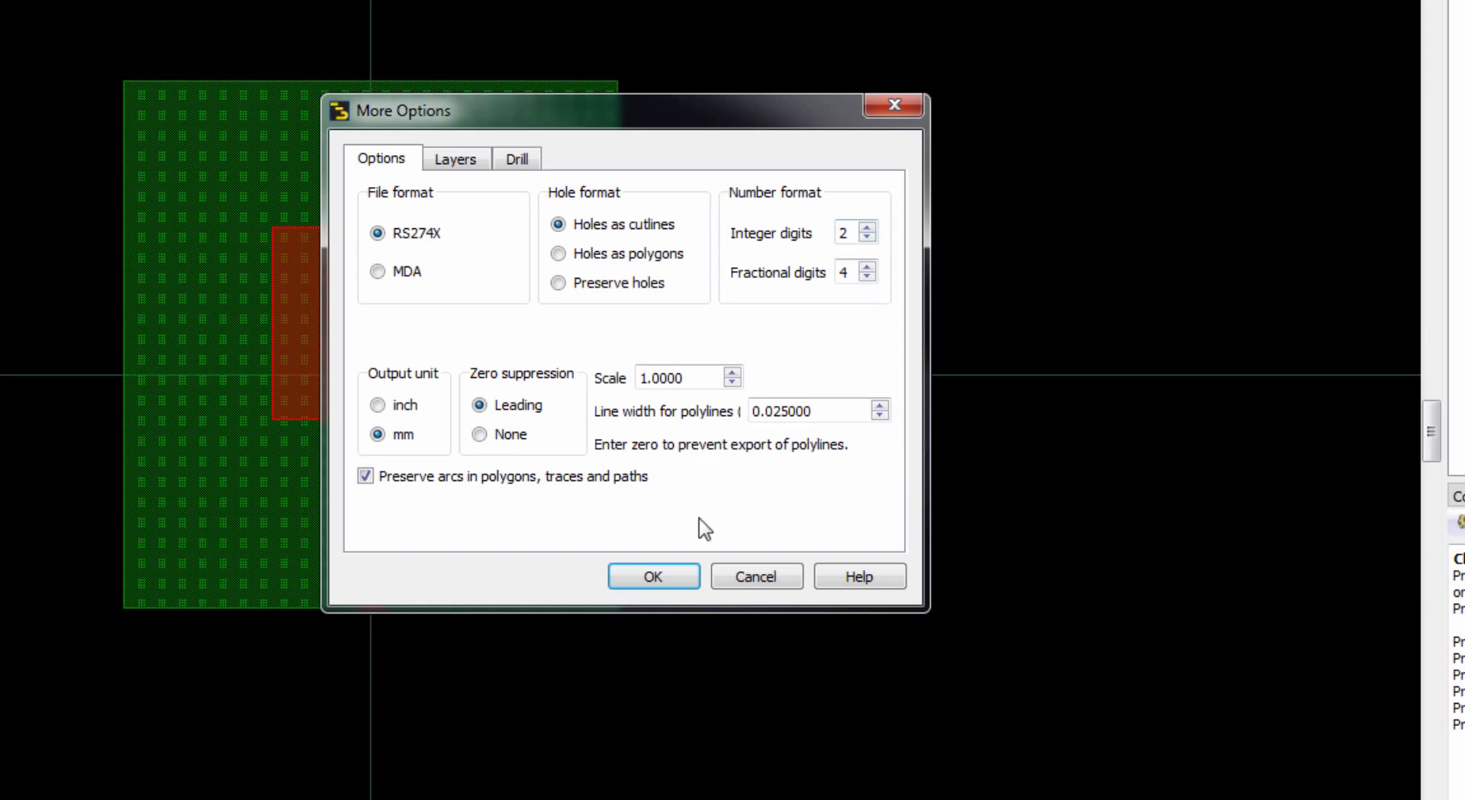
pyautogui.click(654, 576)
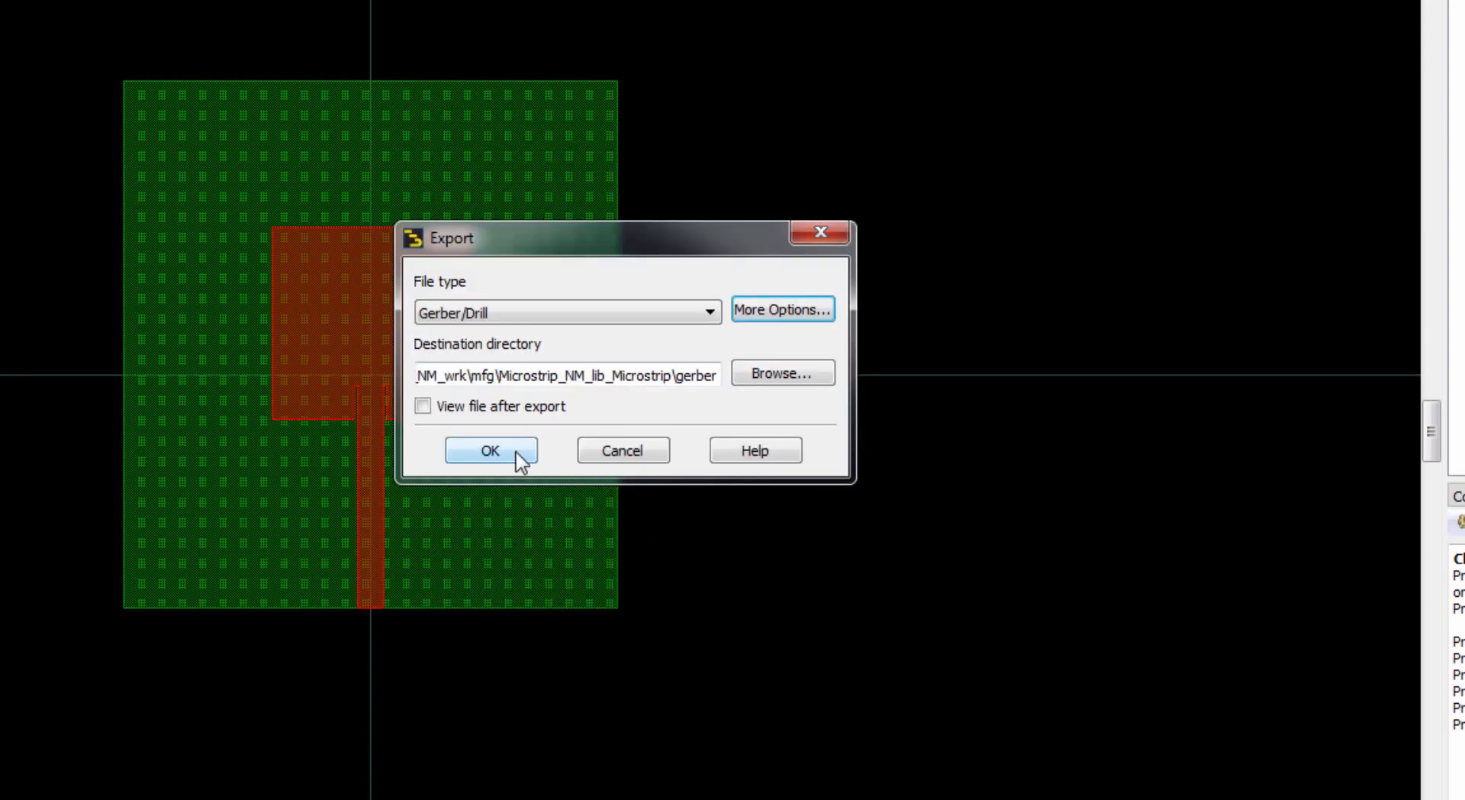
# - Run the Gerber export and dismiss the Export Complete status report
pyautogui.click(490, 450)
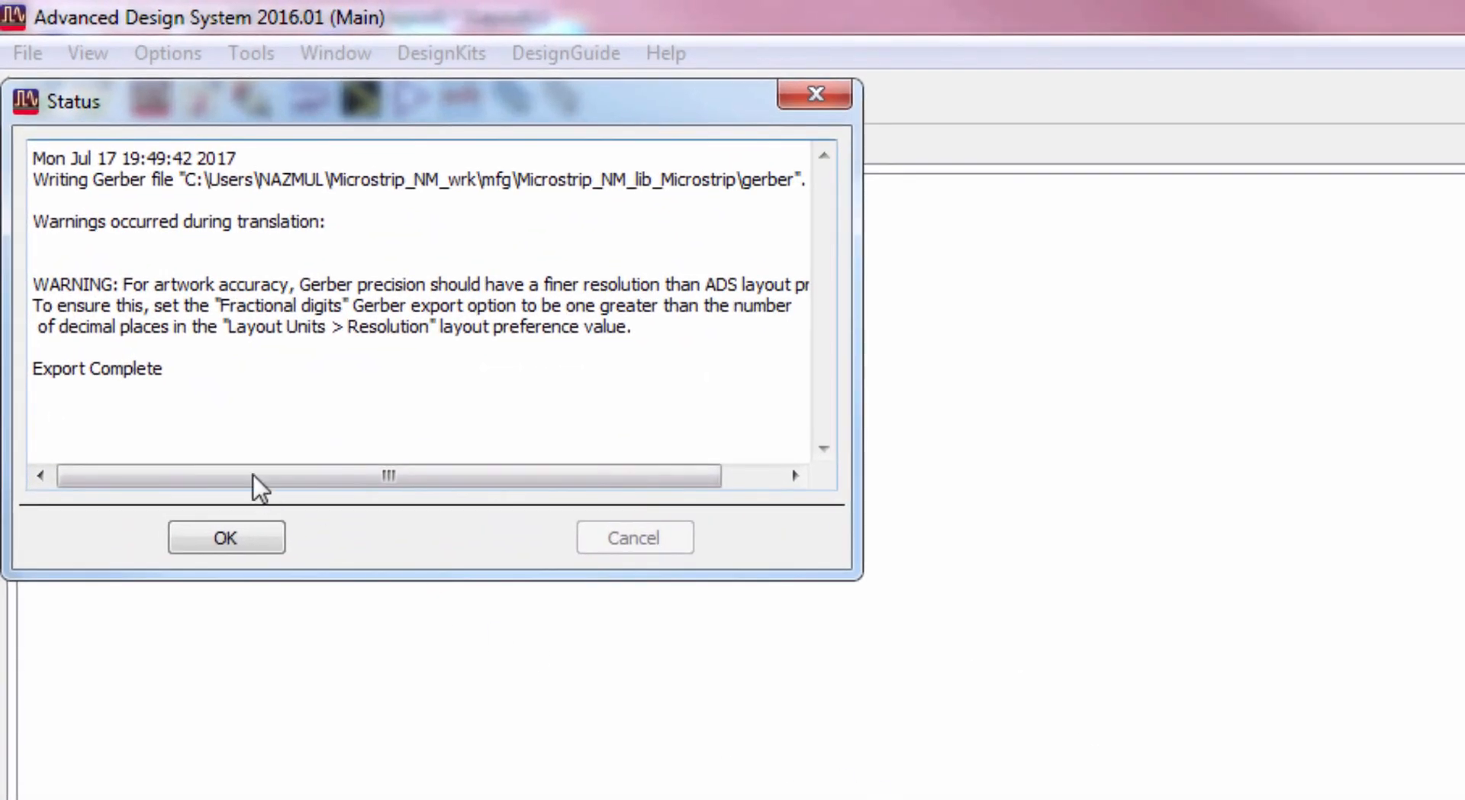
pyautogui.moveTo(221, 438)
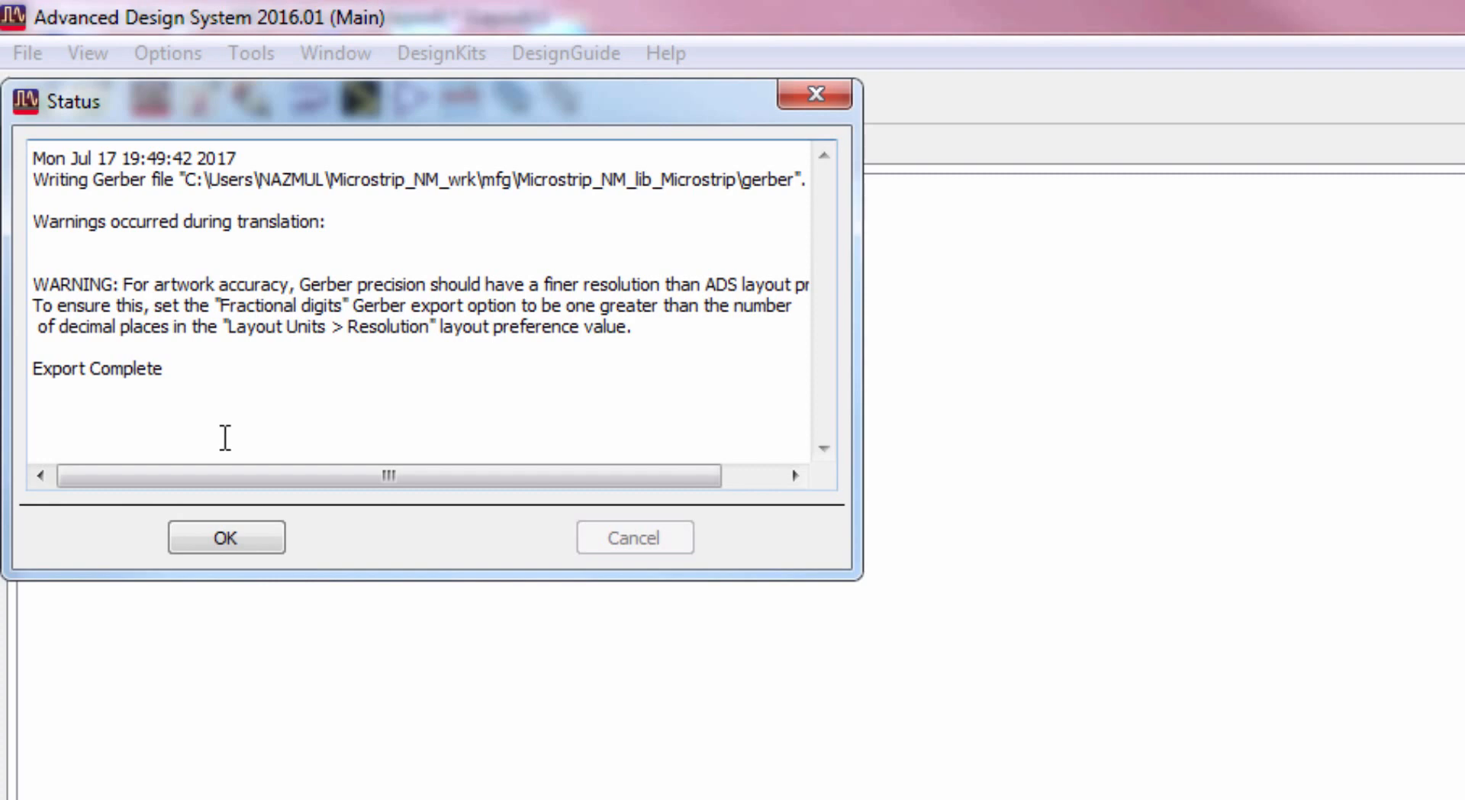
pyautogui.moveTo(304, 407)
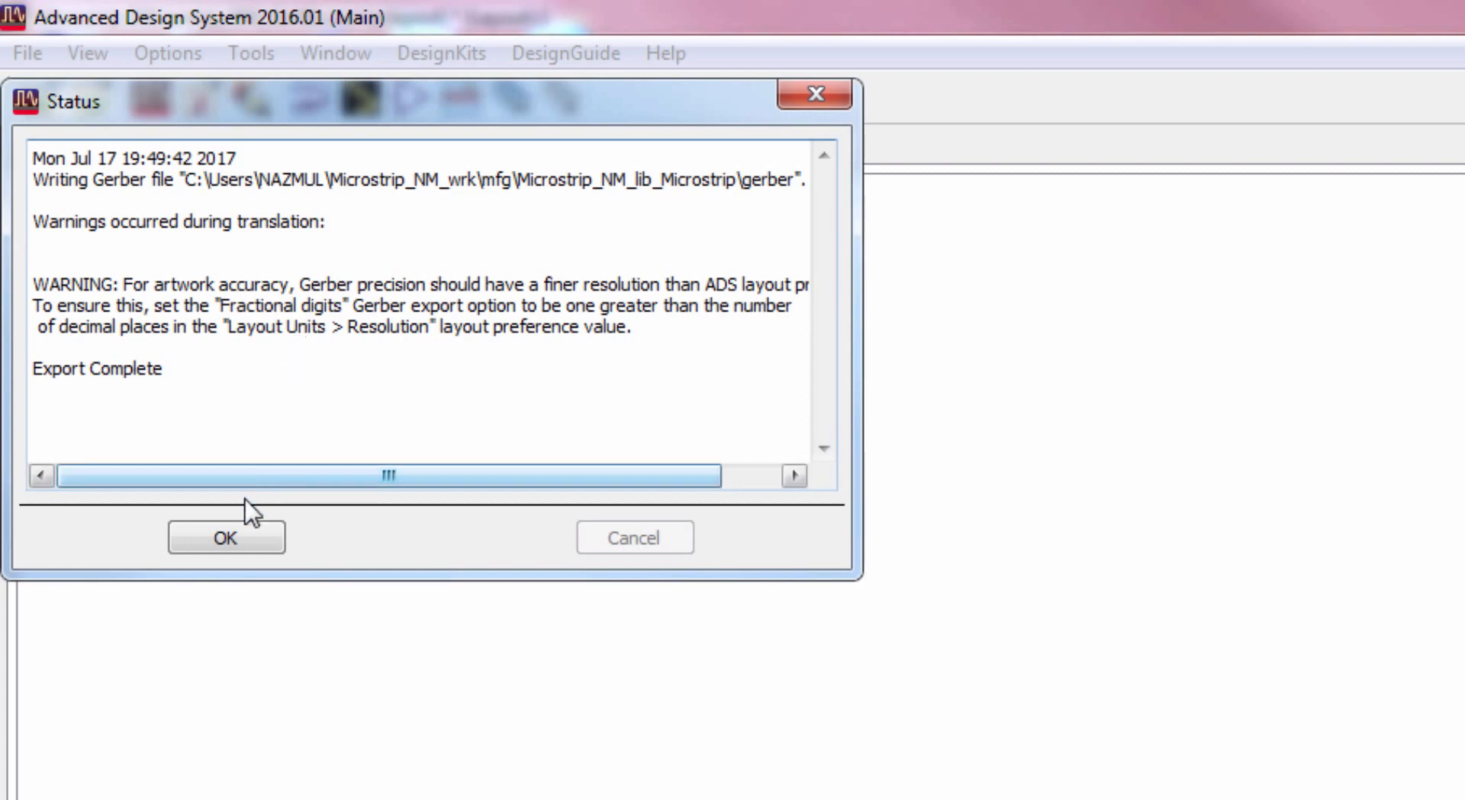
pyautogui.click(225, 537)
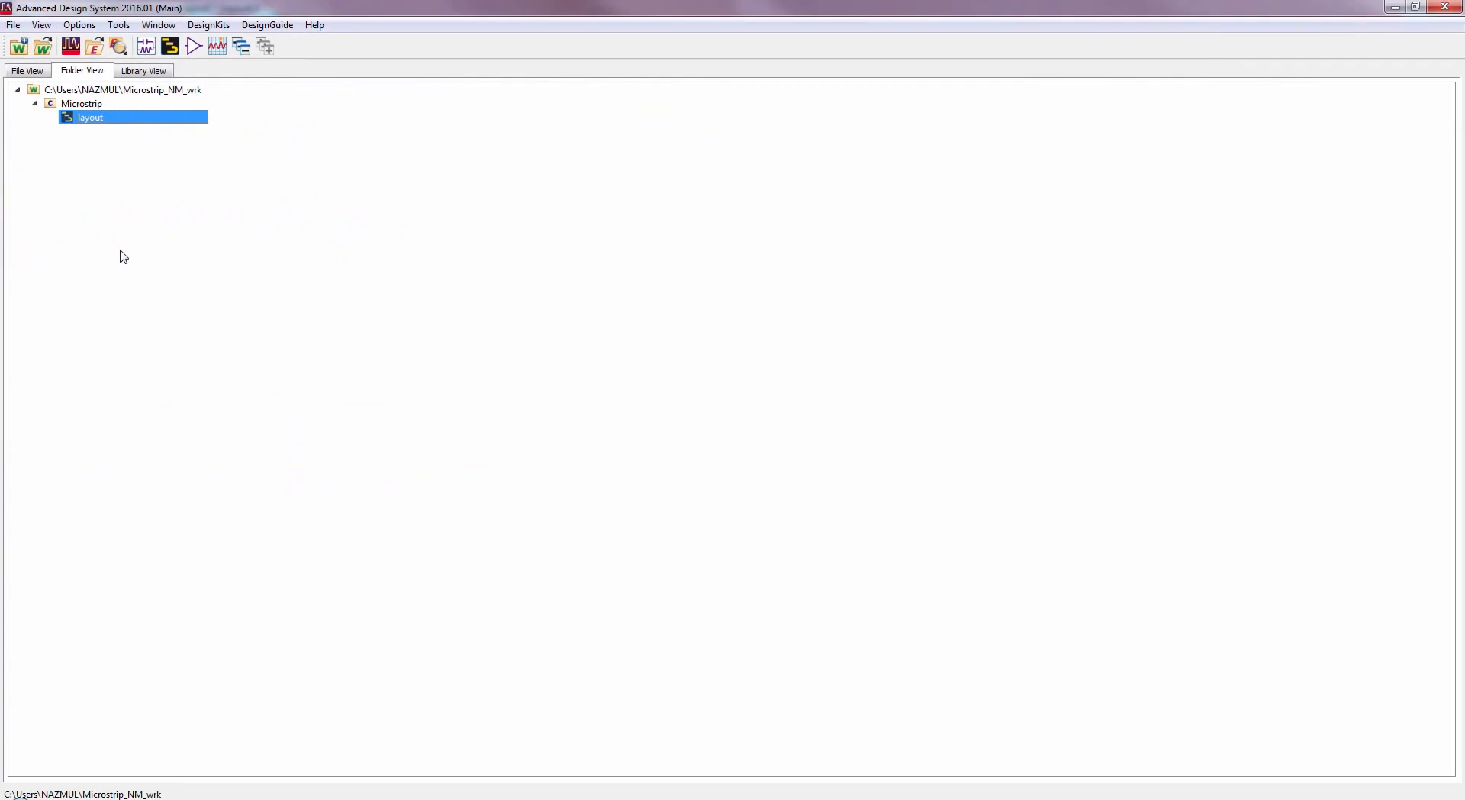
# - Browse to Microstrip_NM_lib_Microstrip\gerber to see Ground_Plane.gbr and microstrip_NM.gbr, then bring up Chrome
pyautogui.doubleClick(90, 116)
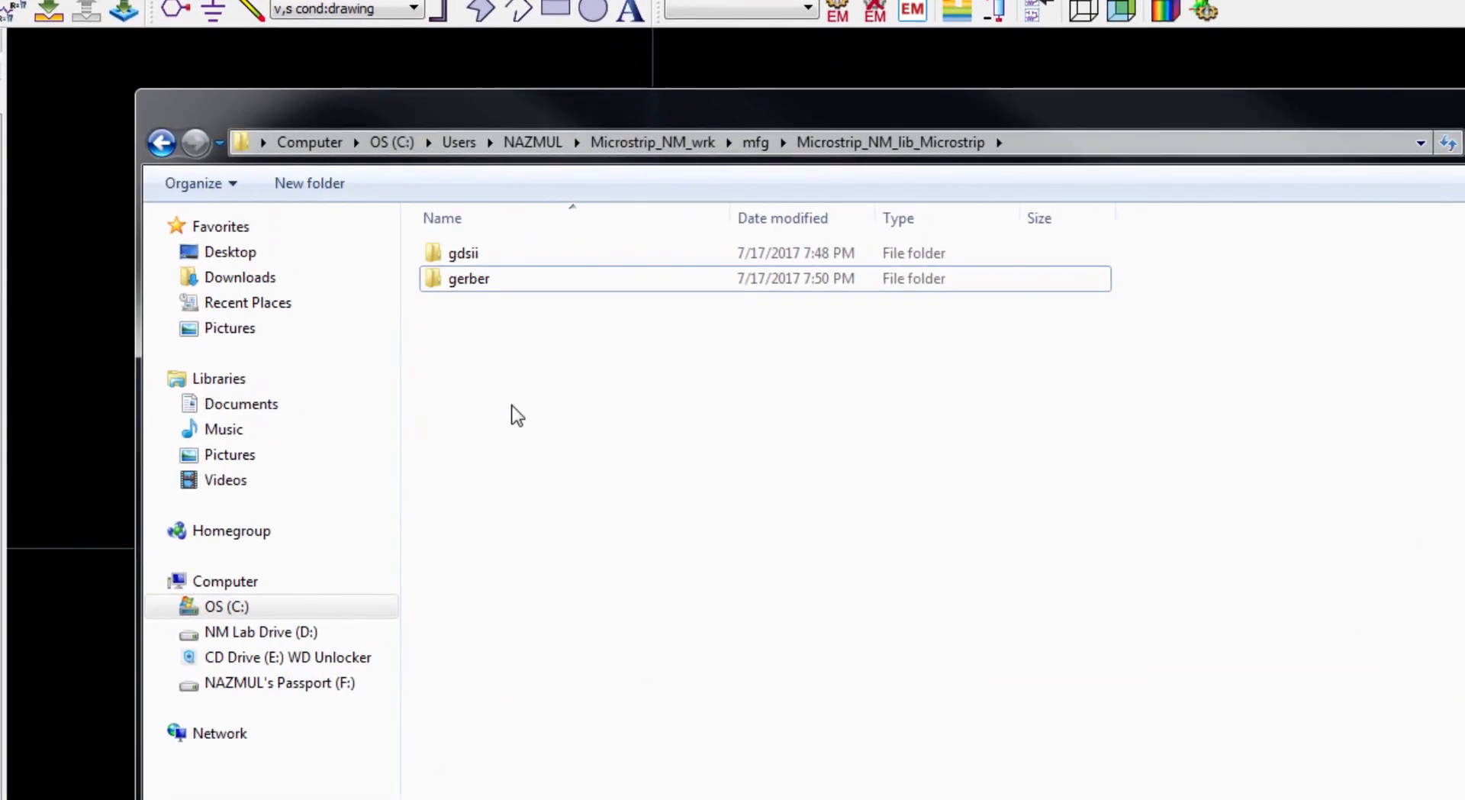
pyautogui.doubleClick(468, 279)
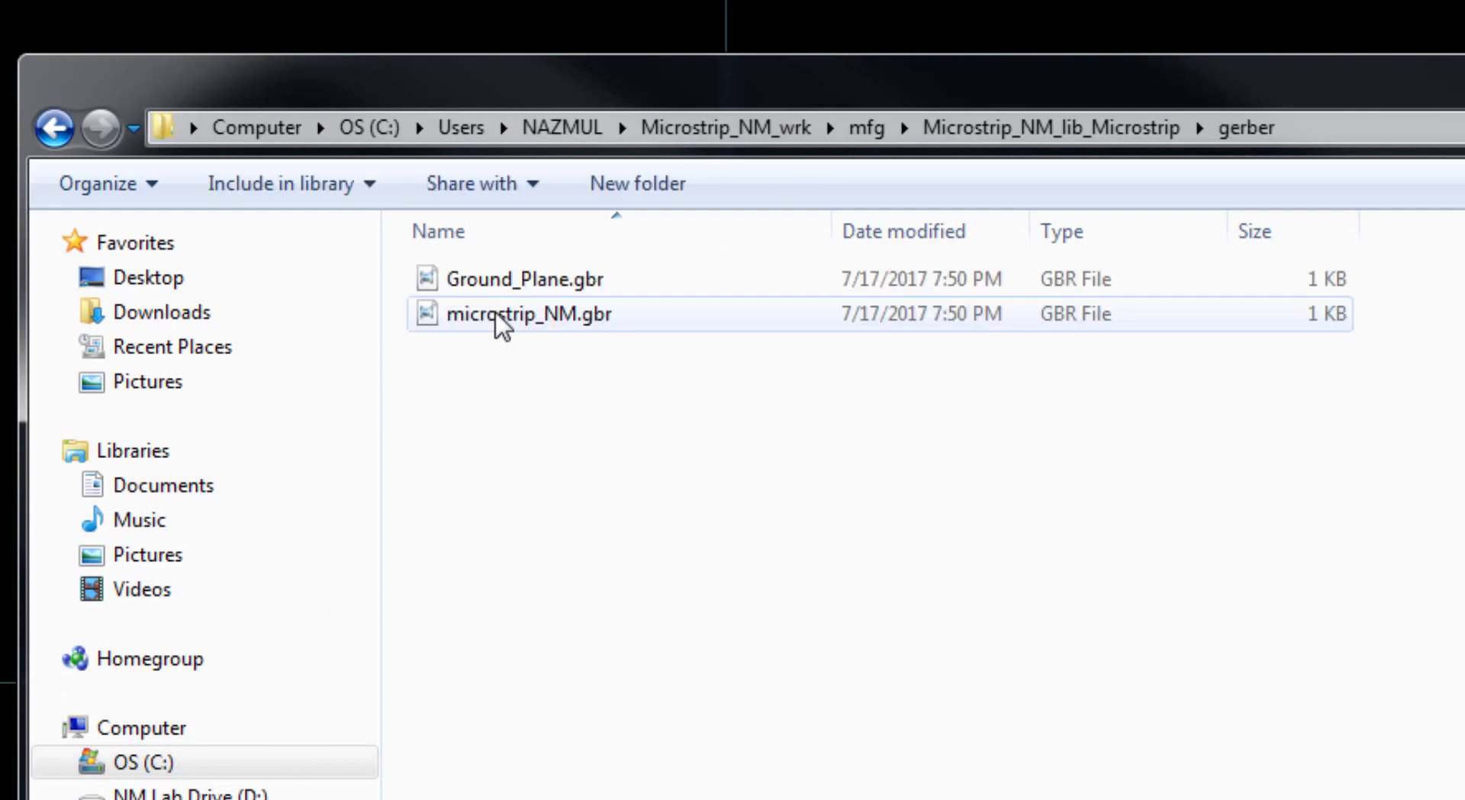
pyautogui.moveTo(517, 337)
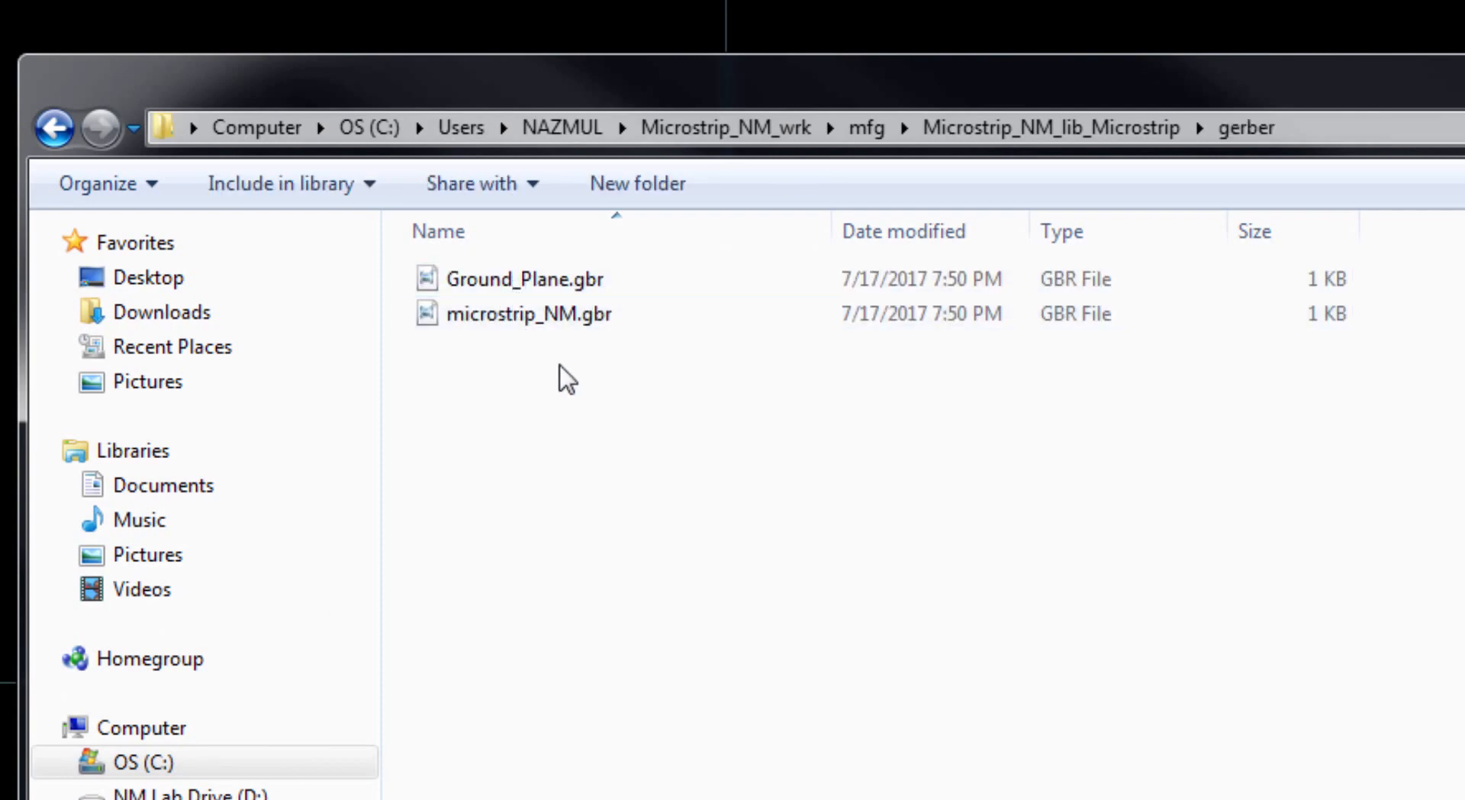
pyautogui.click(1050, 128)
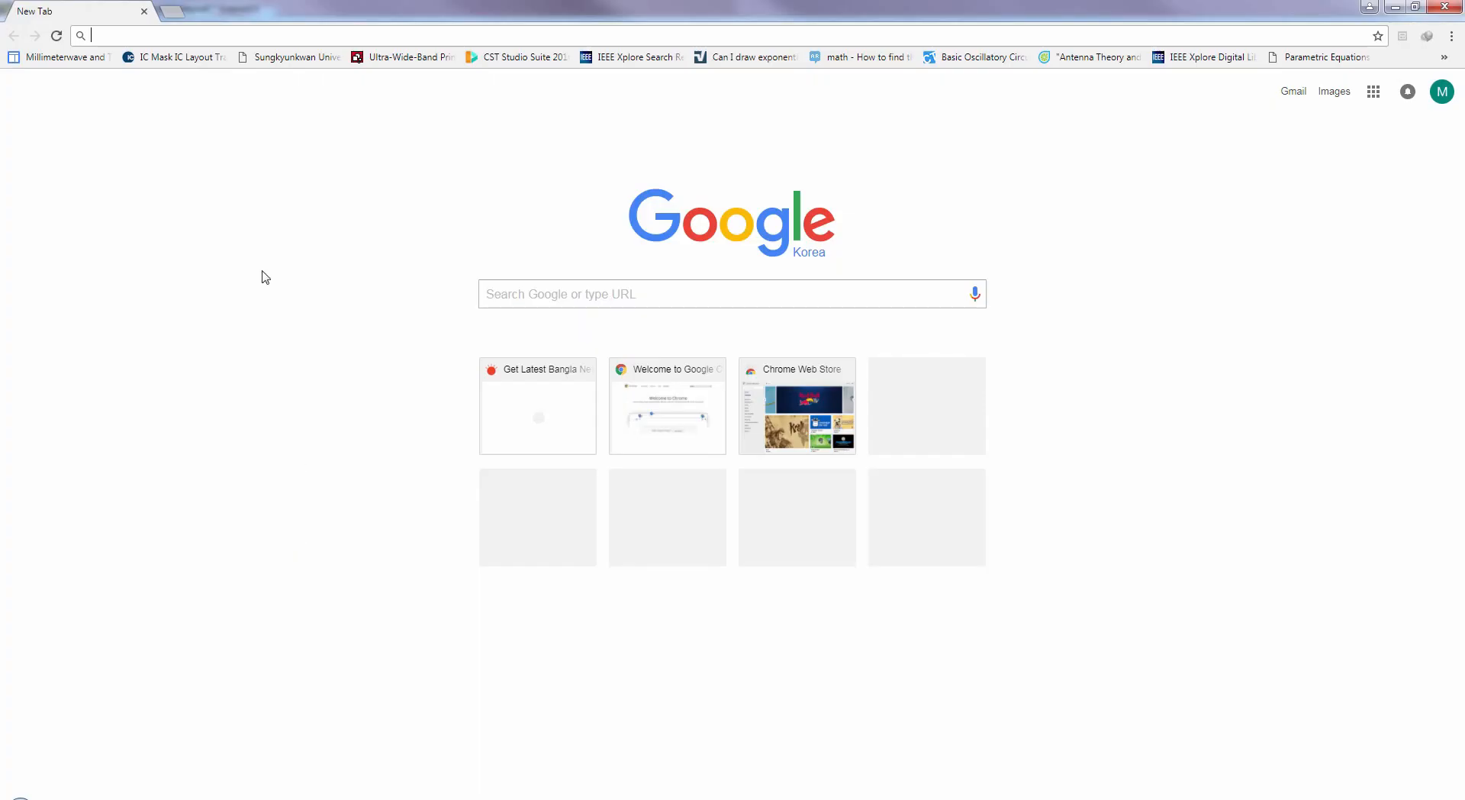
# - Navigate the Chrome tab to gerber-viewer.com
pyautogui.write('gerber-viewer')
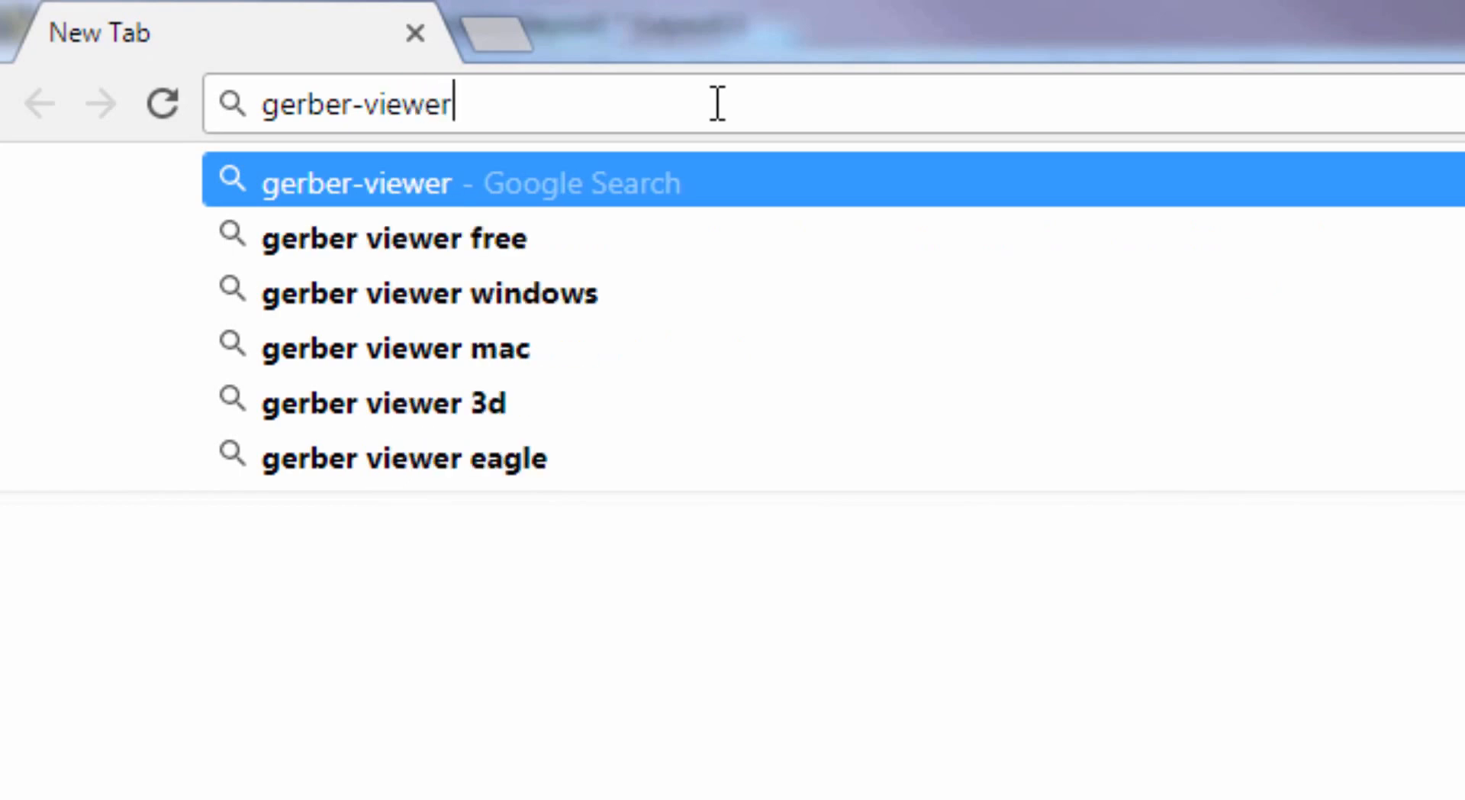
pyautogui.write('.com')
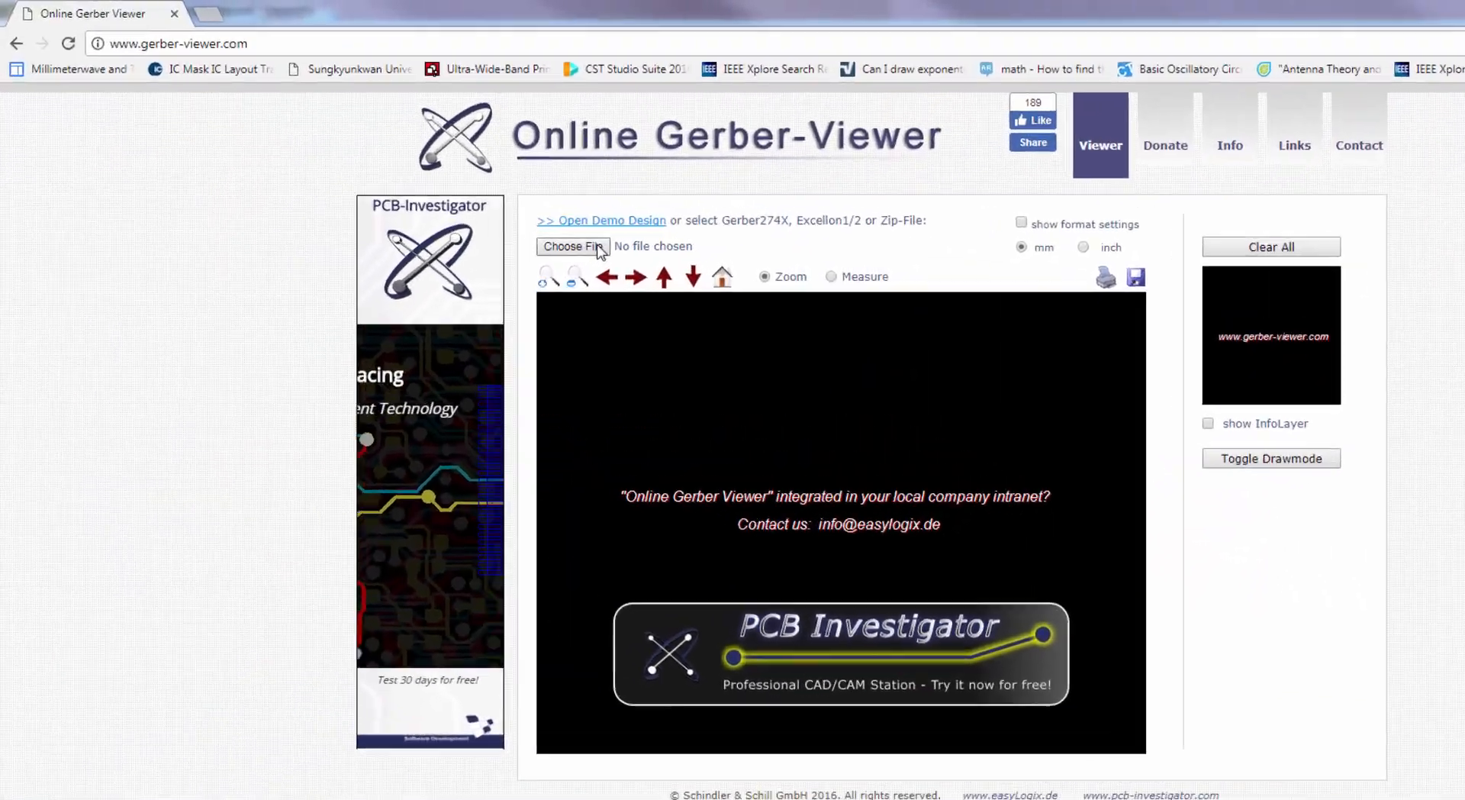
# - Load microstrip_NM.gbr from the C:\Users\...\gerber folder and accept the upload notice
pyautogui.click(573, 245)
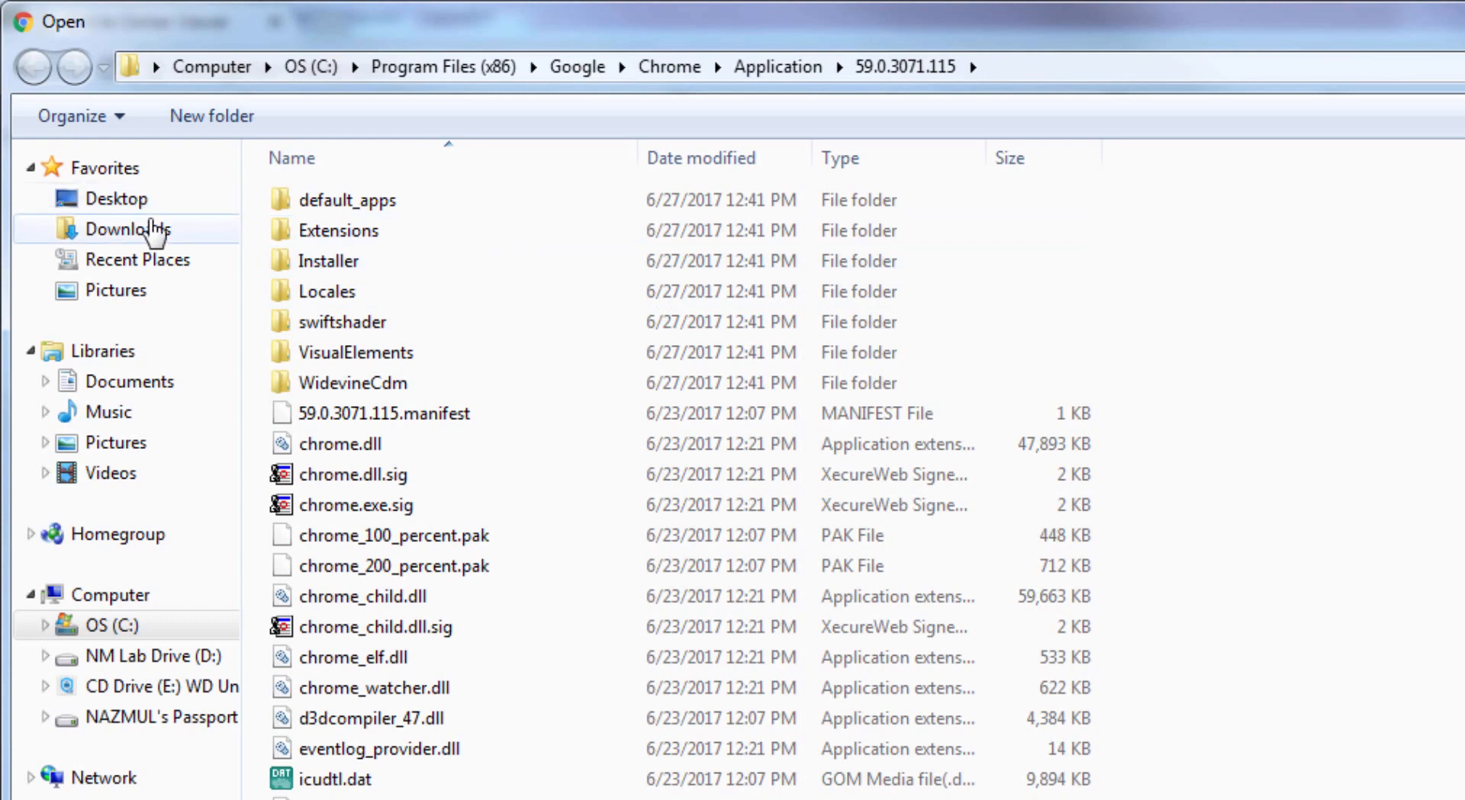
pyautogui.click(128, 381)
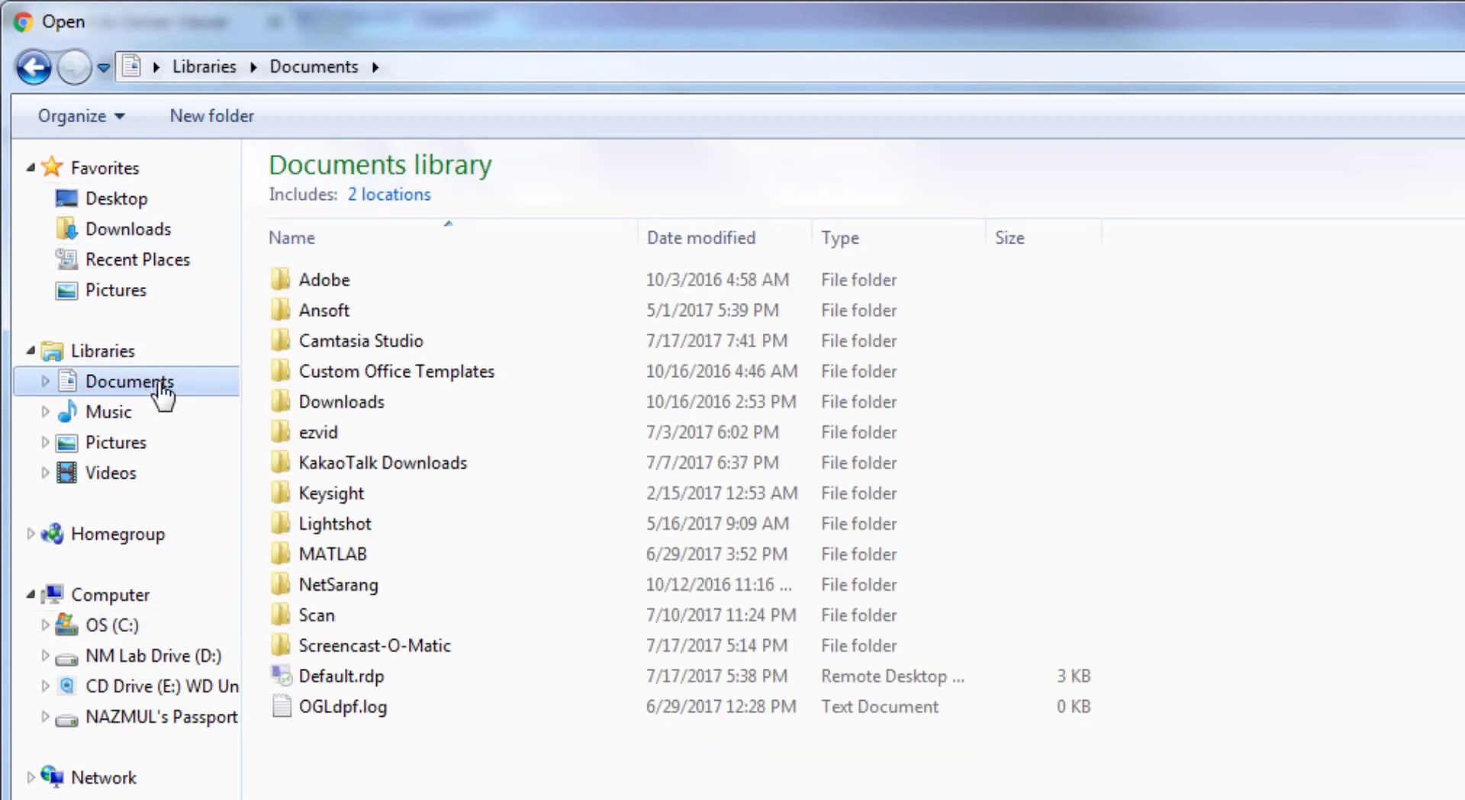
pyautogui.click(110, 624)
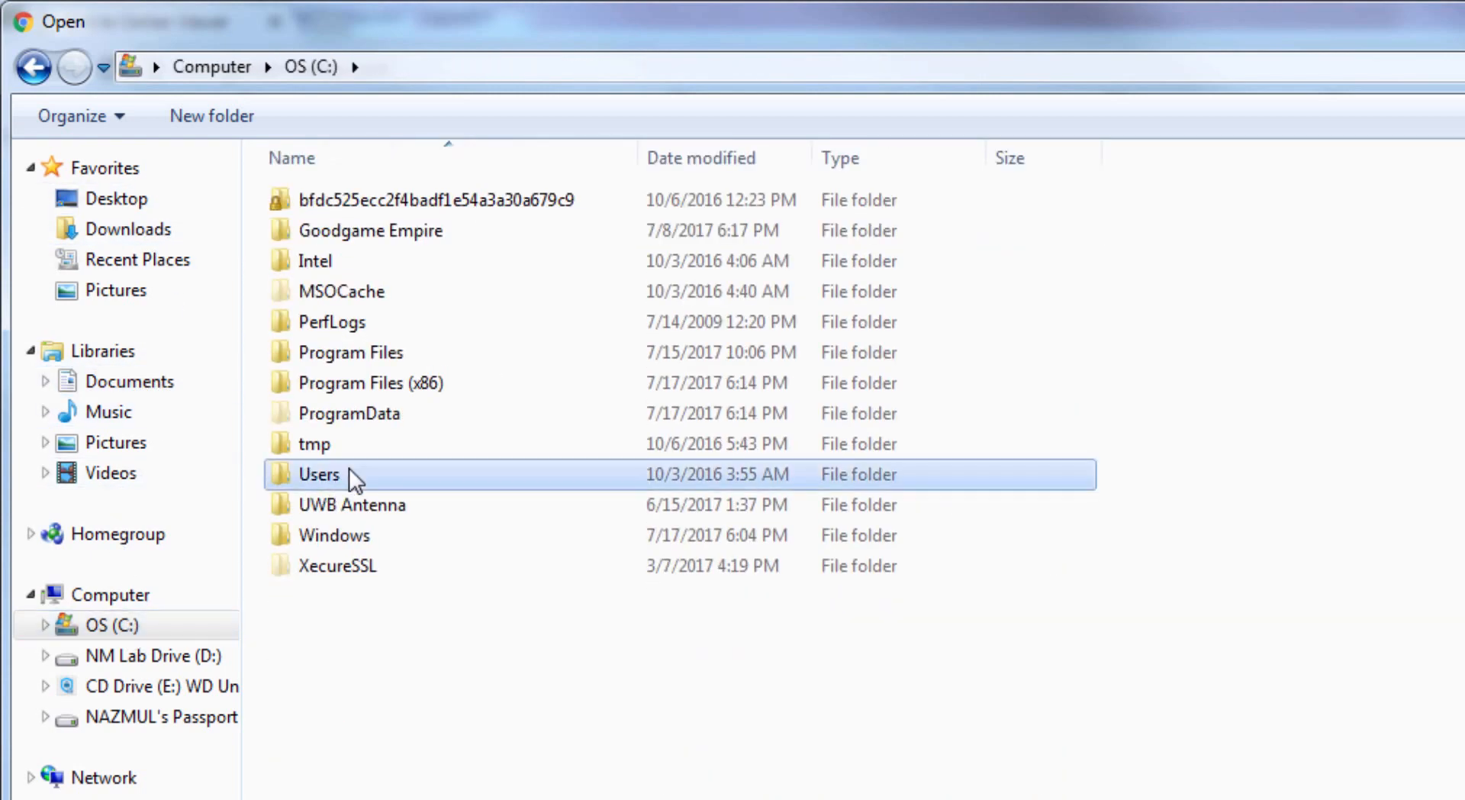
pyautogui.doubleClick(318, 474)
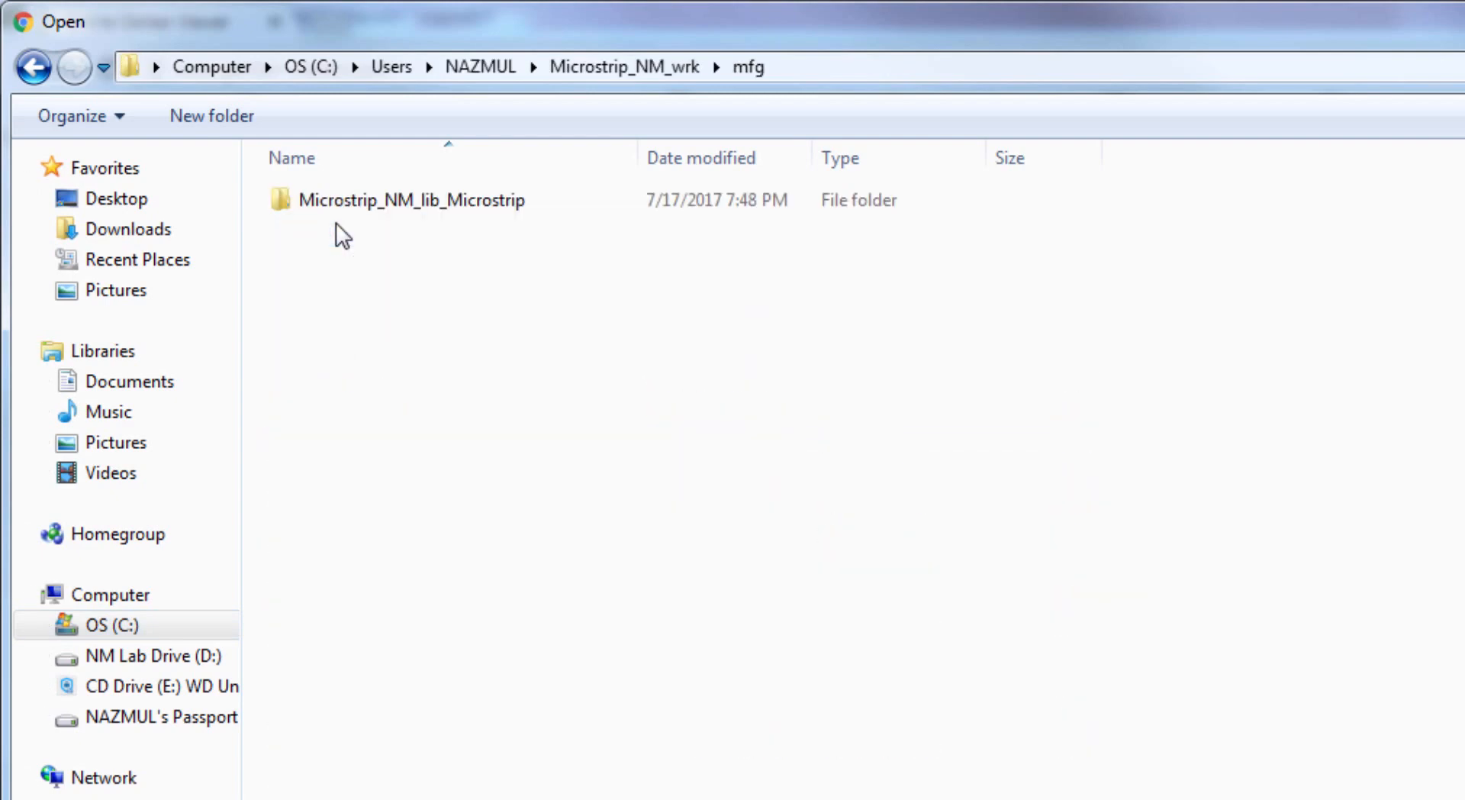
pyautogui.doubleClick(411, 199)
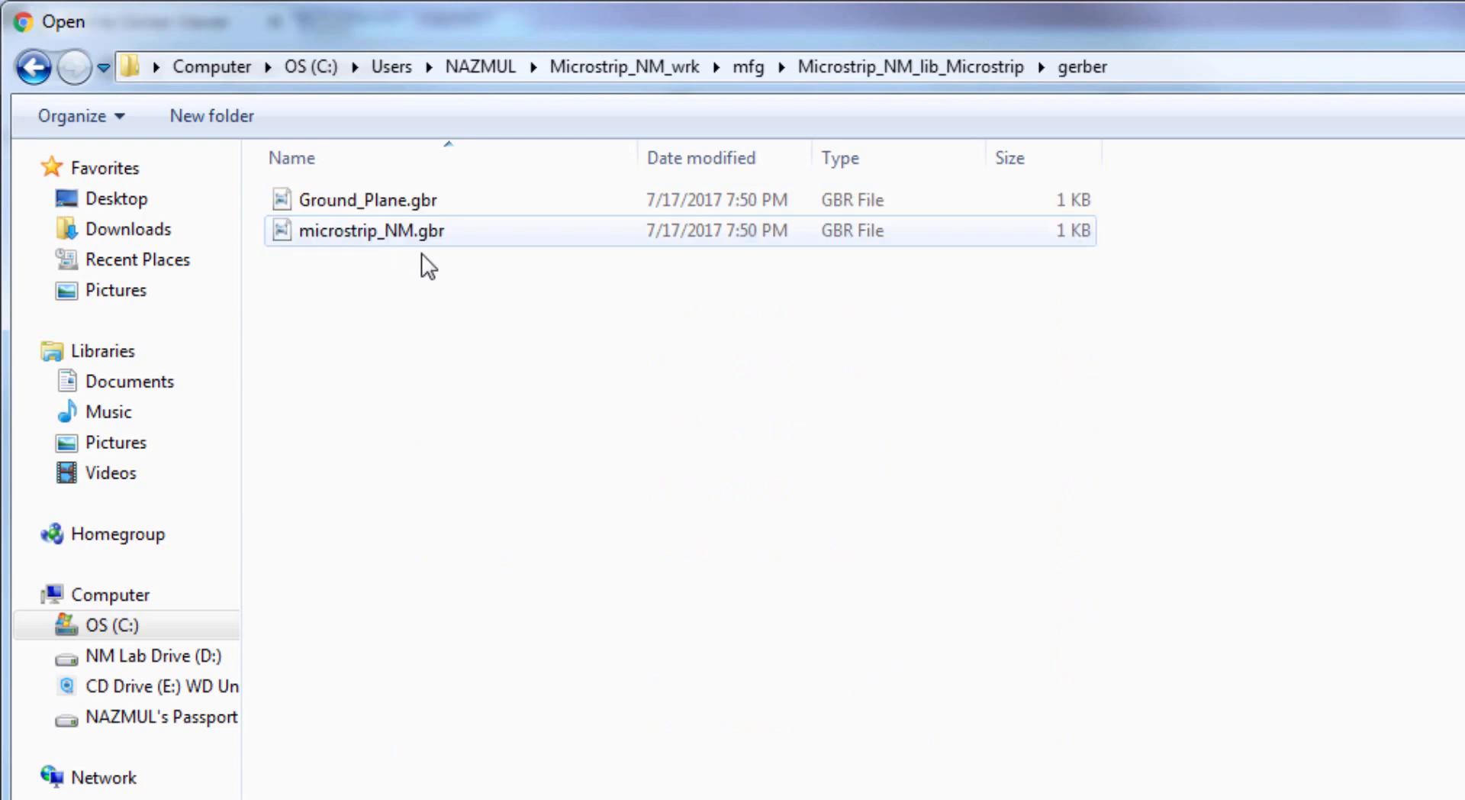
pyautogui.moveTo(475, 250)
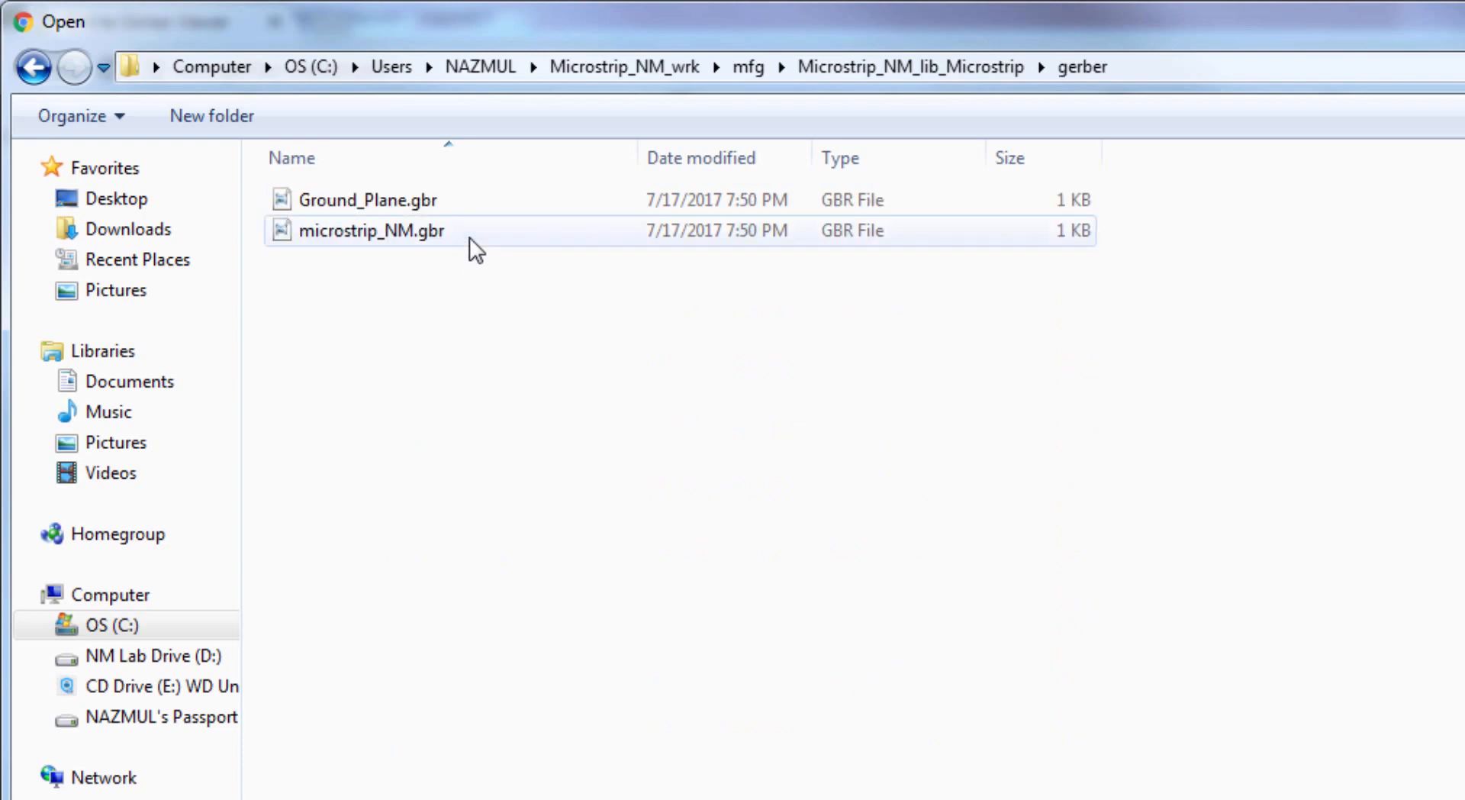
pyautogui.doubleClick(371, 230)
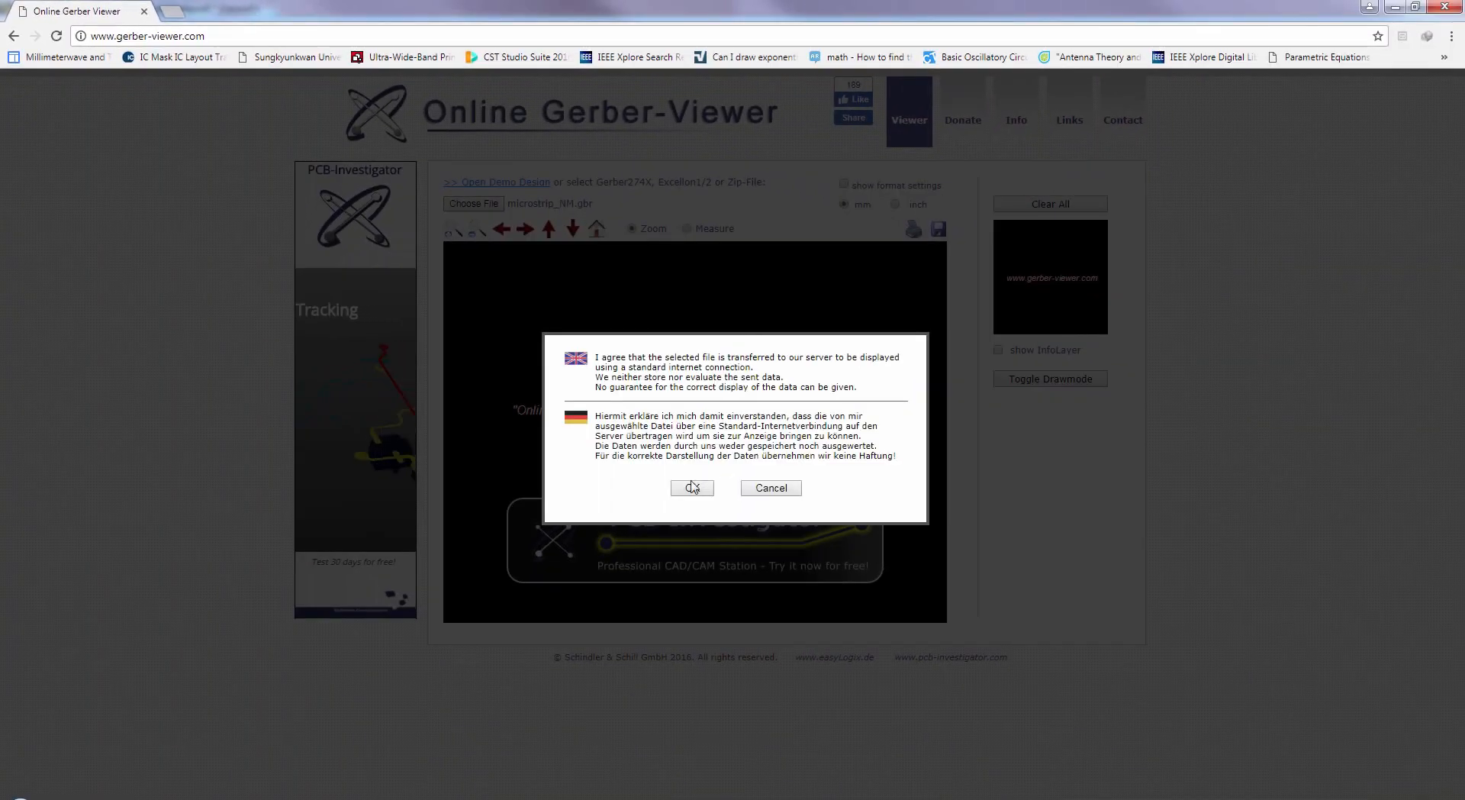
pyautogui.click(692, 488)
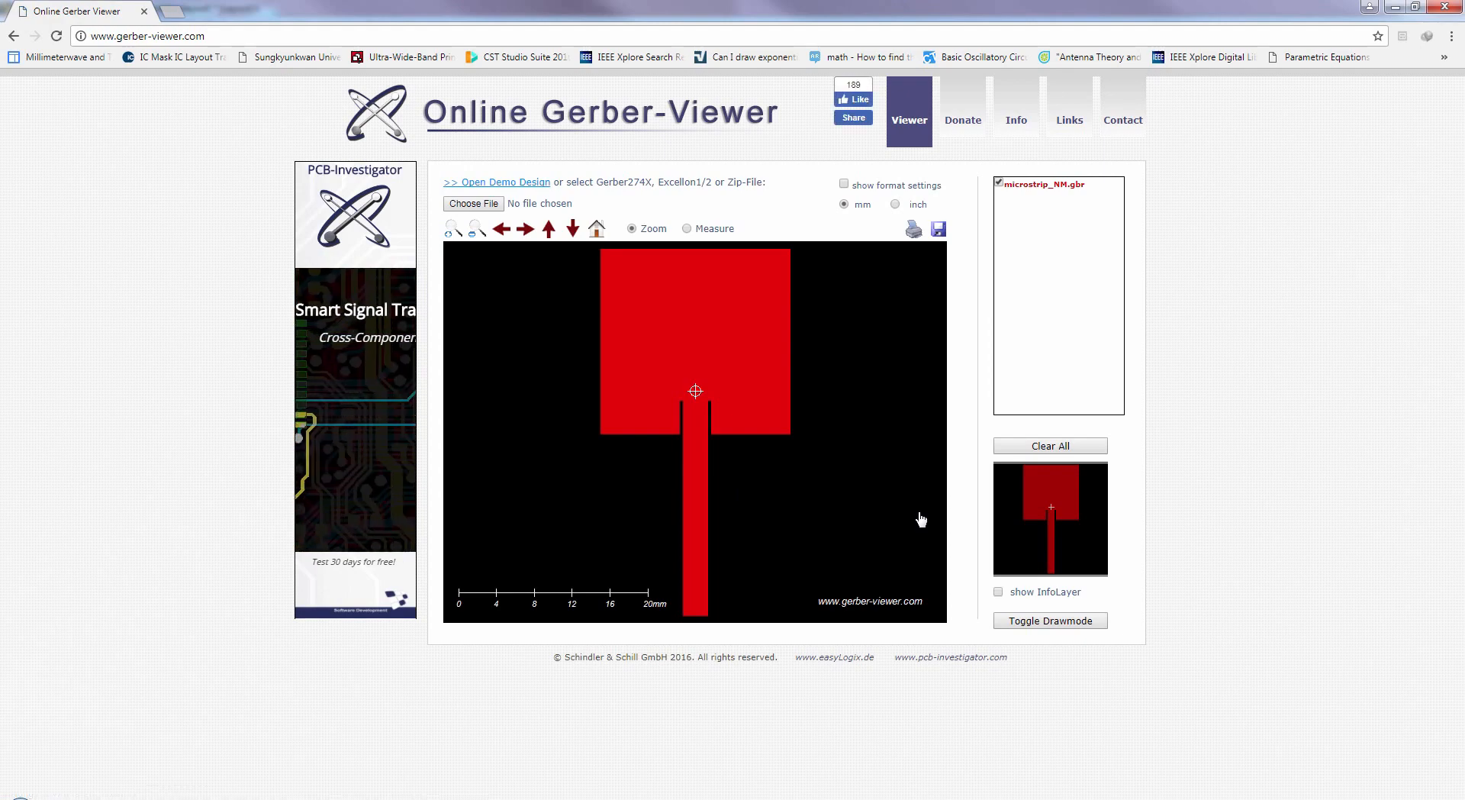
pyautogui.moveTo(896, 450)
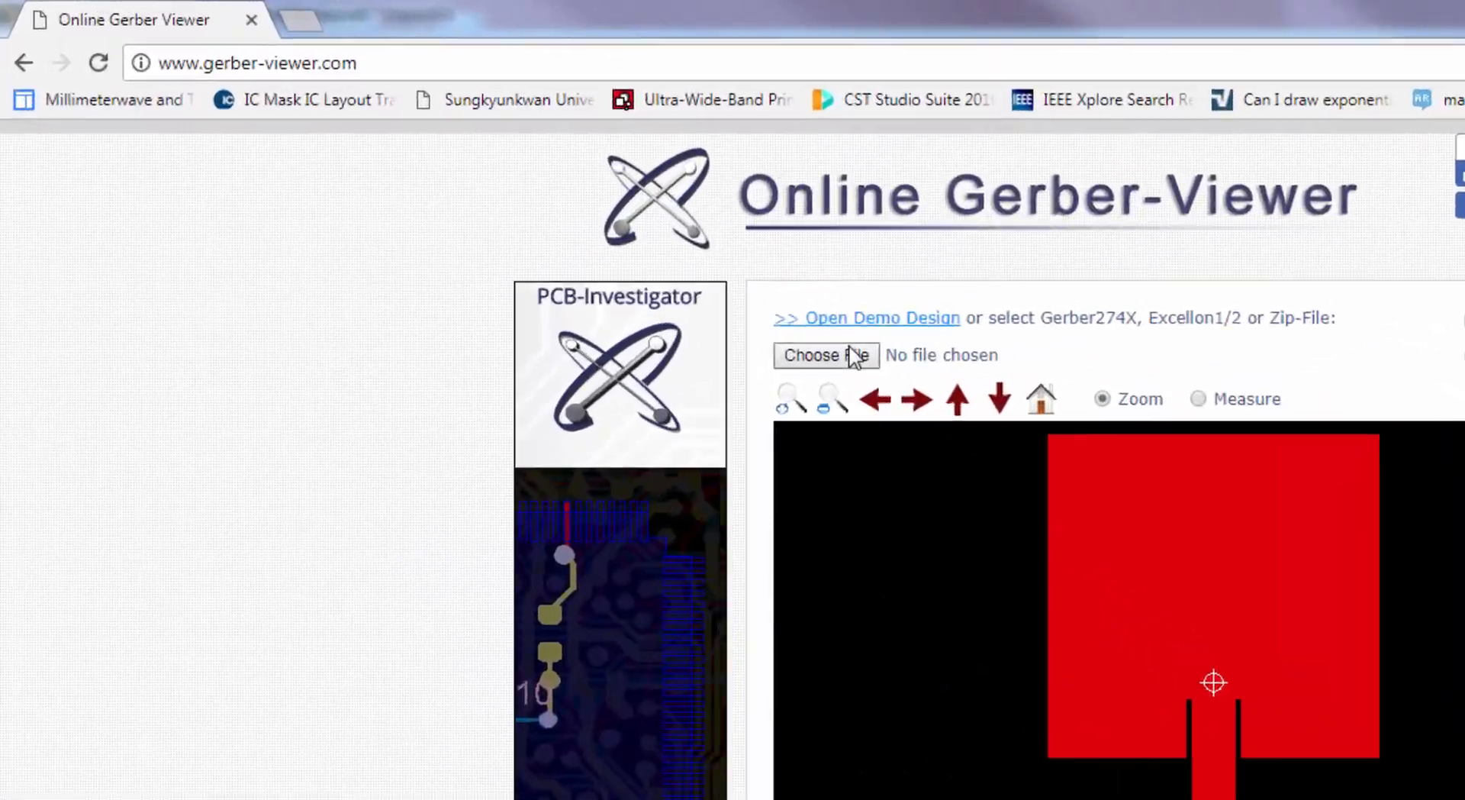
# - Load Ground_Plane.gbr into the viewer and accept the upload notice
pyautogui.click(824, 355)
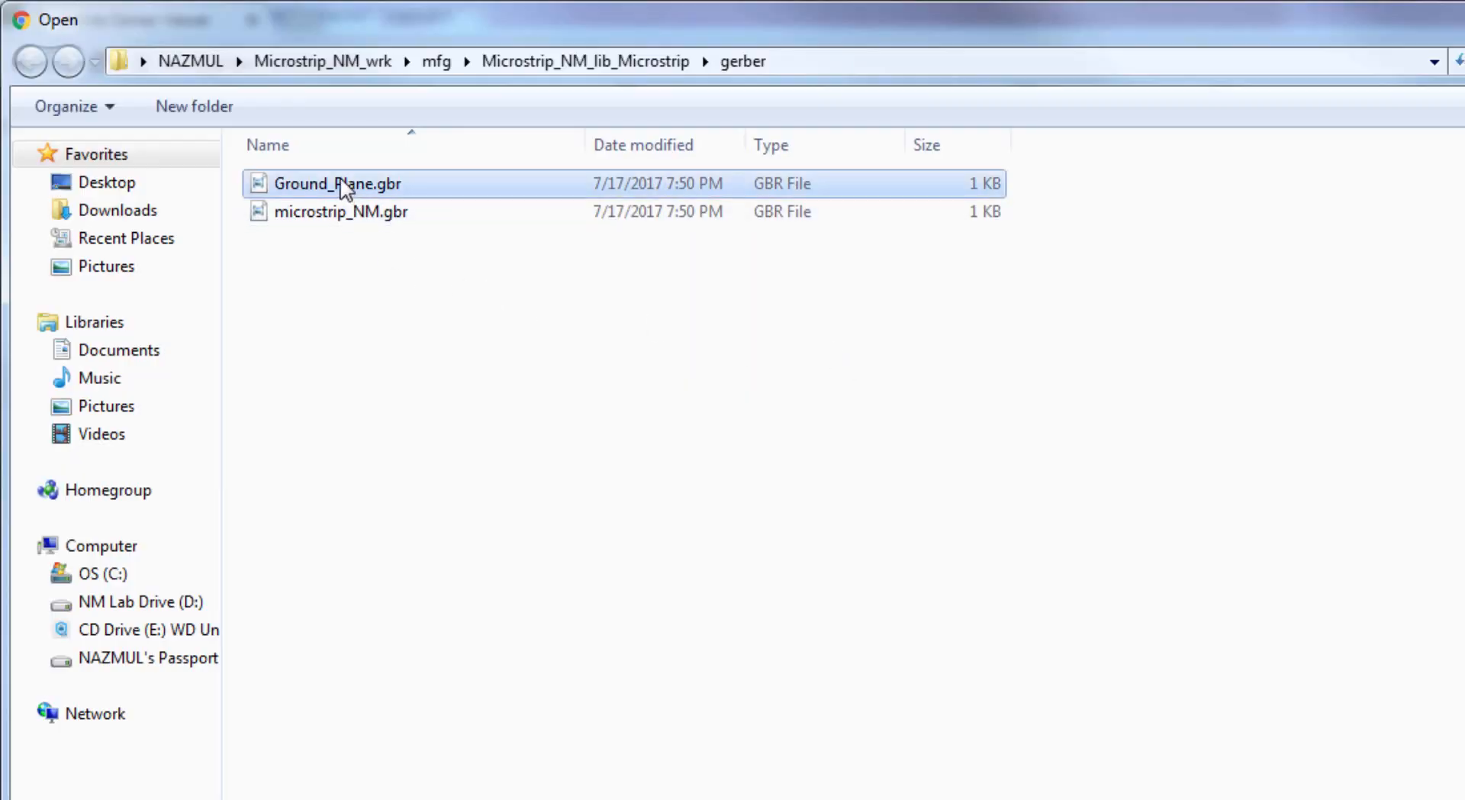
pyautogui.click(337, 184)
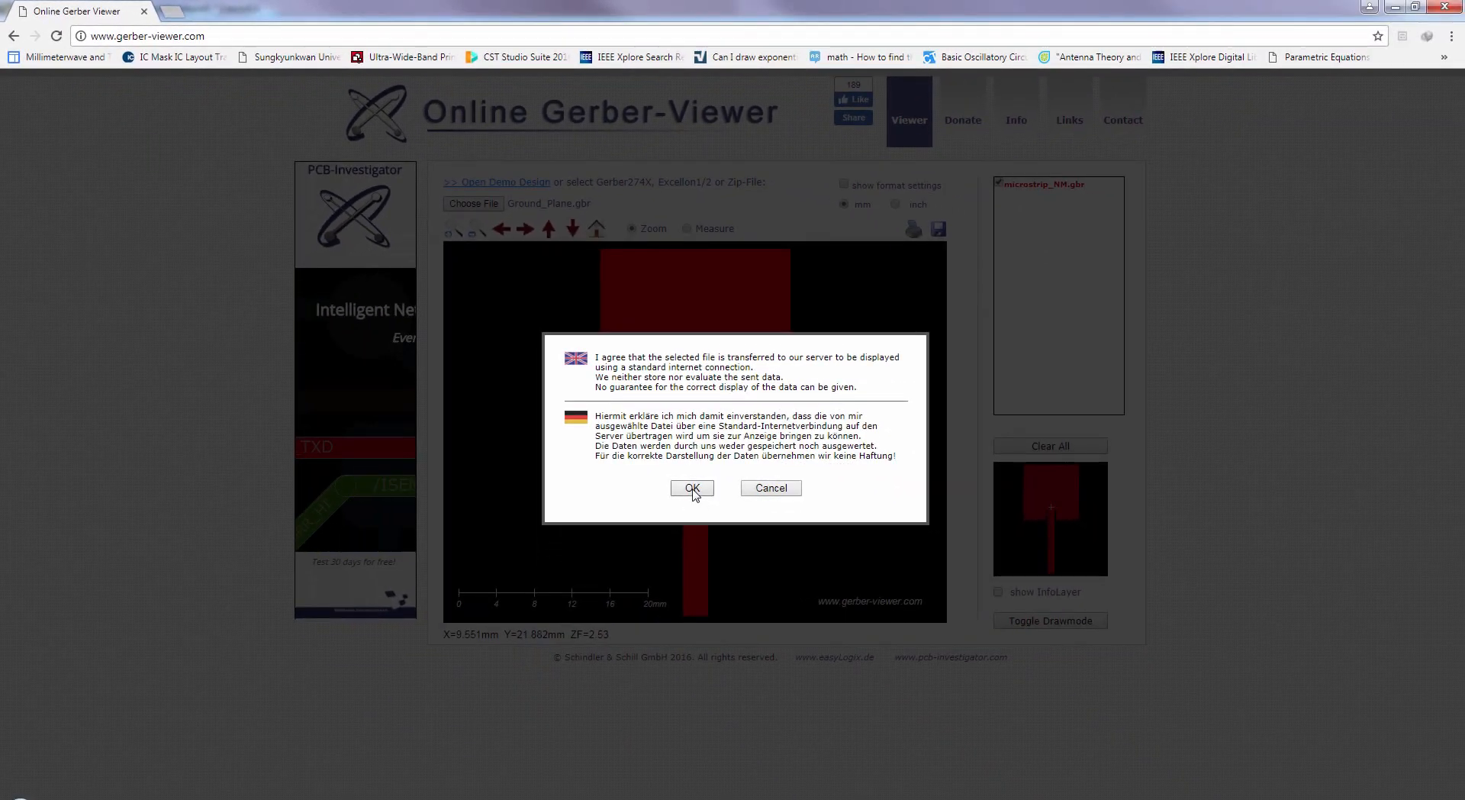
pyautogui.click(691, 487)
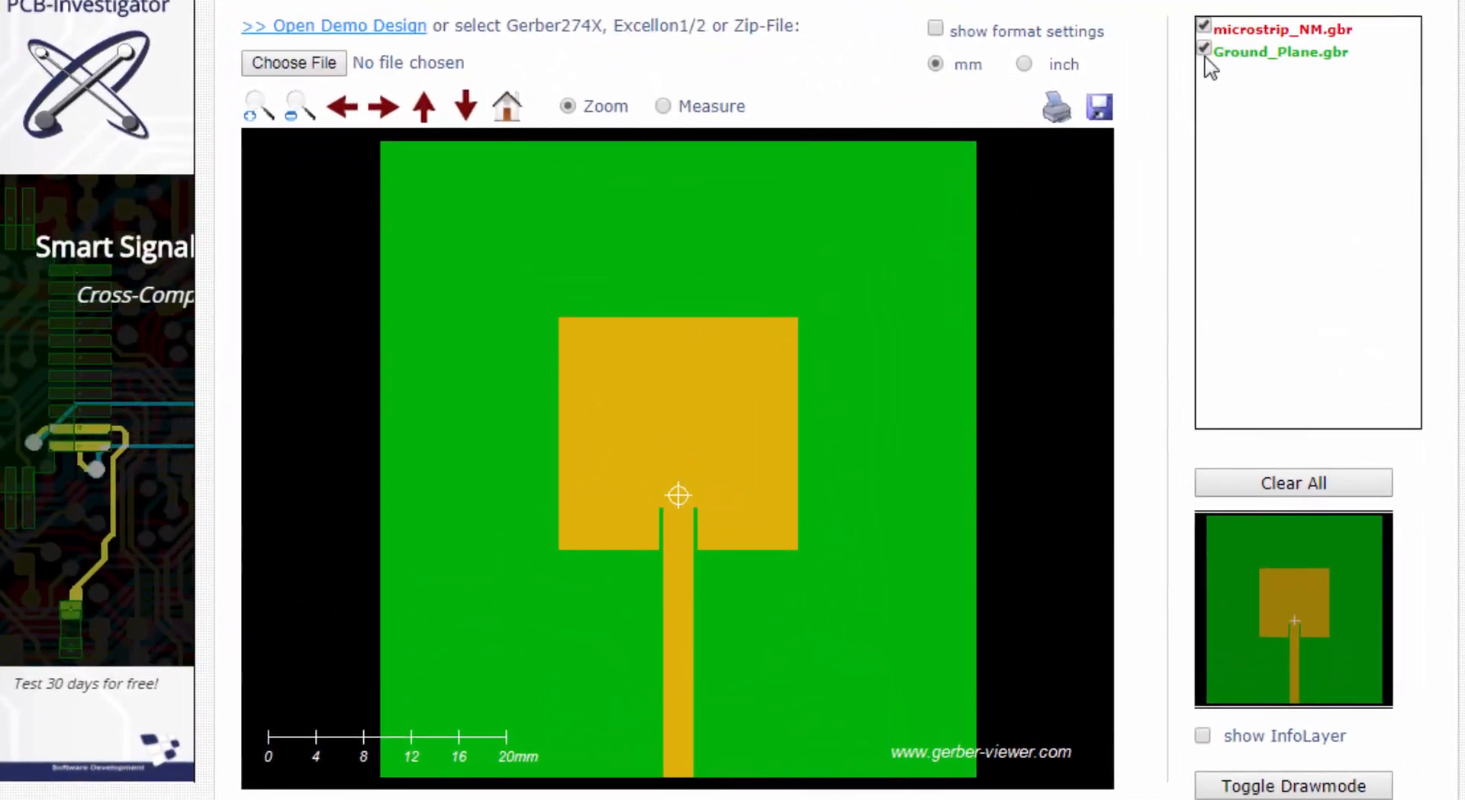
# - Toggle the ground plane and microstrip patch layers off and on to compare them
pyautogui.click(1204, 48)
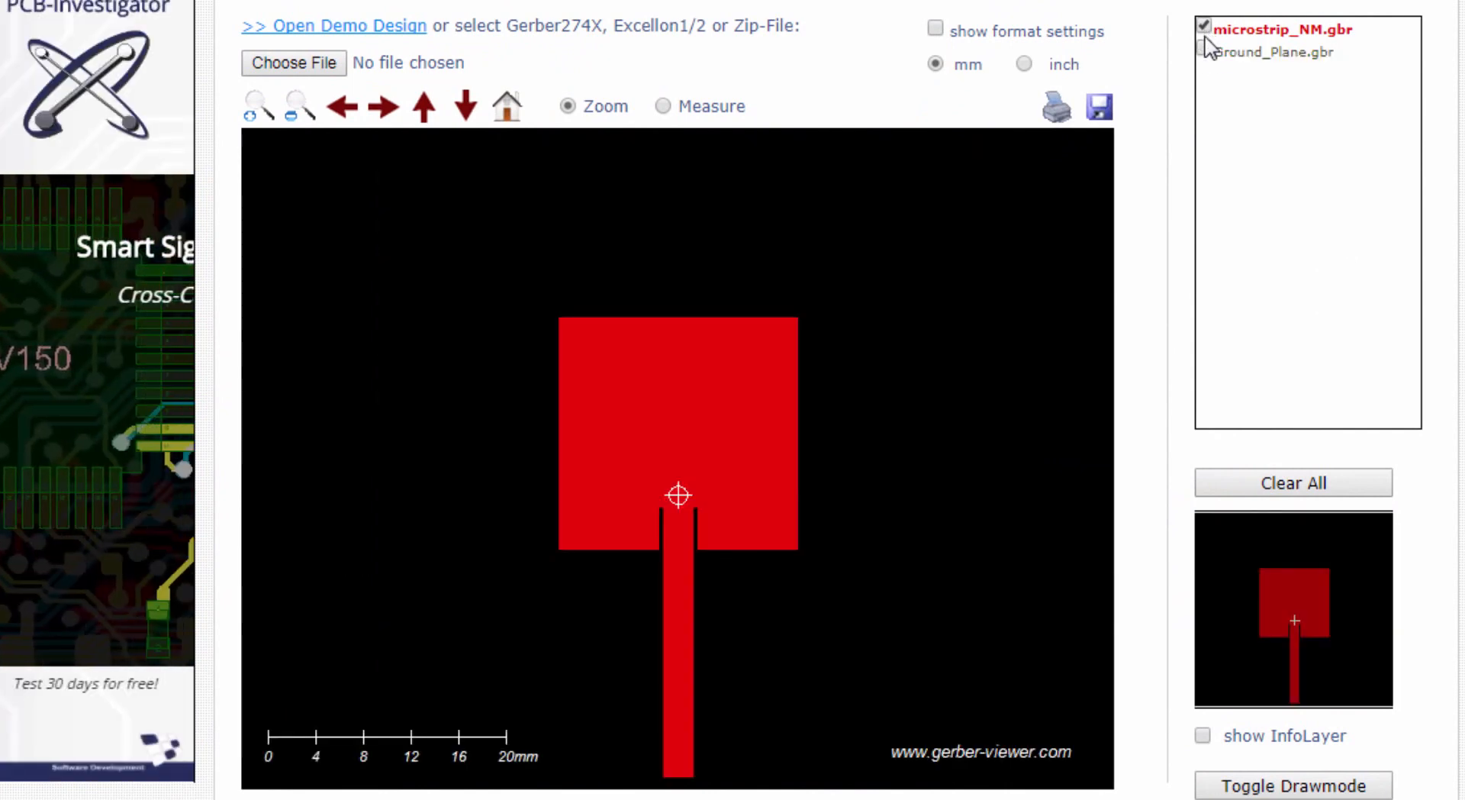
pyautogui.click(1204, 51)
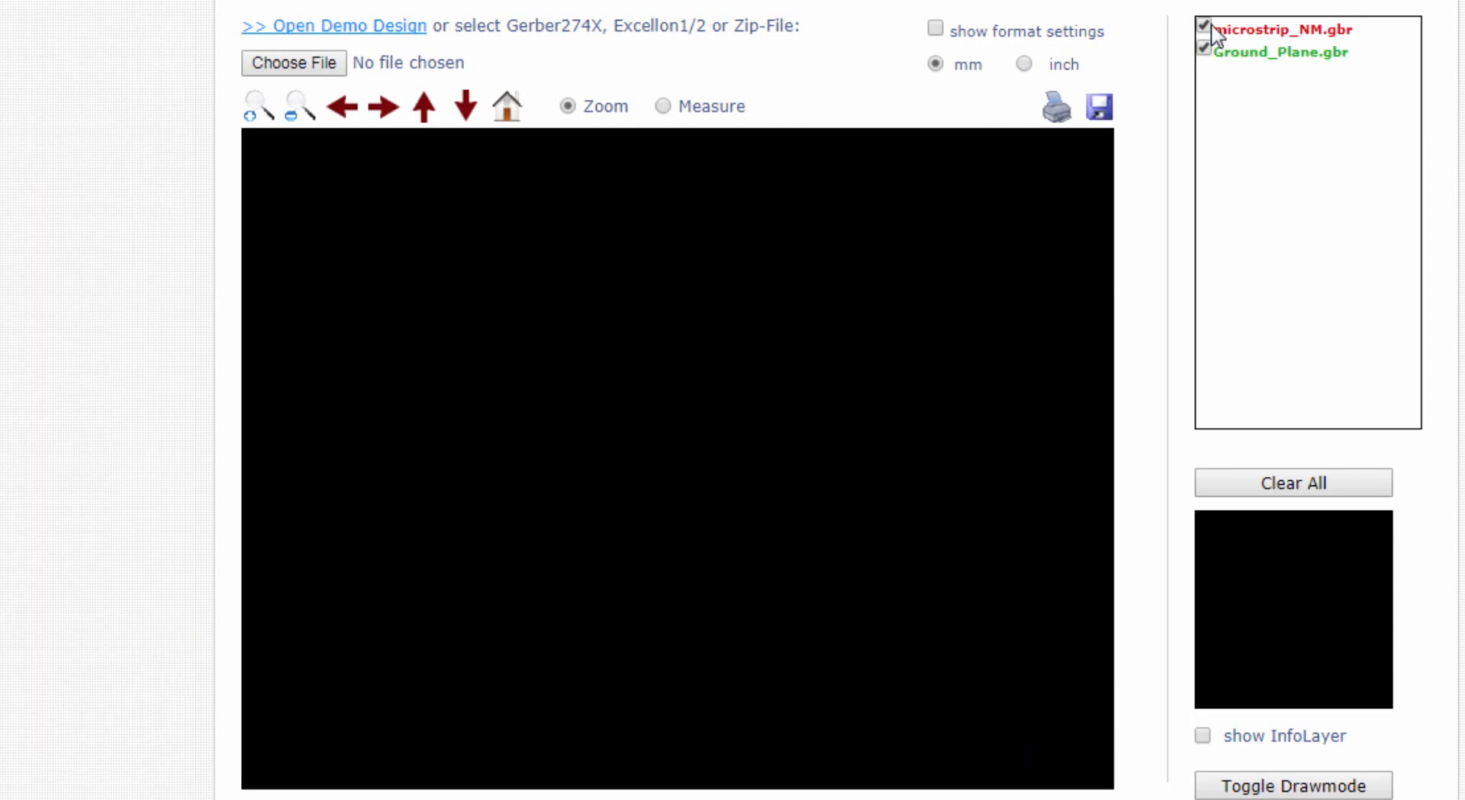
pyautogui.click(1203, 29)
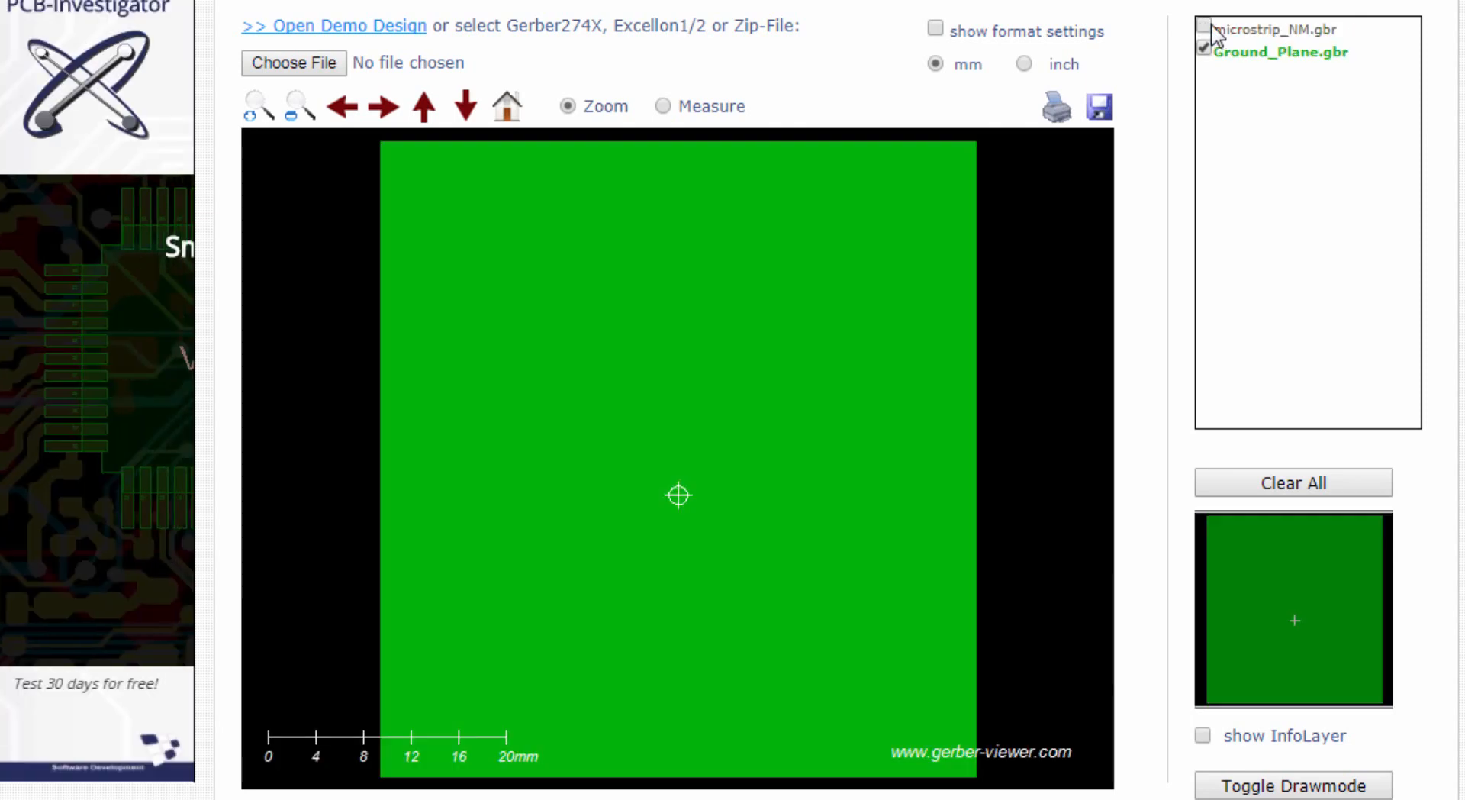
pyautogui.click(1204, 29)
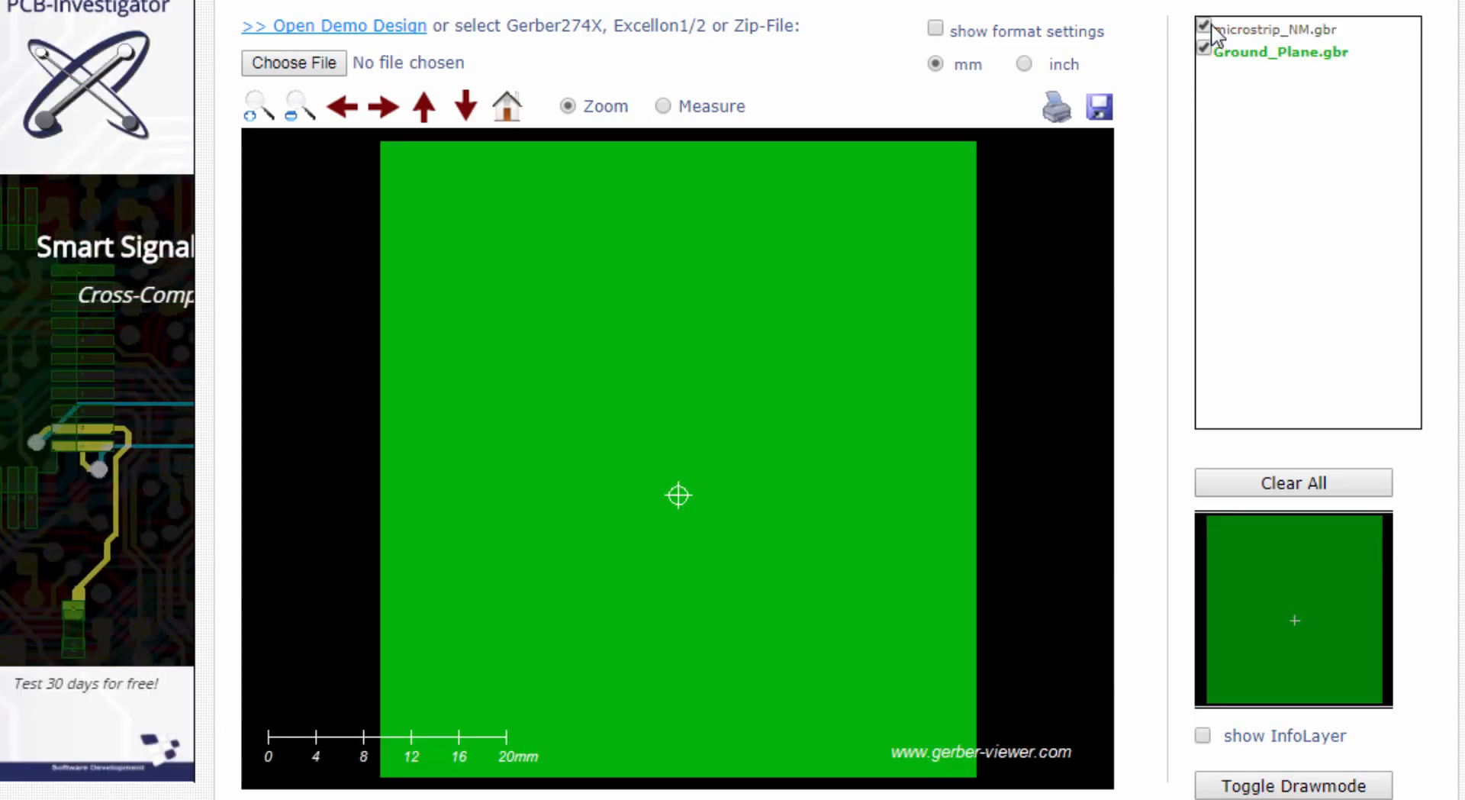
pyautogui.click(1203, 29)
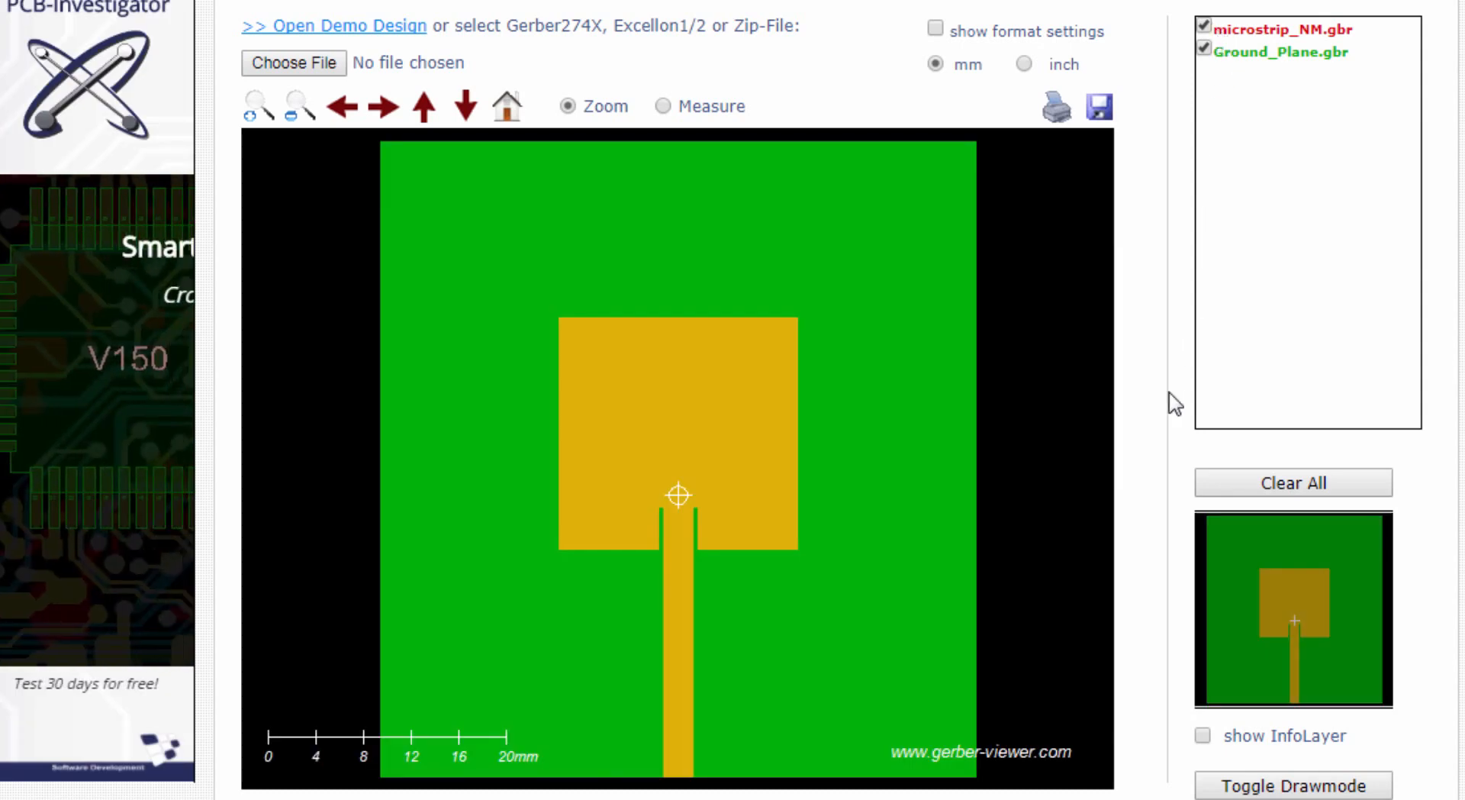